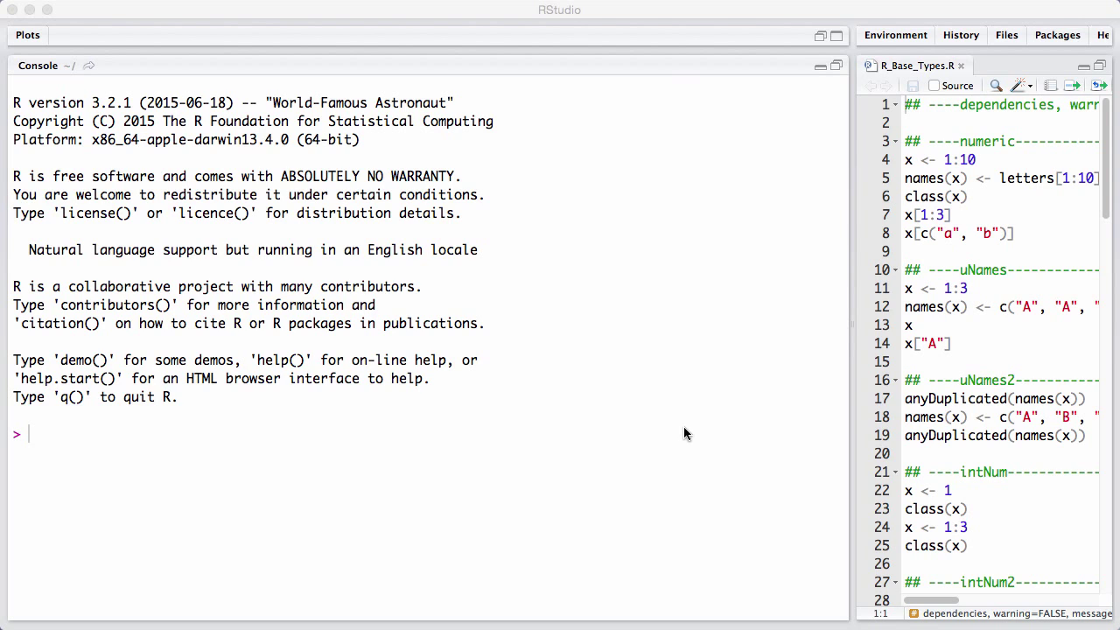
pyautogui.moveTo(488, 364)
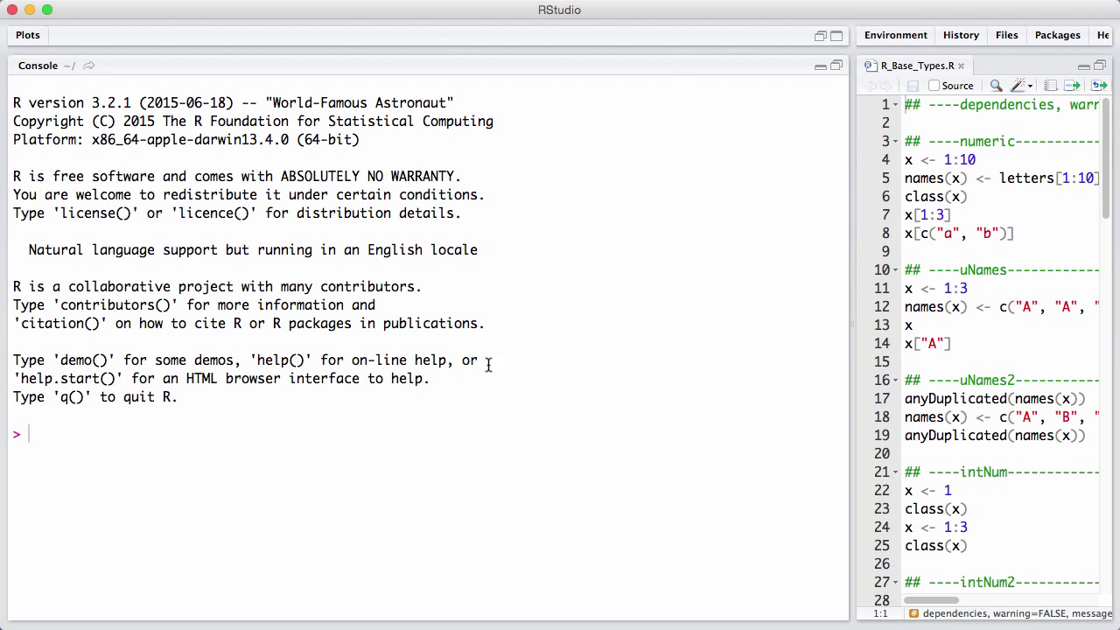
# Create x = 1:10, name it with letters[1:10], and check its class is integer.
pyautogui.write('x = 1:10')
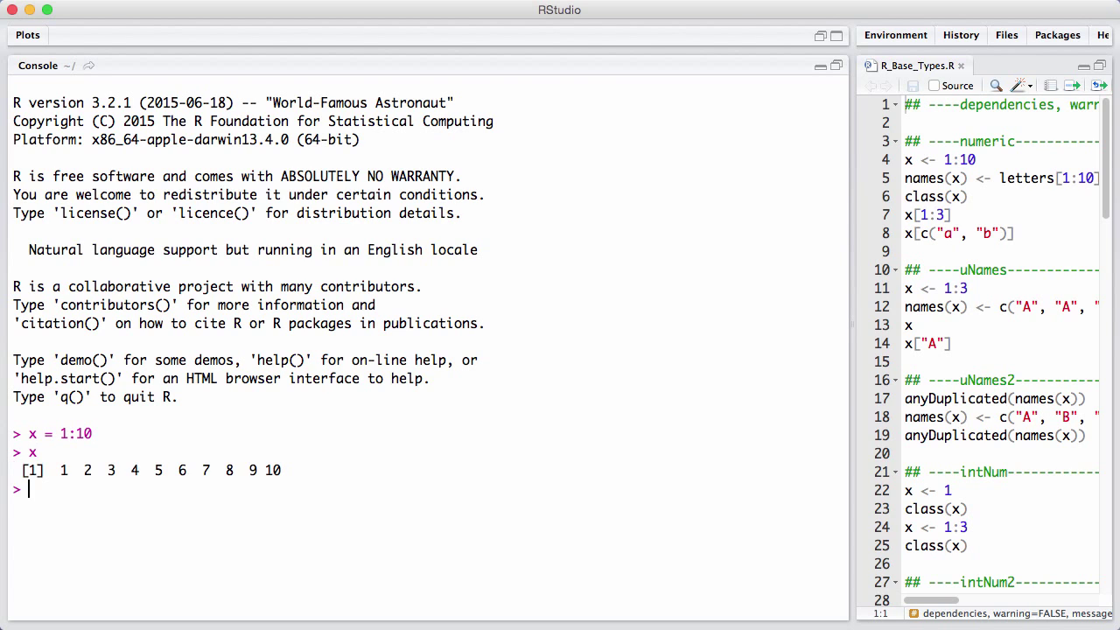
pyautogui.write('names(x)')
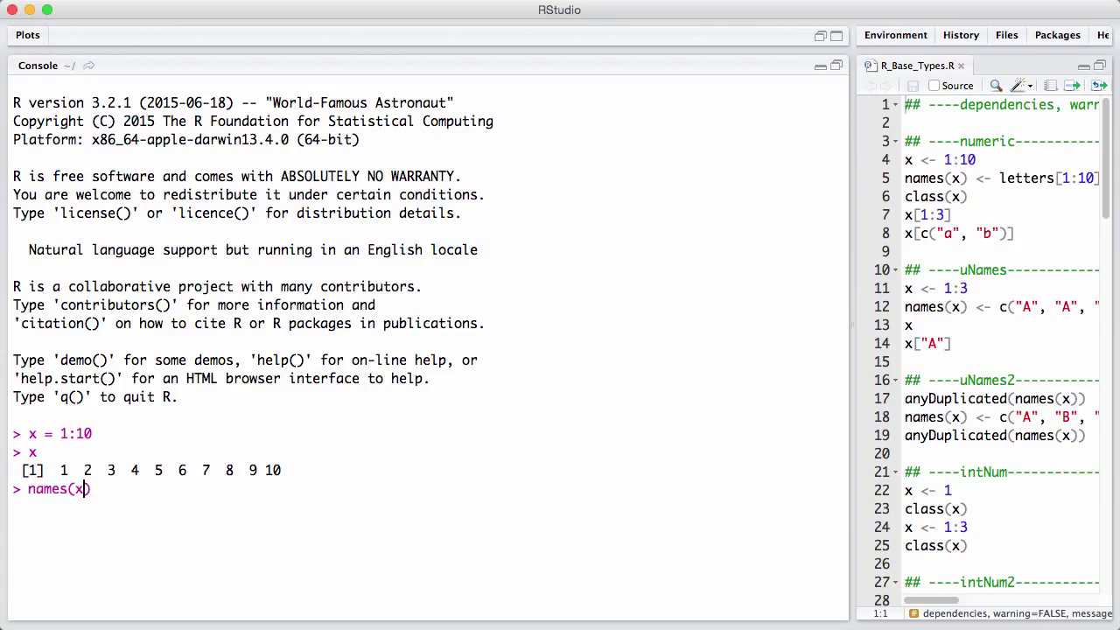
pyautogui.write('= l')
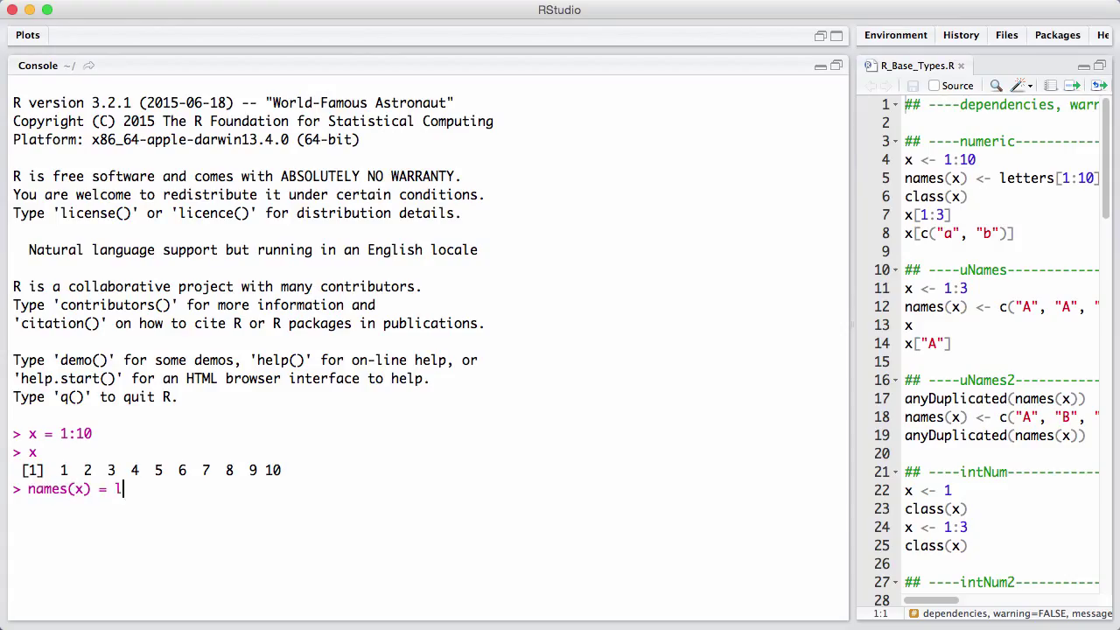
pyautogui.write('etters')
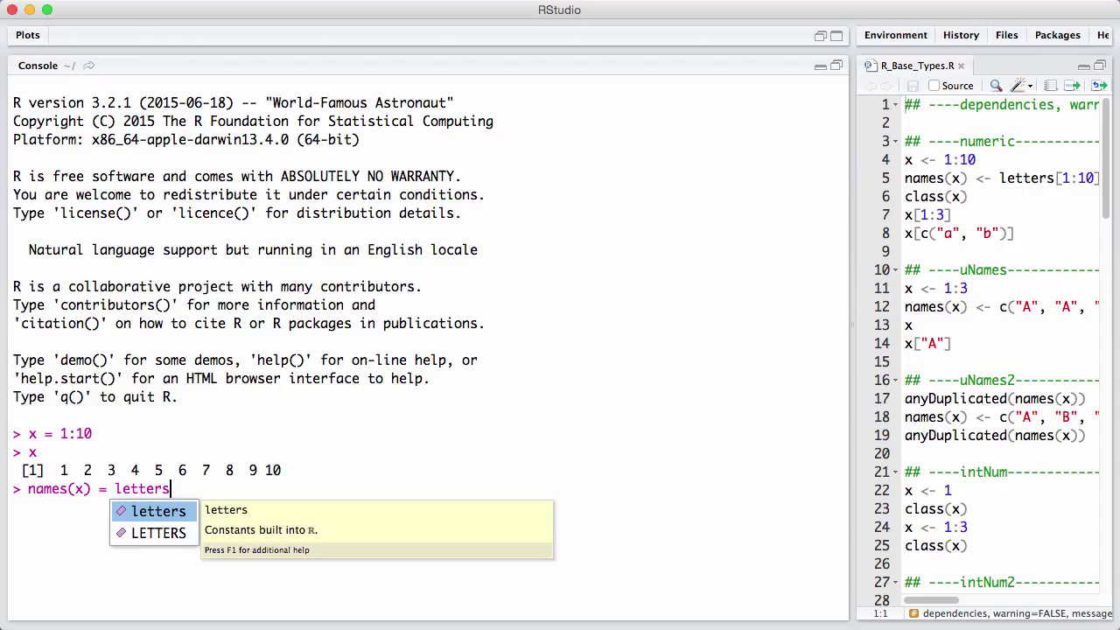
pyautogui.press('Enter')
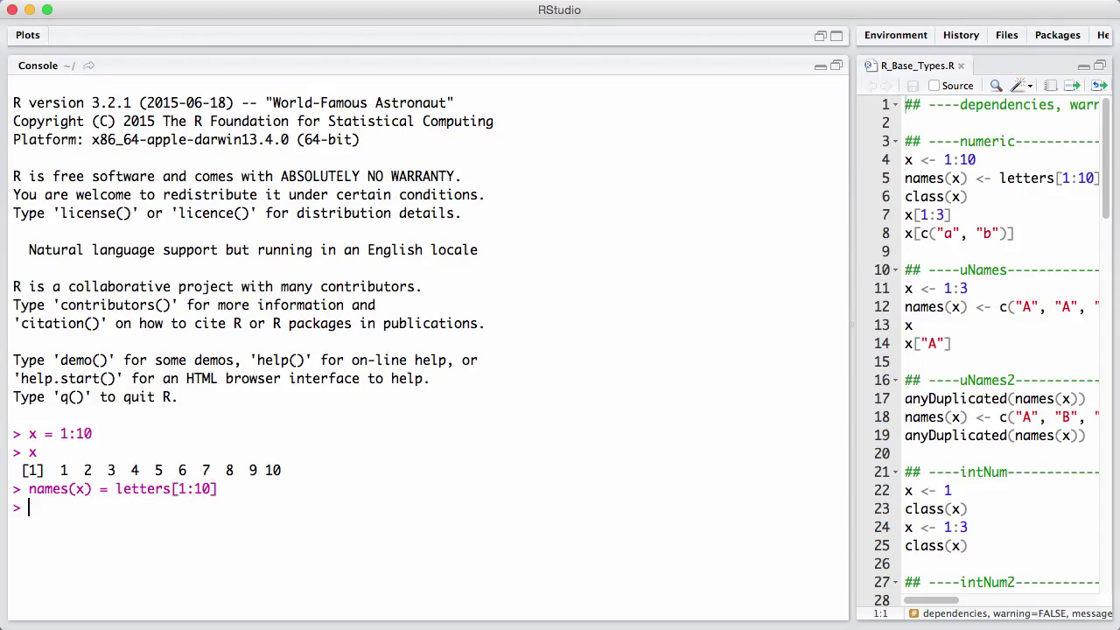
pyautogui.write('class(x)')
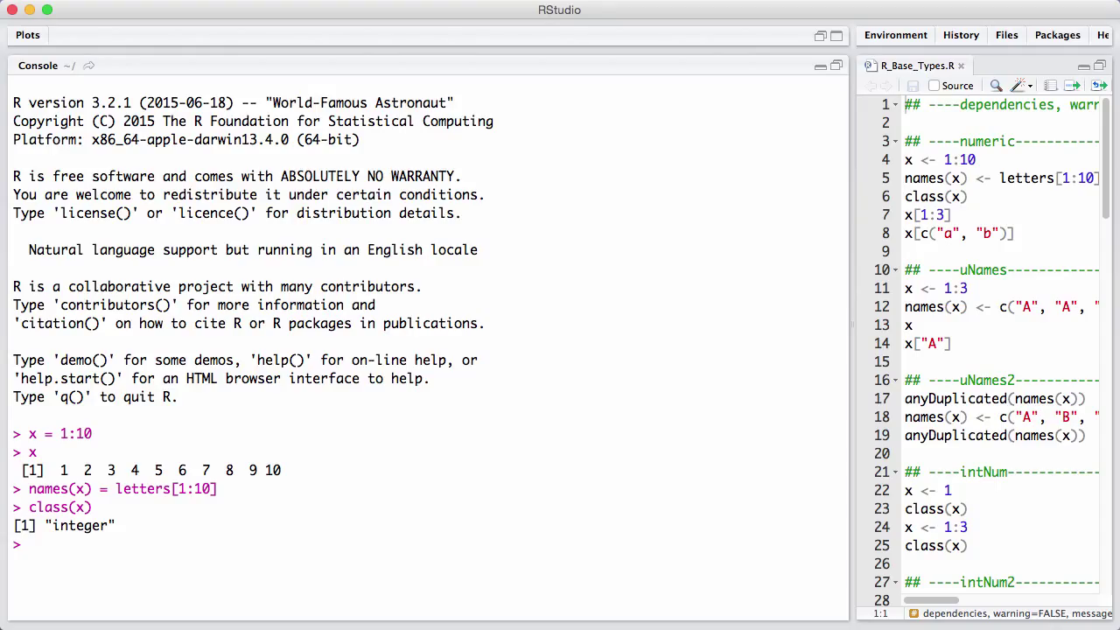
# Subset x by positions 1:3 and by names "a", "b", then reassign x = 1:3.
pyautogui.write('x')
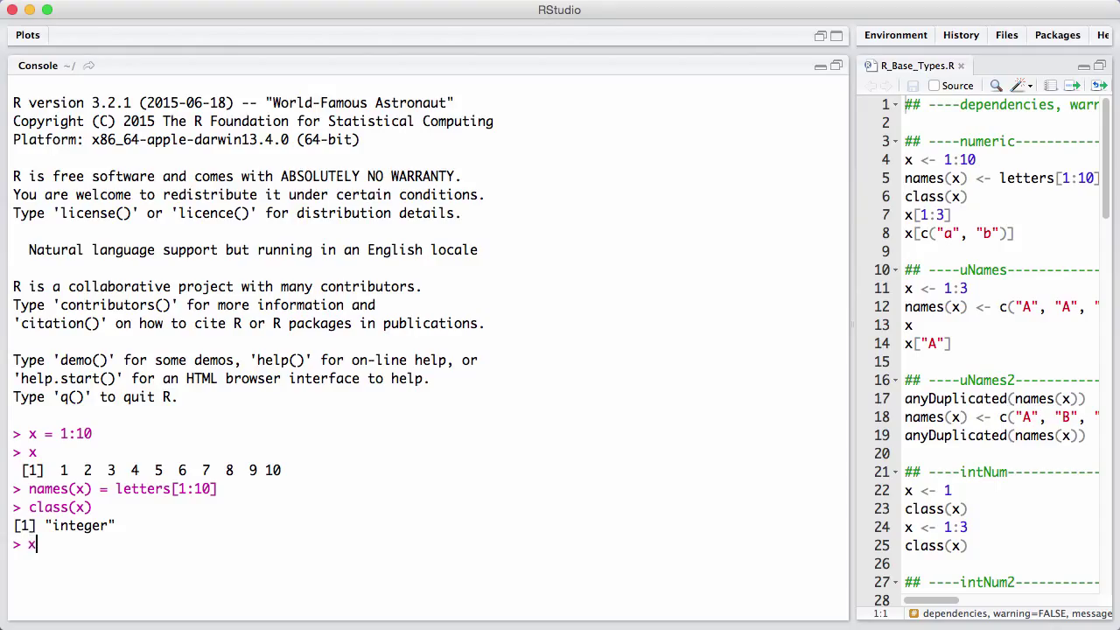
pyautogui.write('[]')
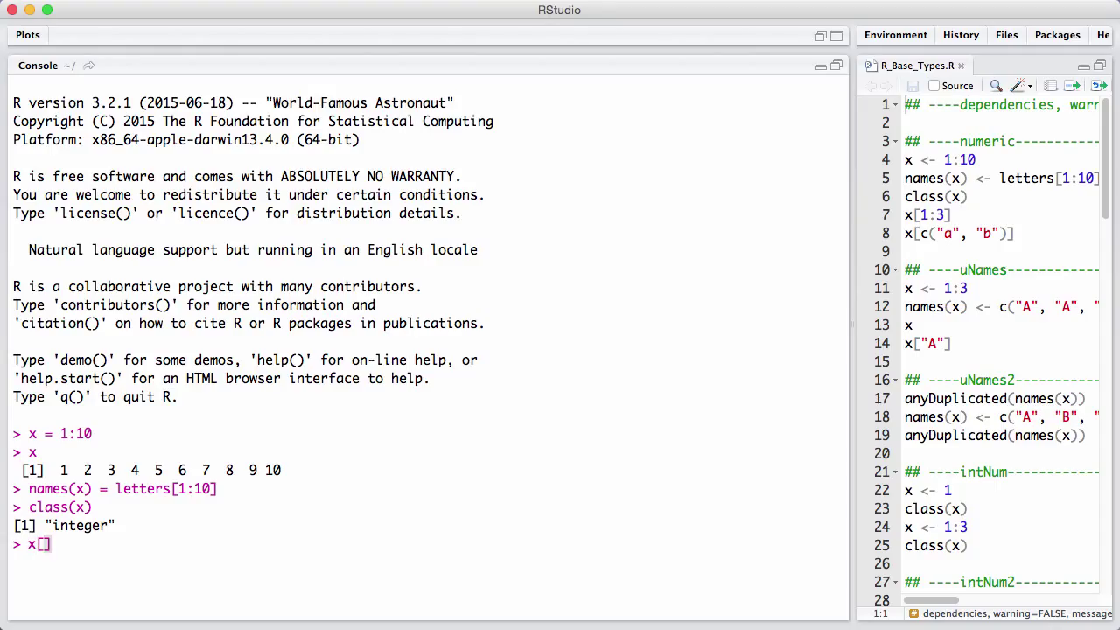
pyautogui.write('1:')
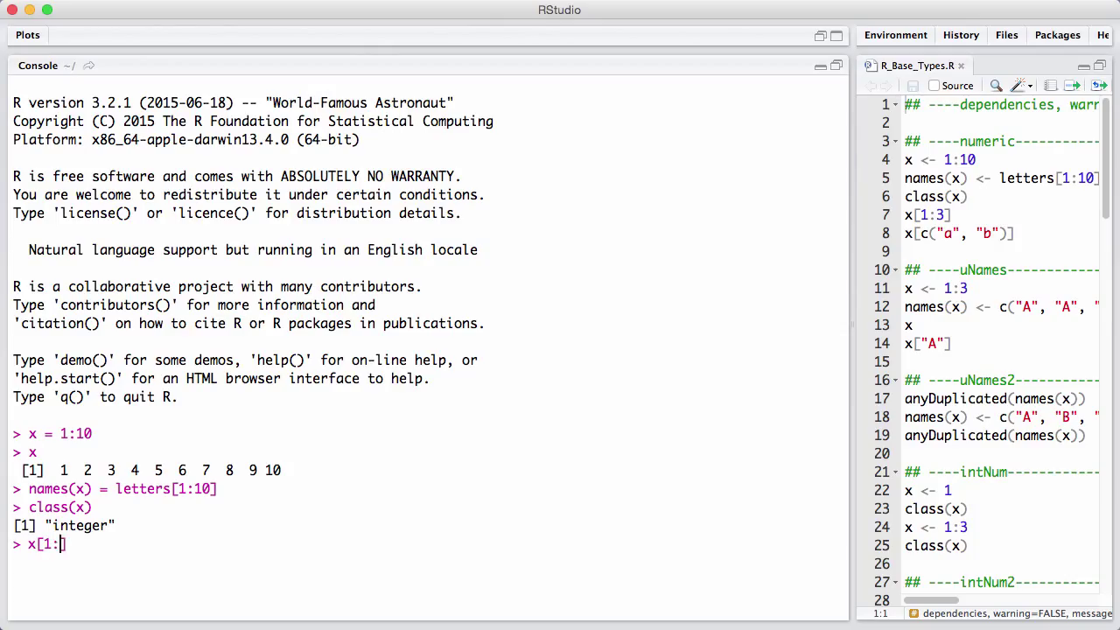
pyautogui.write('3]')
pyautogui.write('x[c(')
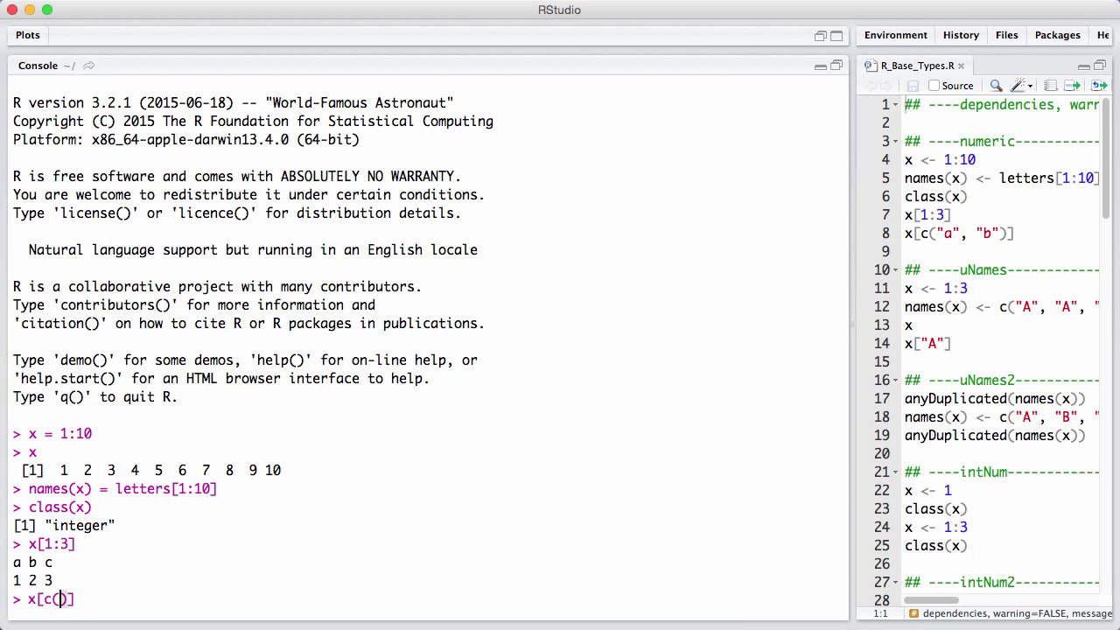
pyautogui.write('"a"')
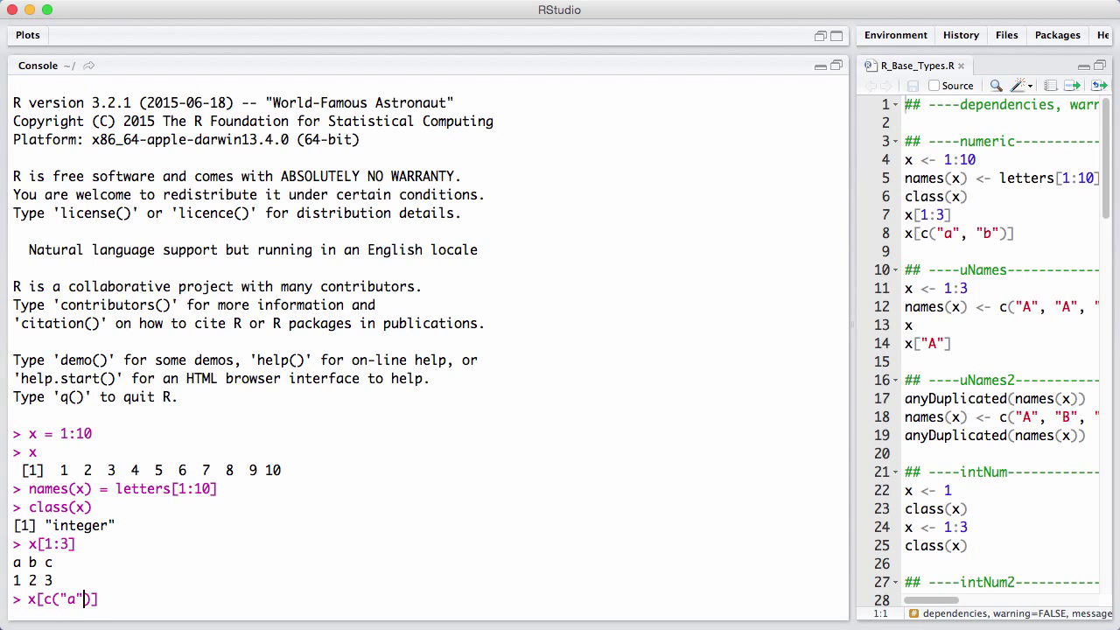
pyautogui.write(', "b"')
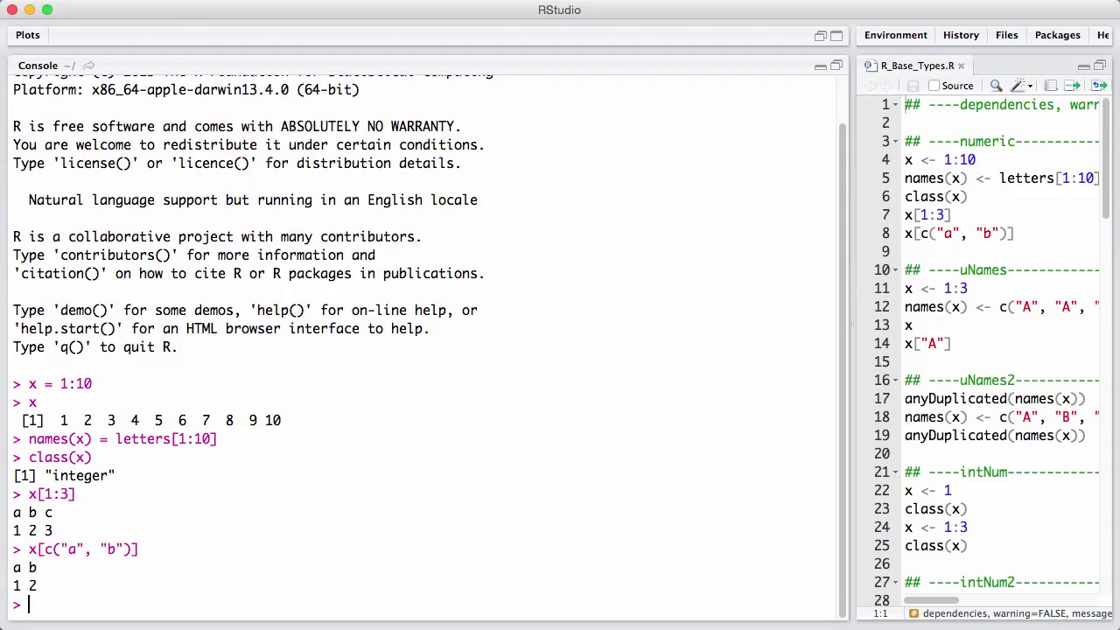
pyautogui.write('x = 1:3')
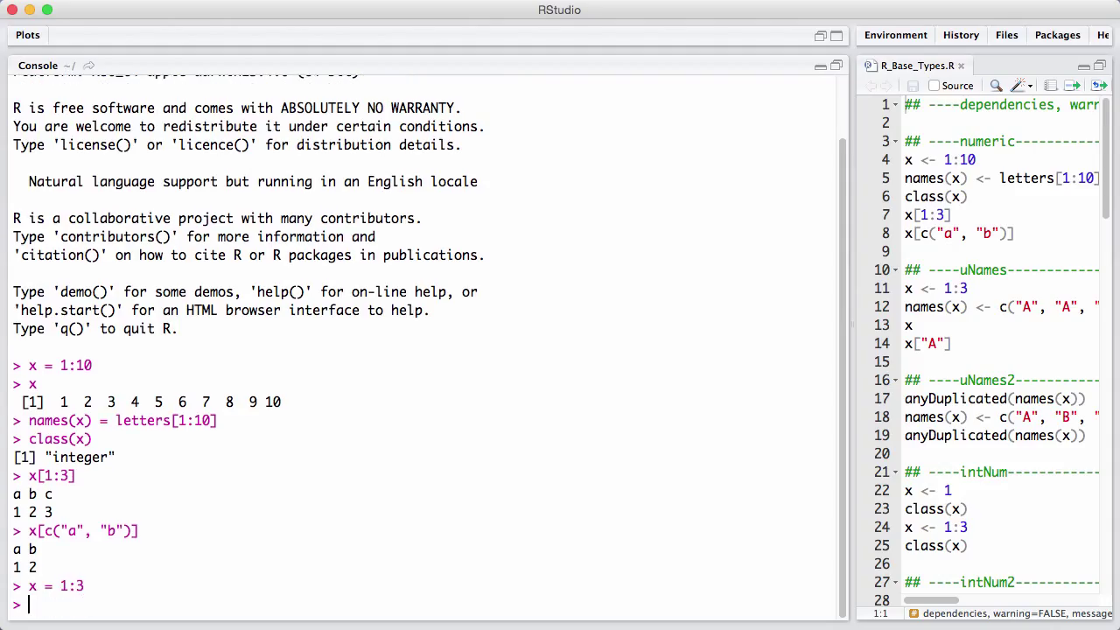
# Name x as a, a, b, show x["a"] returns the first match, and run anyDuplicated on the names.
pyautogui.write('names()')
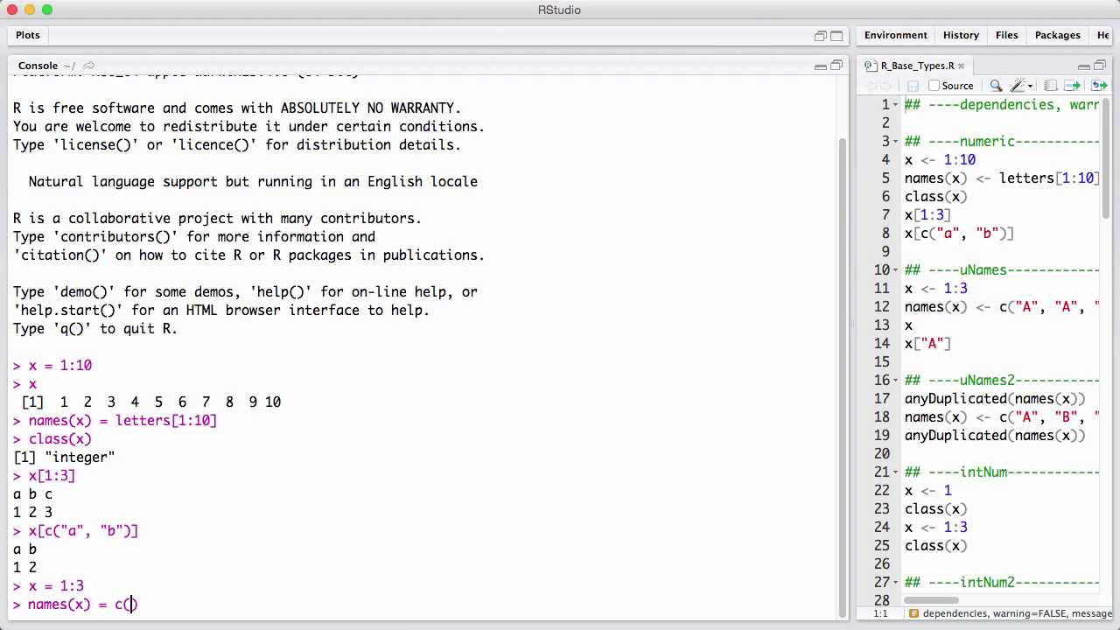
pyautogui.write('"a')
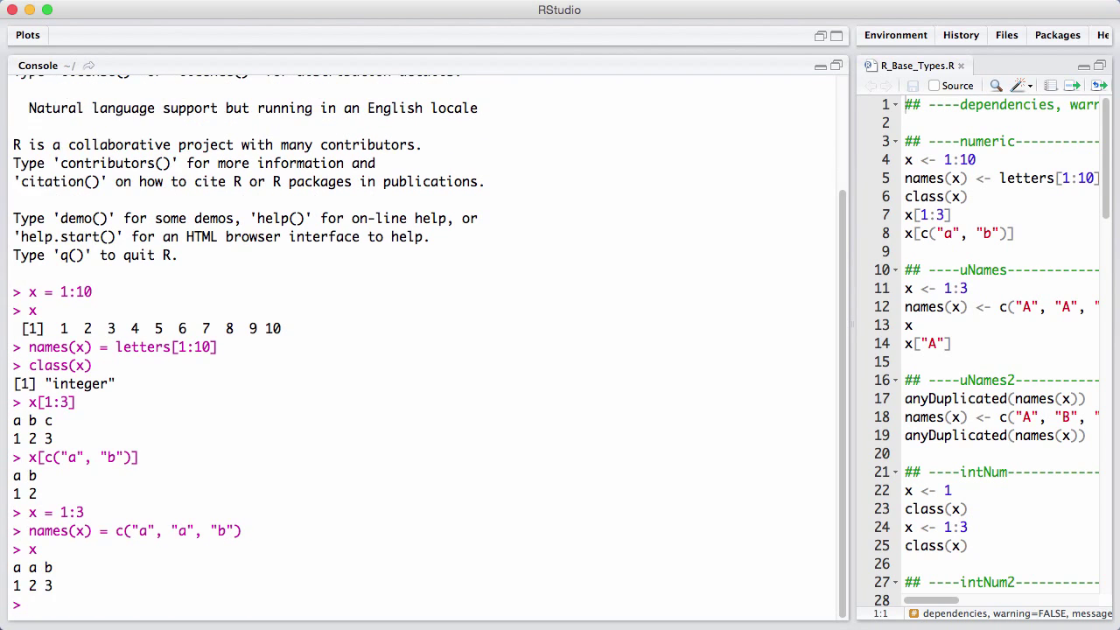
pyautogui.write('x["a"]')
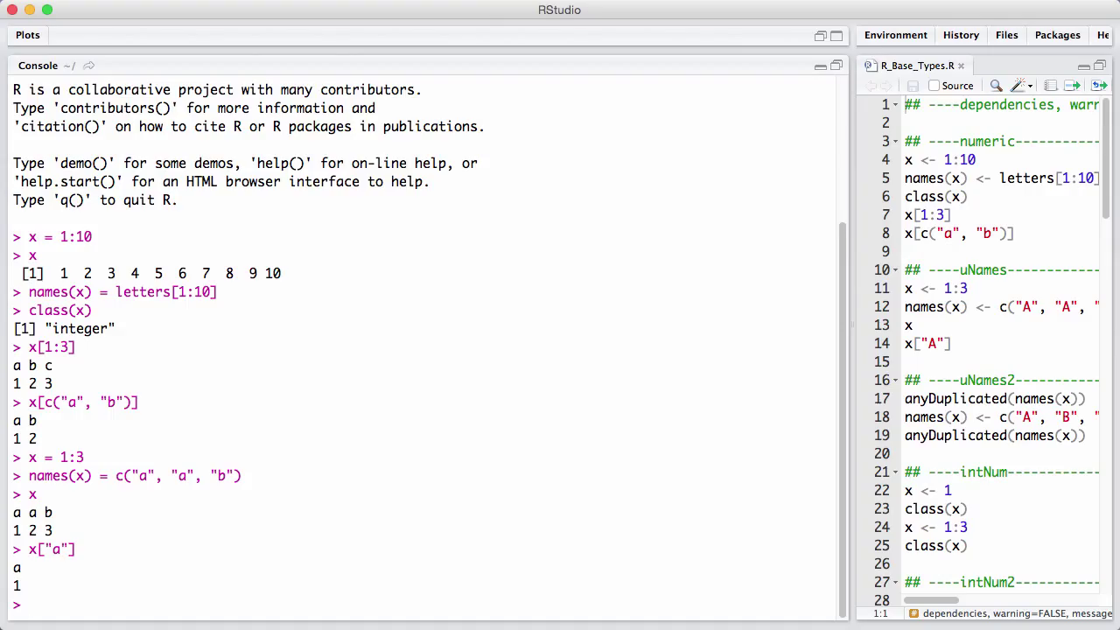
pyautogui.write('anyDuplicated(')
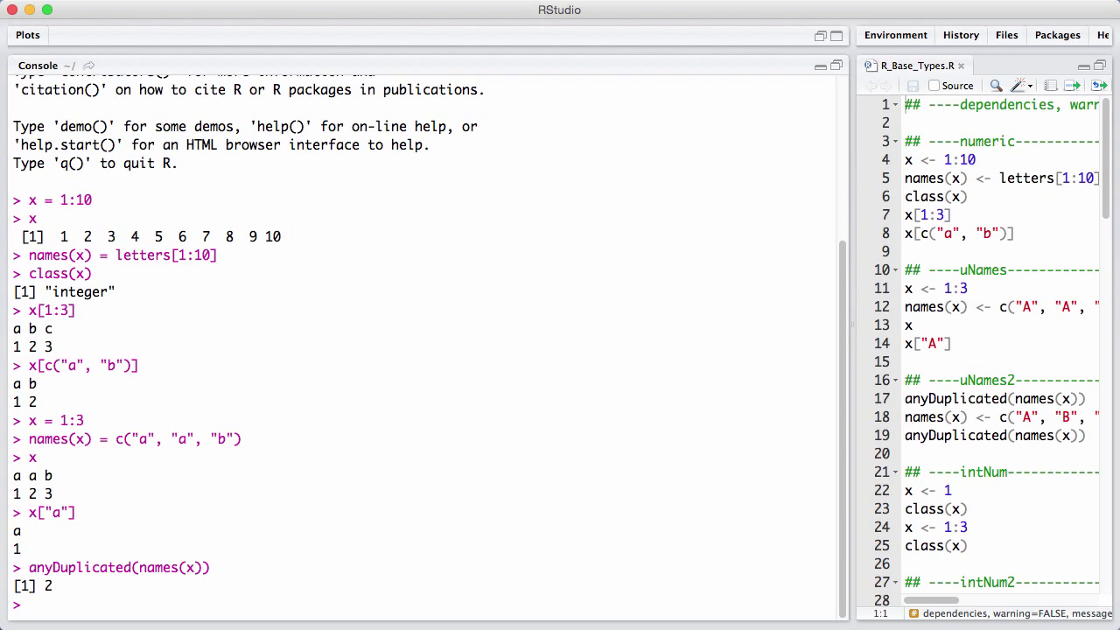
# Display x's names, then rename them to letters[1:3] (a, b, c).
pyautogui.write('names(')
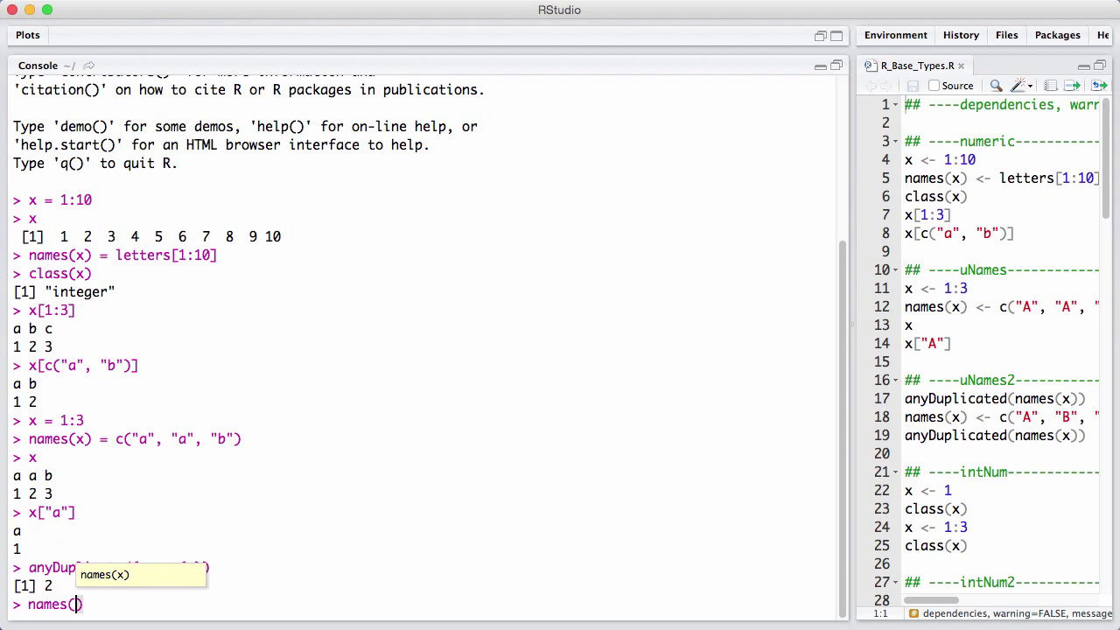
pyautogui.write('x')
pyautogui.press('Return')
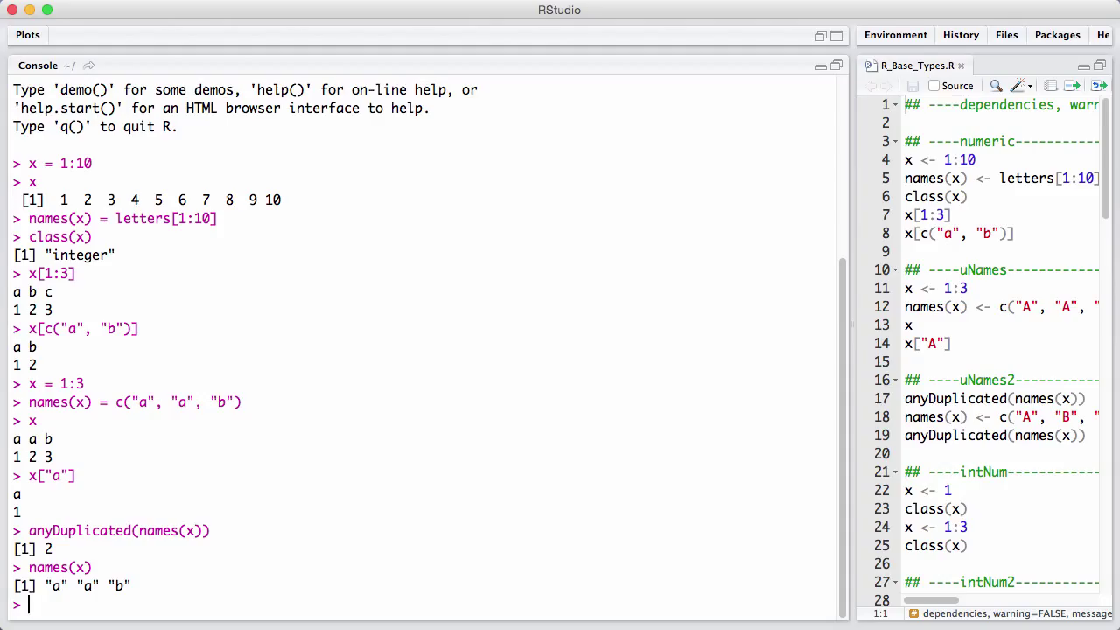
pyautogui.write('names()')
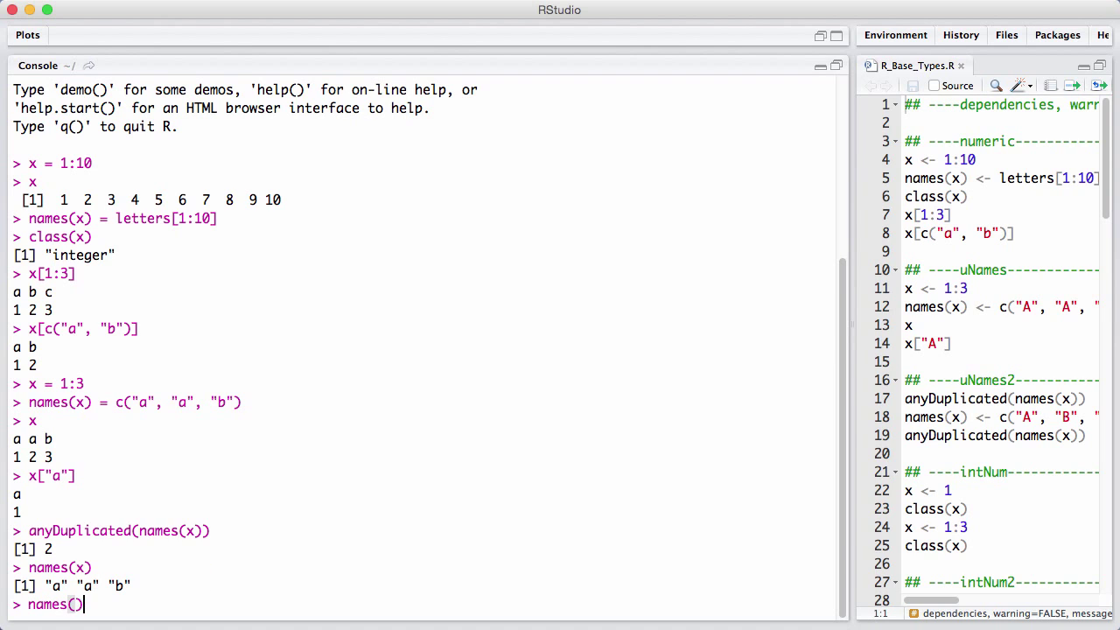
pyautogui.write('=')
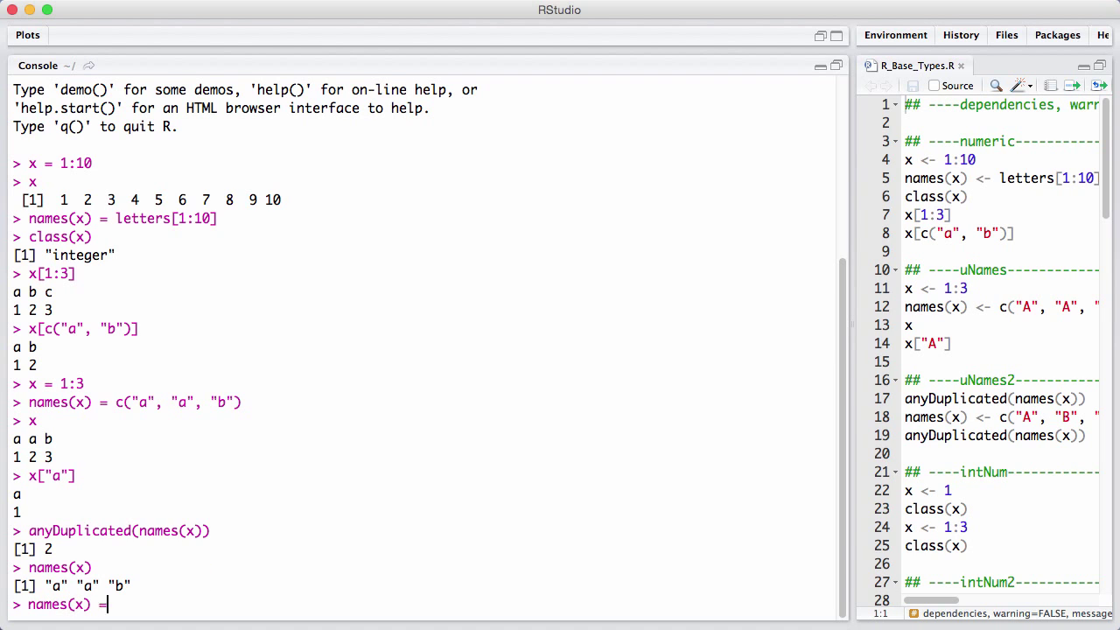
pyautogui.write('letters()')
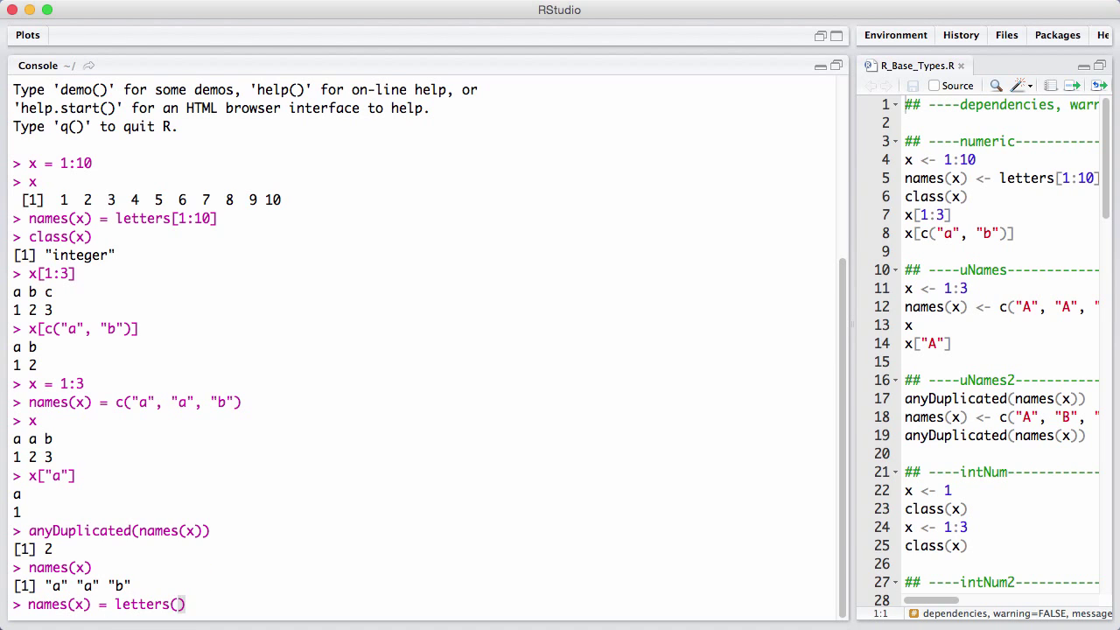
pyautogui.write('1:3]')
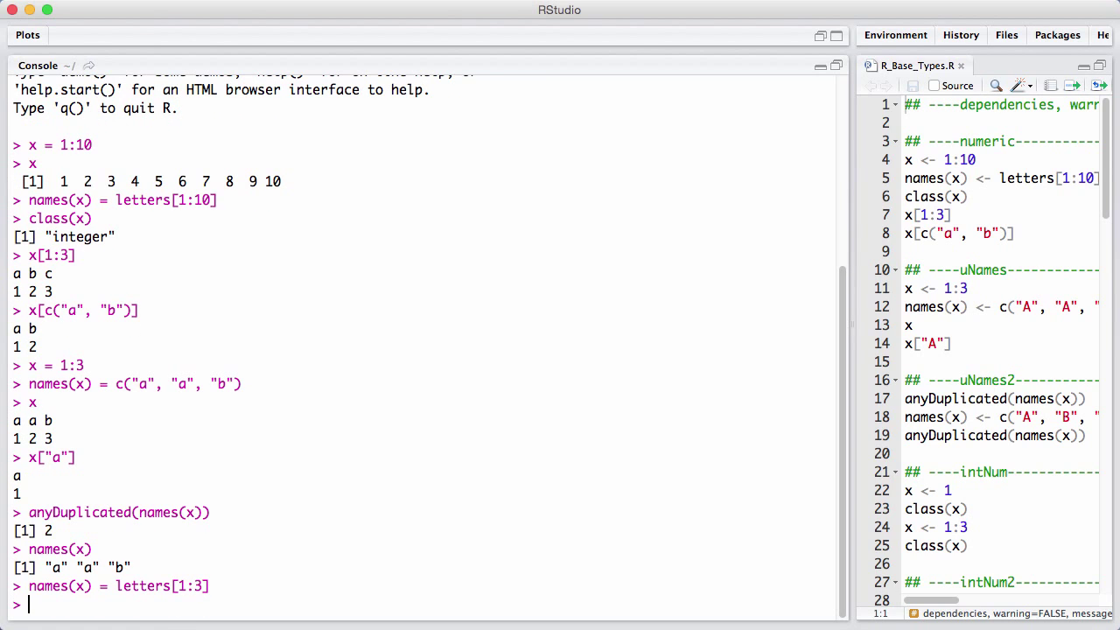
# Confirm anyDuplicated(names(x)) now returns 0 and begin reassigning x.
pyautogui.write('anyDuplicated(names(x))')
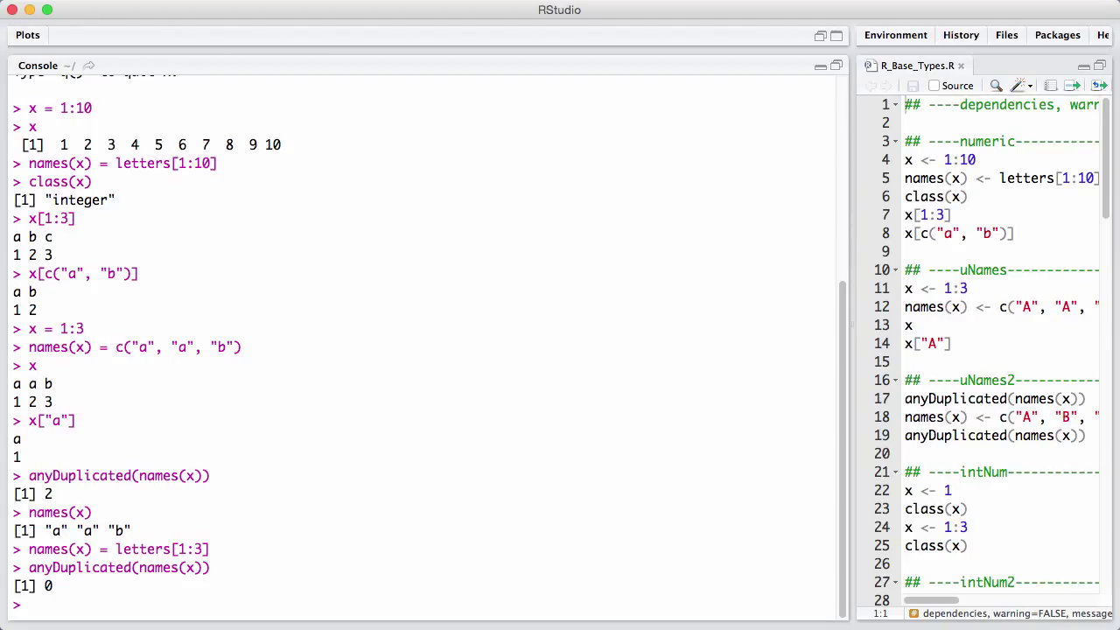
pyautogui.write('x')
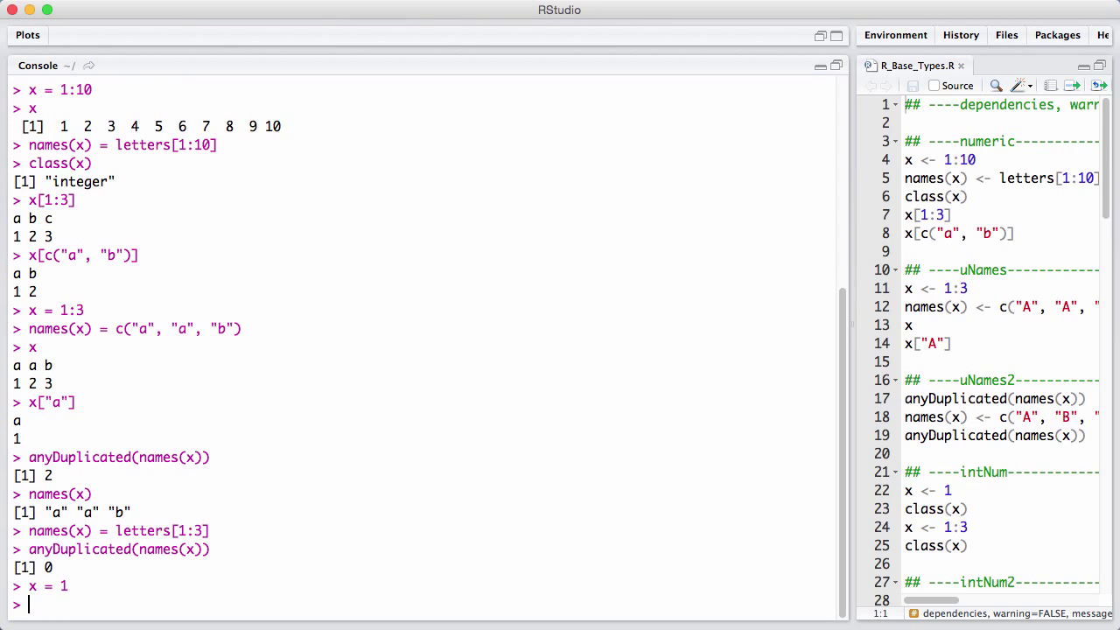
# Show class of x = 1 is numeric, then x = 1:3 has class integer.
pyautogui.write('clas')
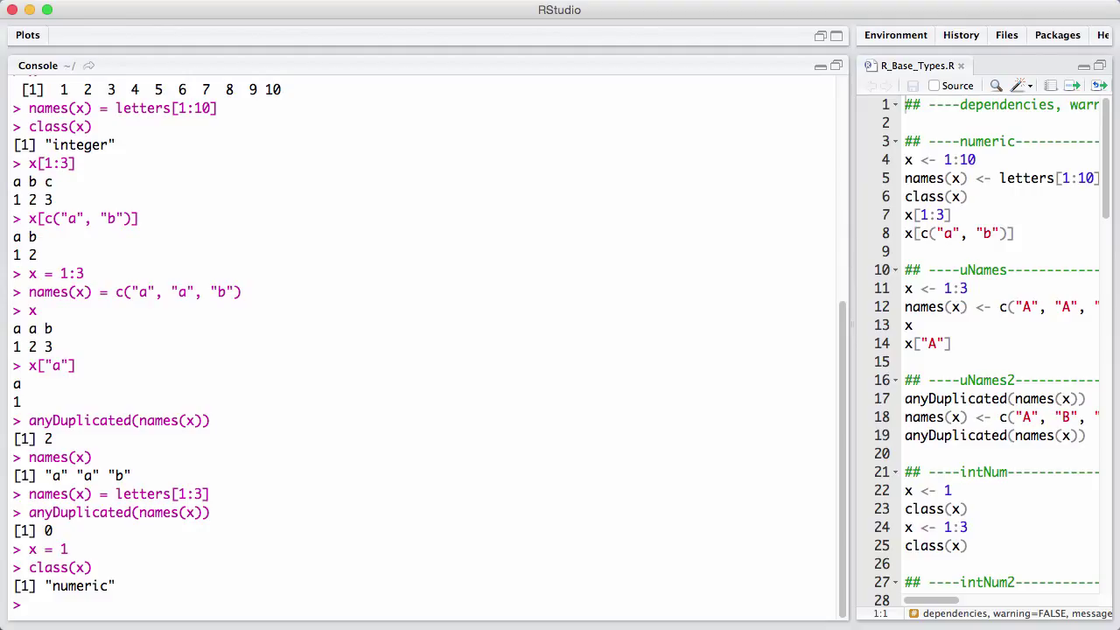
pyautogui.write('x = 1:3')
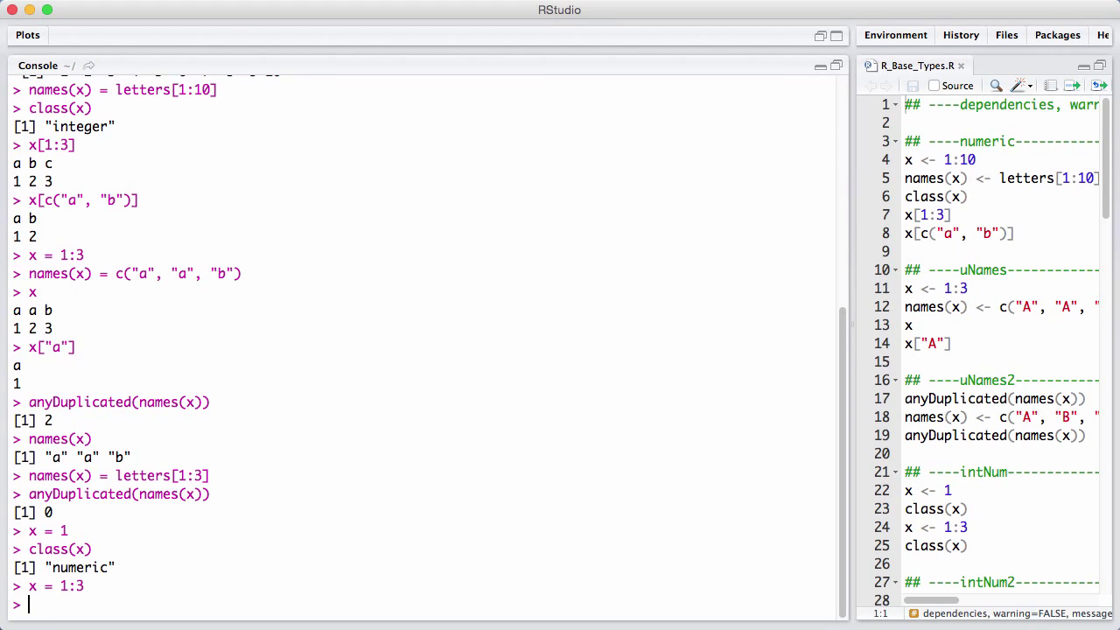
pyautogui.write('class(interg')
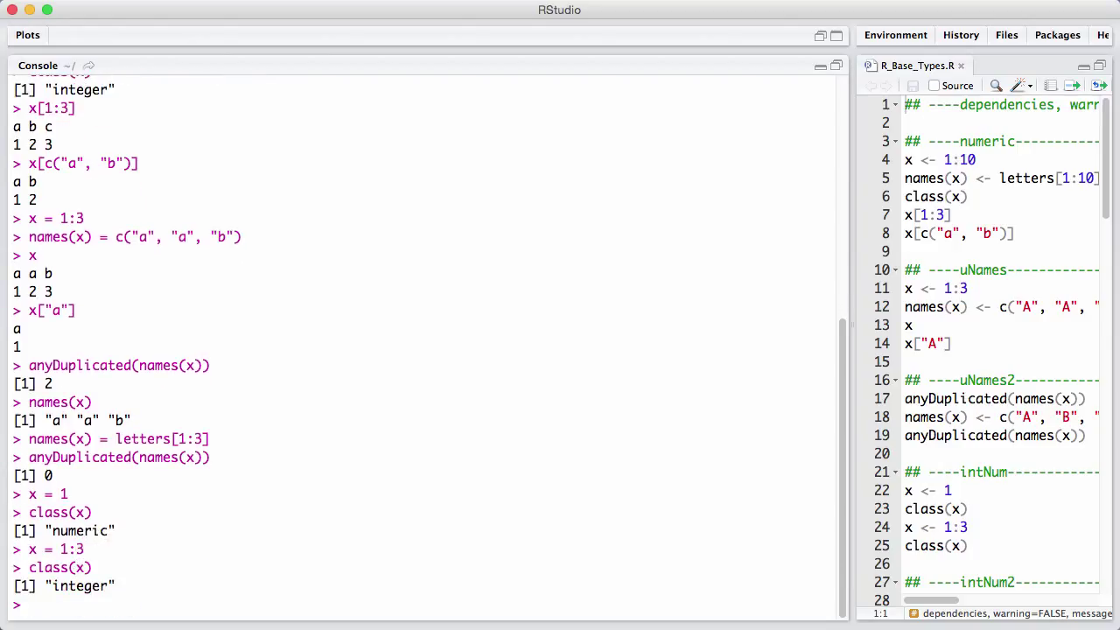
# Assign x = 1L and confirm class(x) returns integer.
pyautogui.scroll(-3)
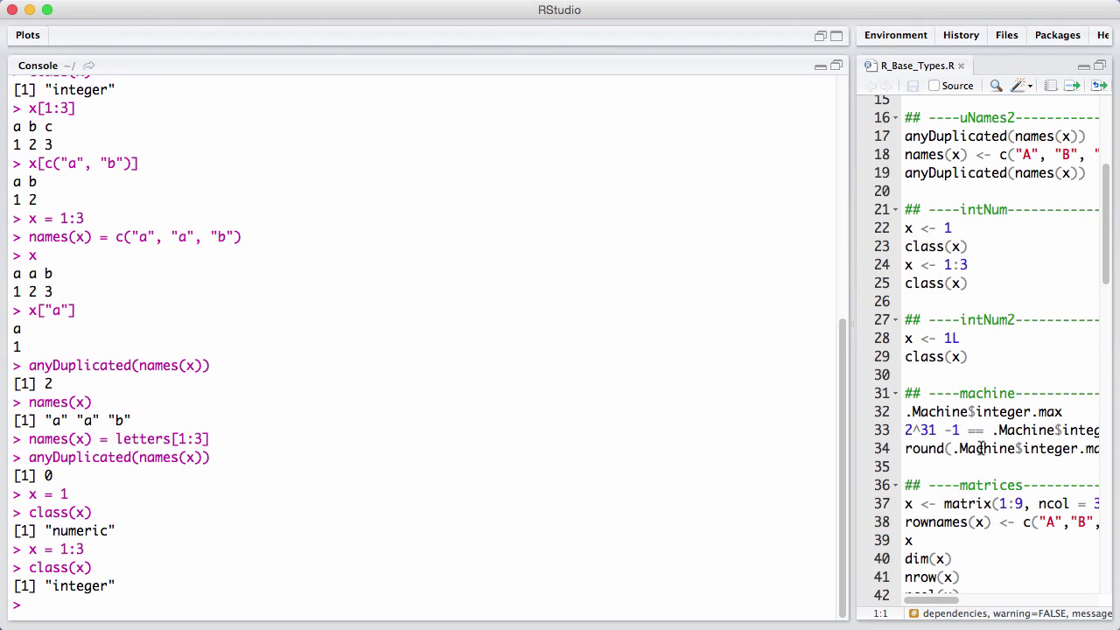
pyautogui.scroll(-3)
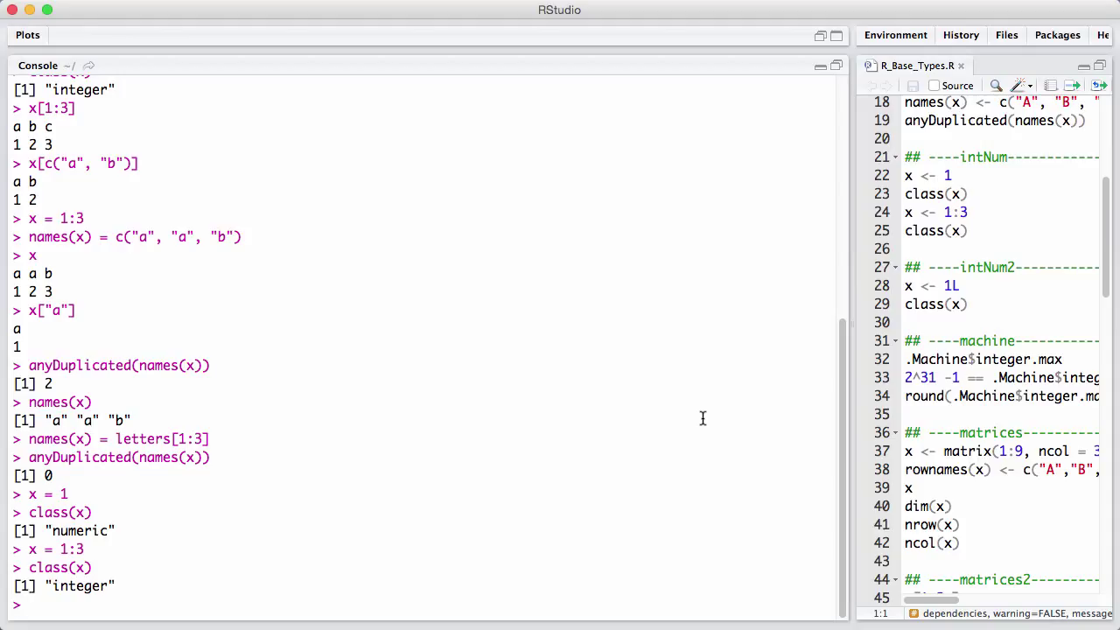
pyautogui.write('x = 1')
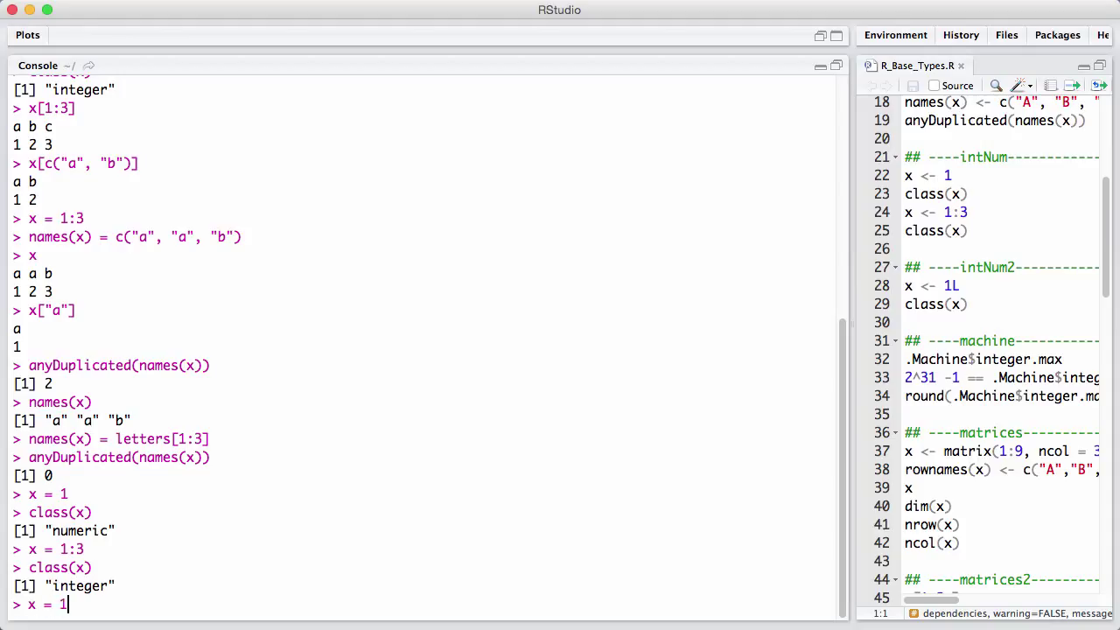
pyautogui.write('L')
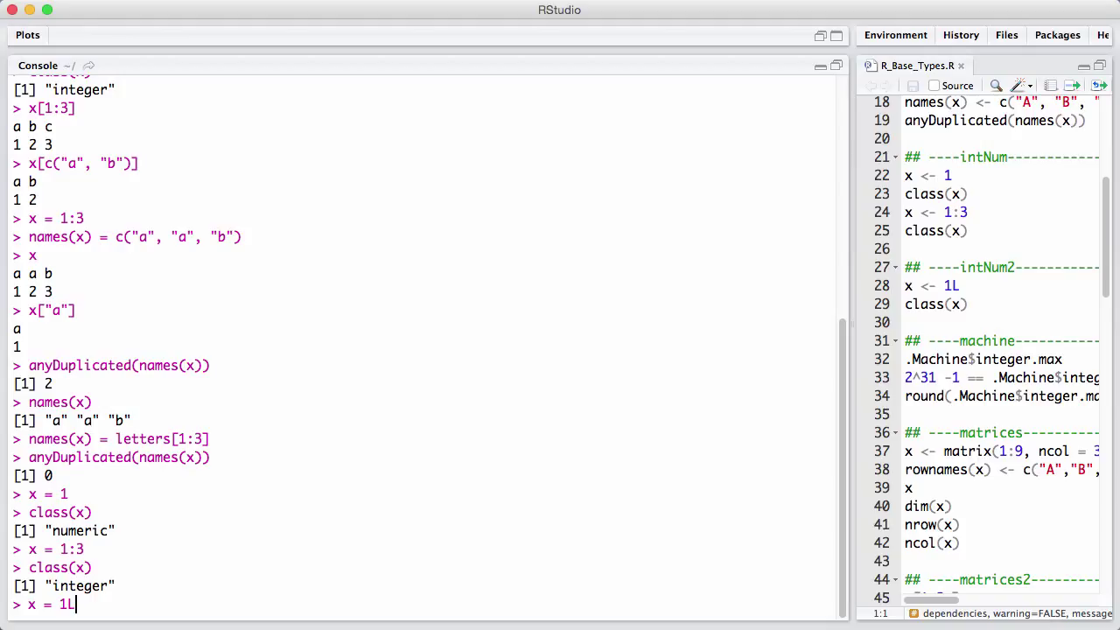
pyautogui.write('class(')
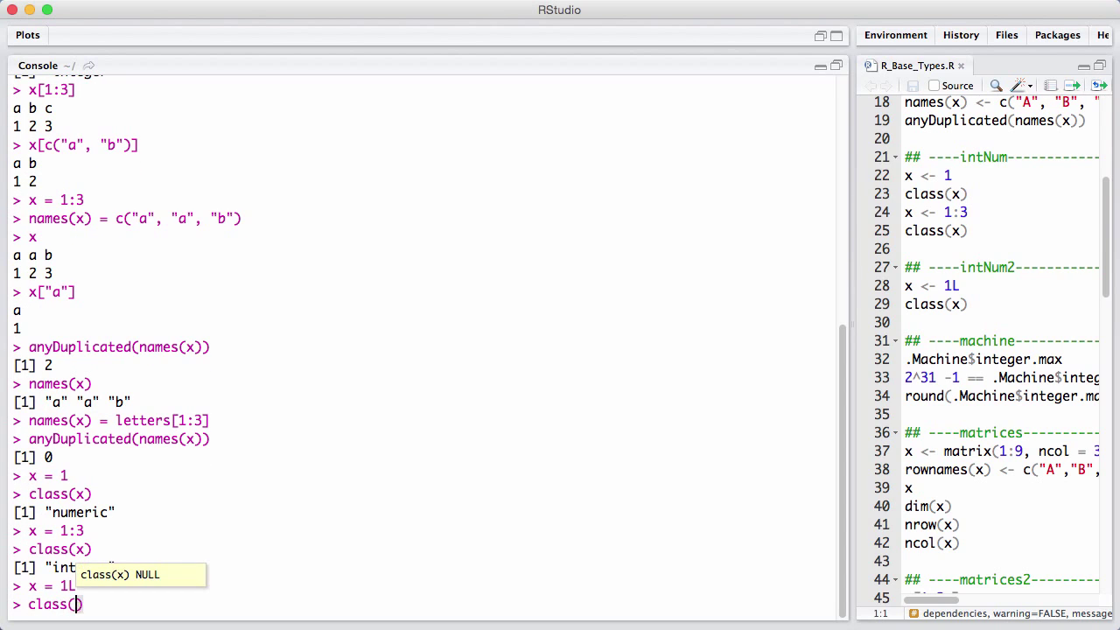
pyautogui.write('x')
pyautogui.press('enter')
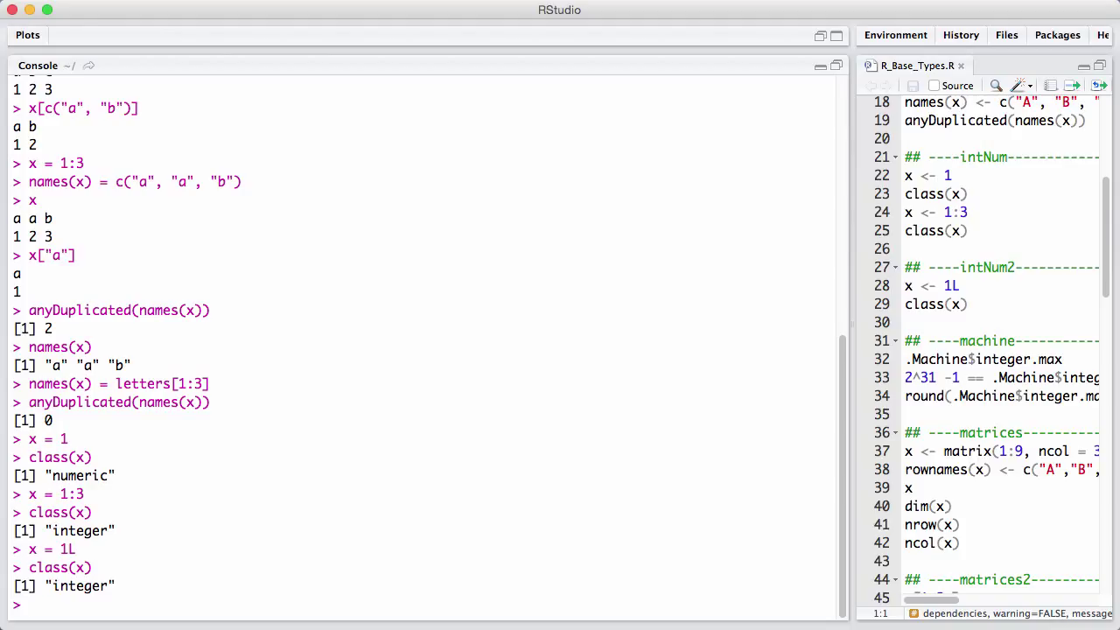
pyautogui.write('.Ma')
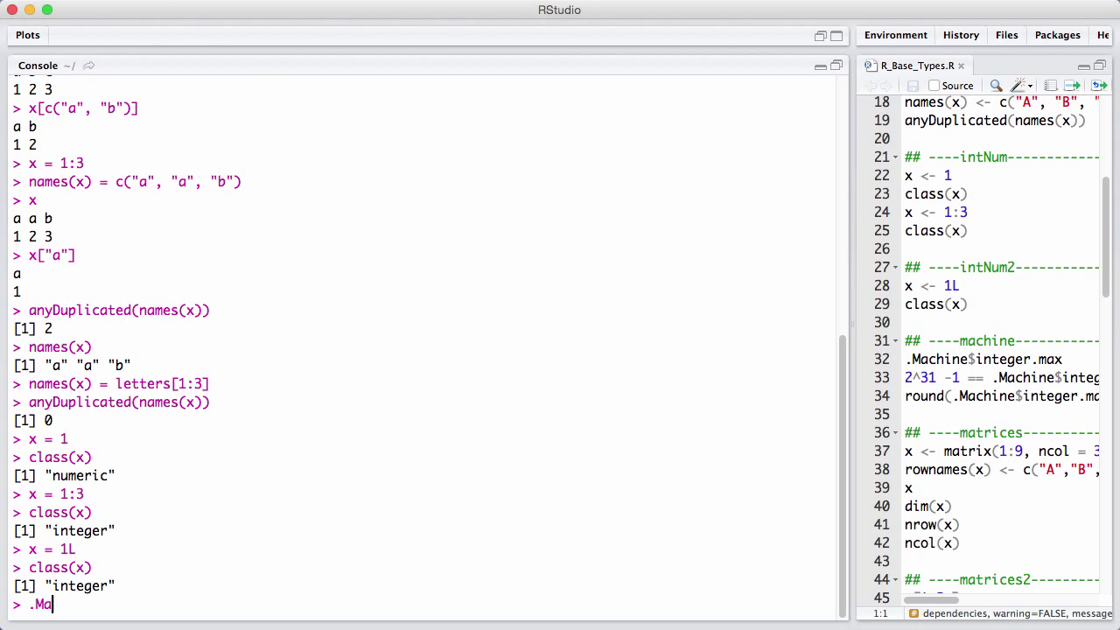
pyautogui.write('chine')
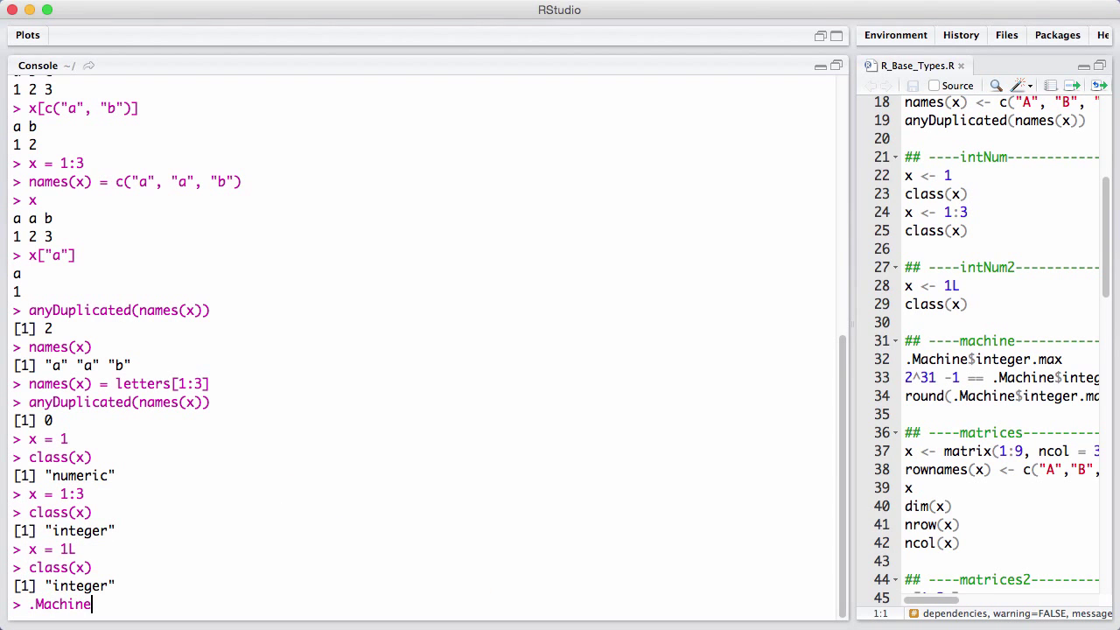
pyautogui.write('$')
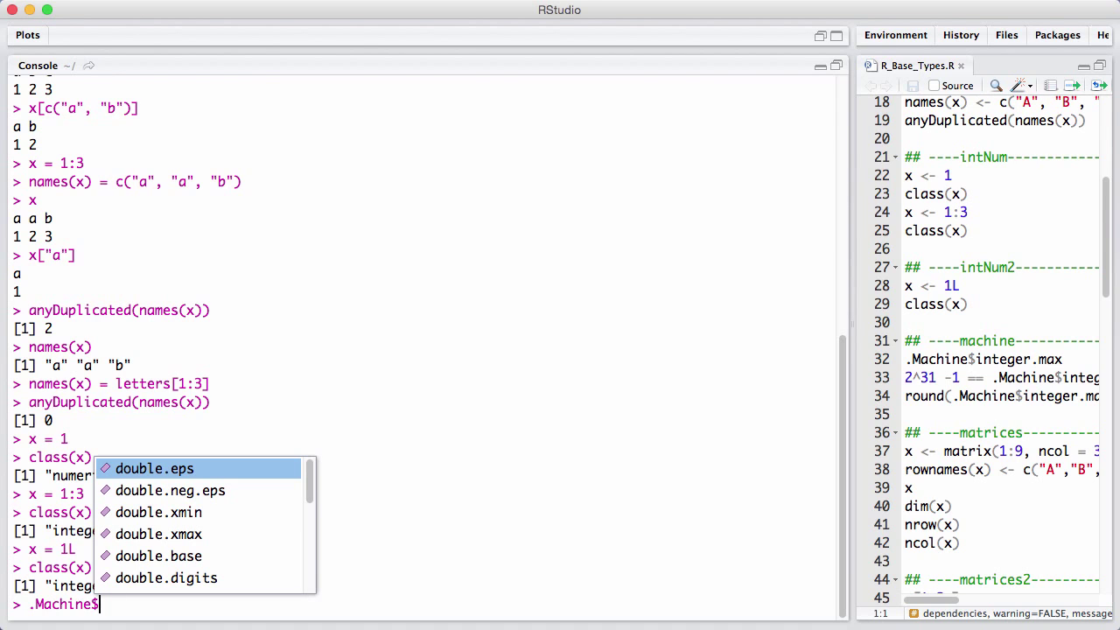
pyautogui.write('integer.max')
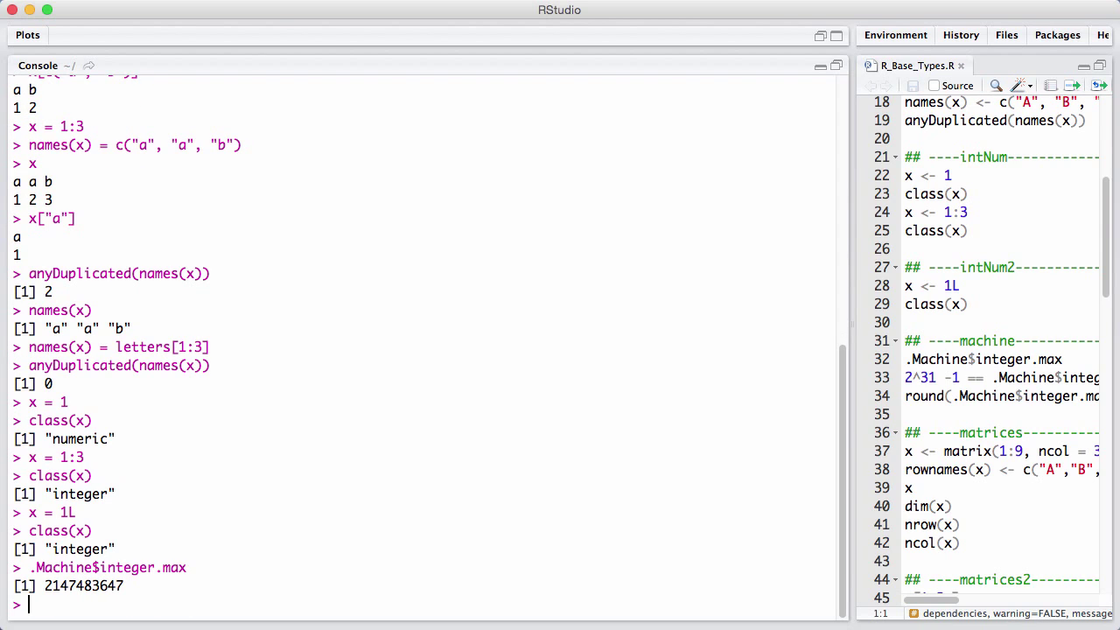
pyautogui.write('2^31 -1  ==')
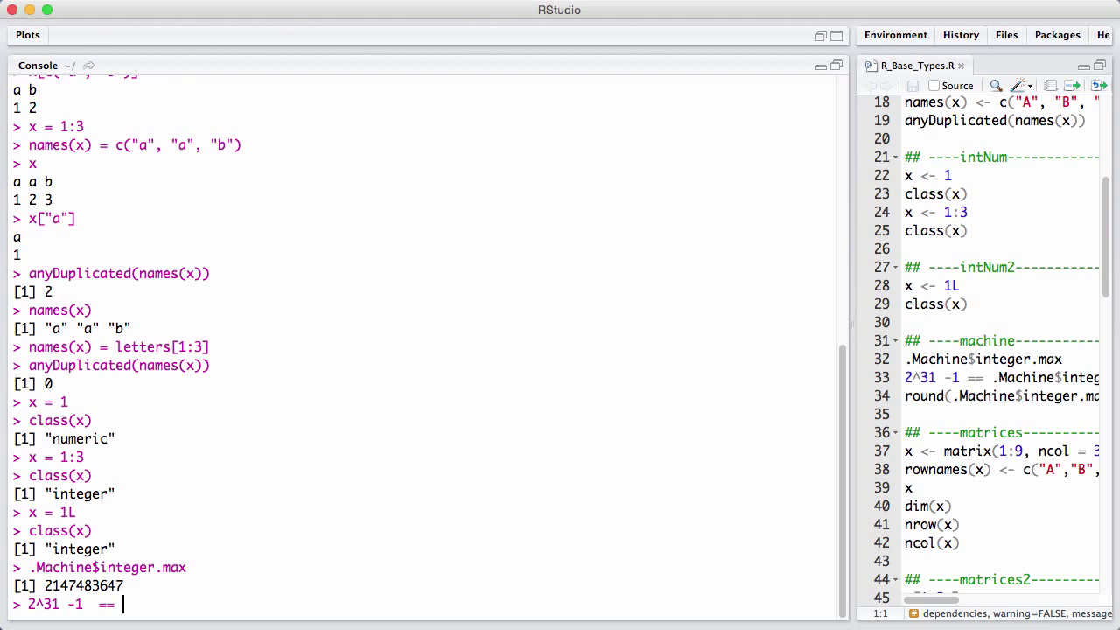
pyautogui.write('.Machine')
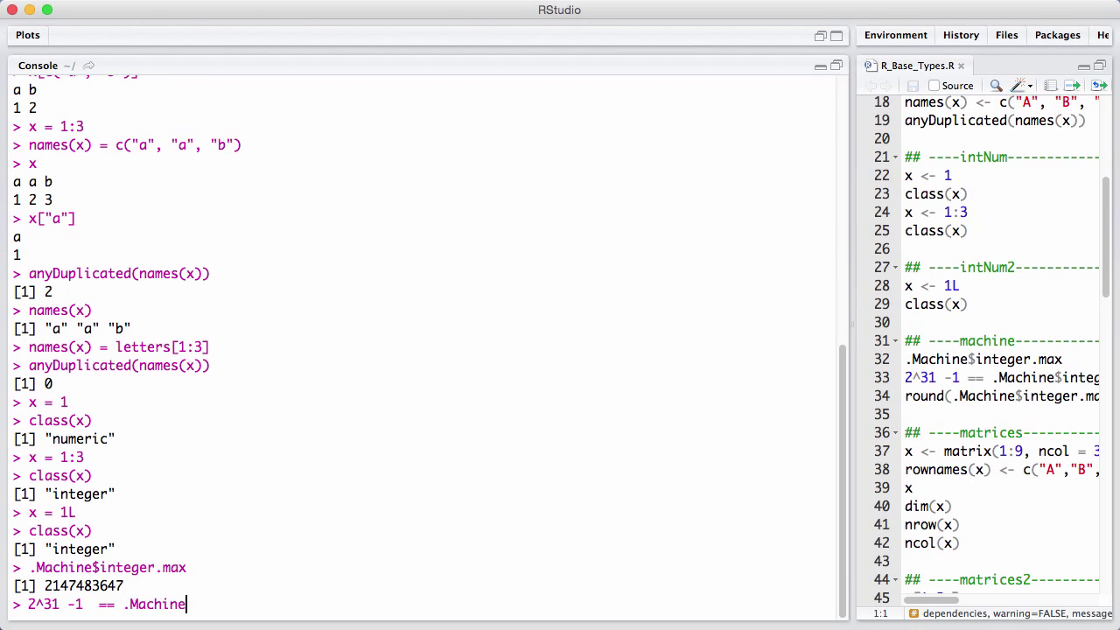
pyautogui.write('$integer.max')
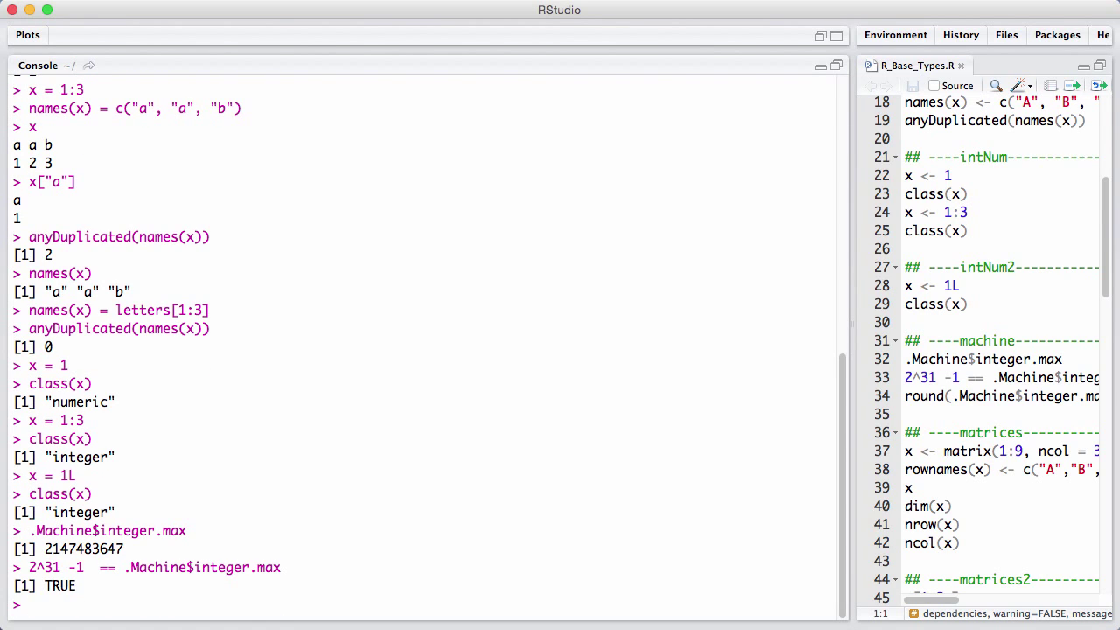
# Compute round(.Machine$integer.max / 10^6), giving 2147.
pyautogui.write('.Machine$integer.max')
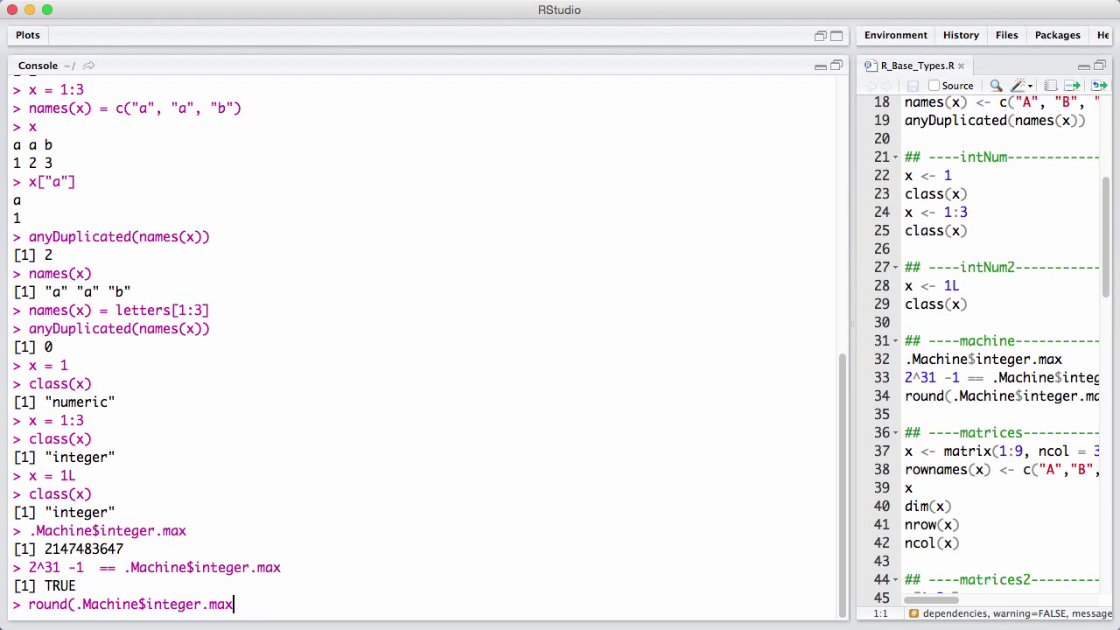
pyautogui.write('/ 10^6)')
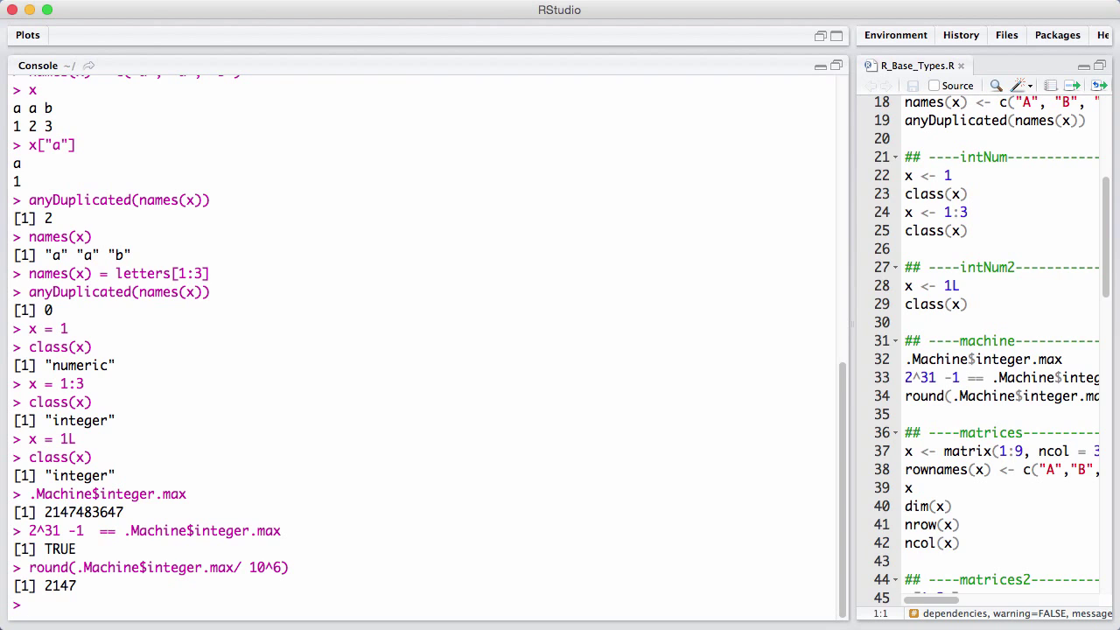
# Convert the integer literal with as.numeric(1L), returning 1.
pyautogui.write('as.numeric(1L')
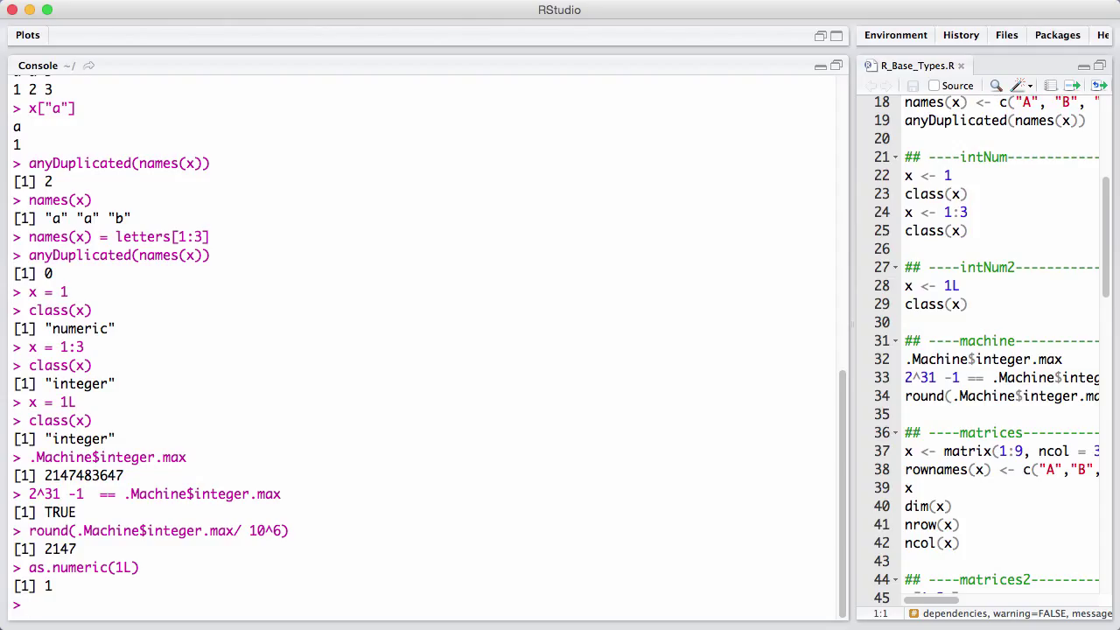
# Create x as matrix(1:9, ncol = 3, nrow = 3) and print it.
pyautogui.write('x = ma')
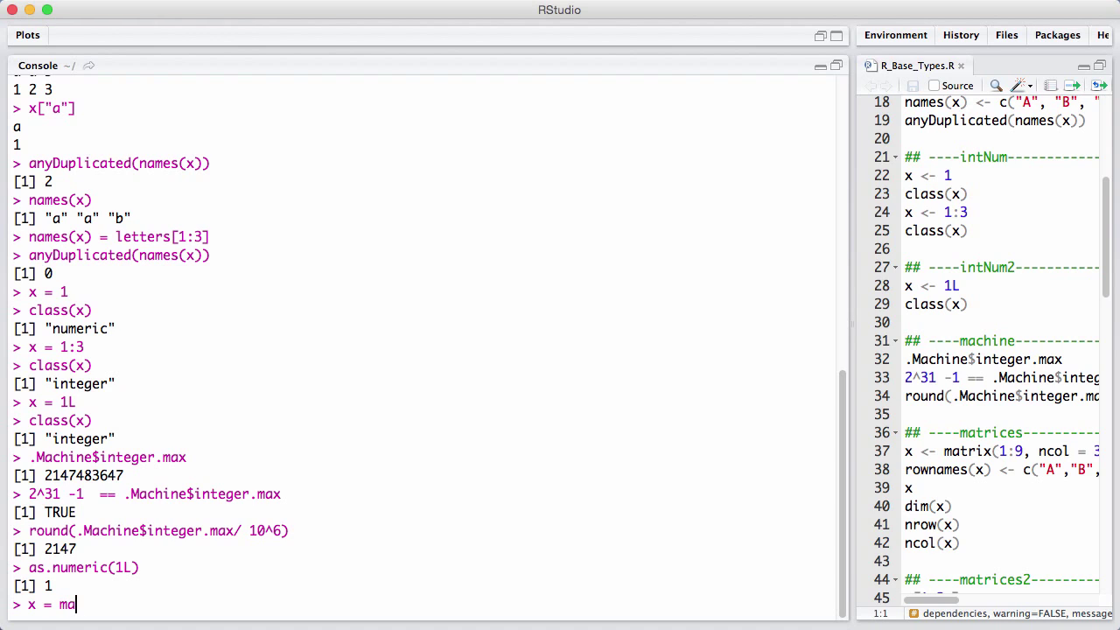
pyautogui.write('trix(1')
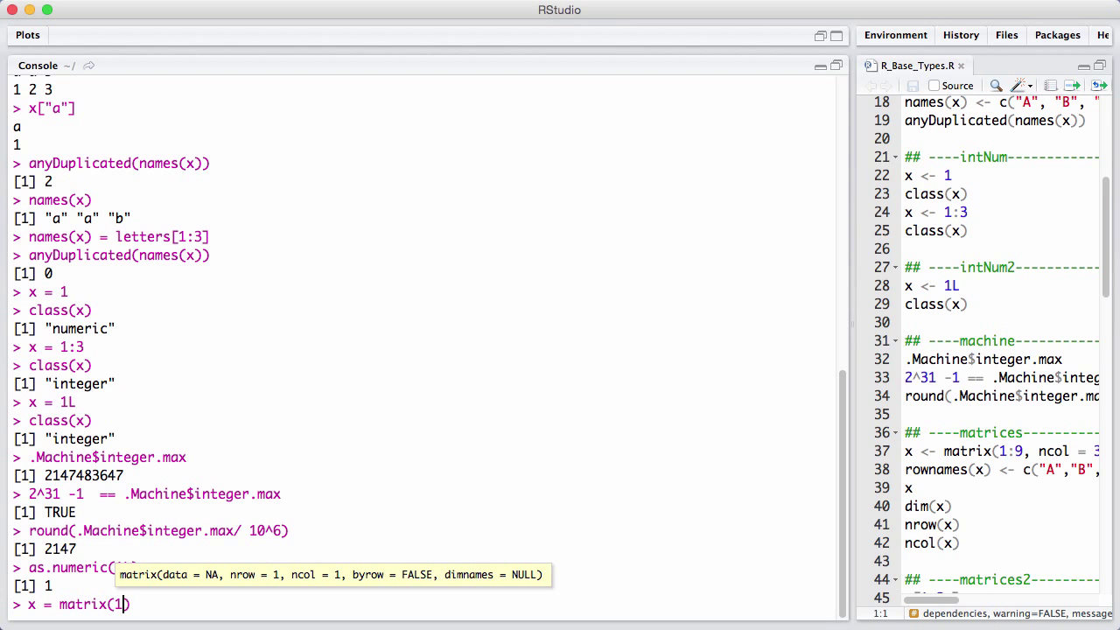
pyautogui.write(':9, ncol =')
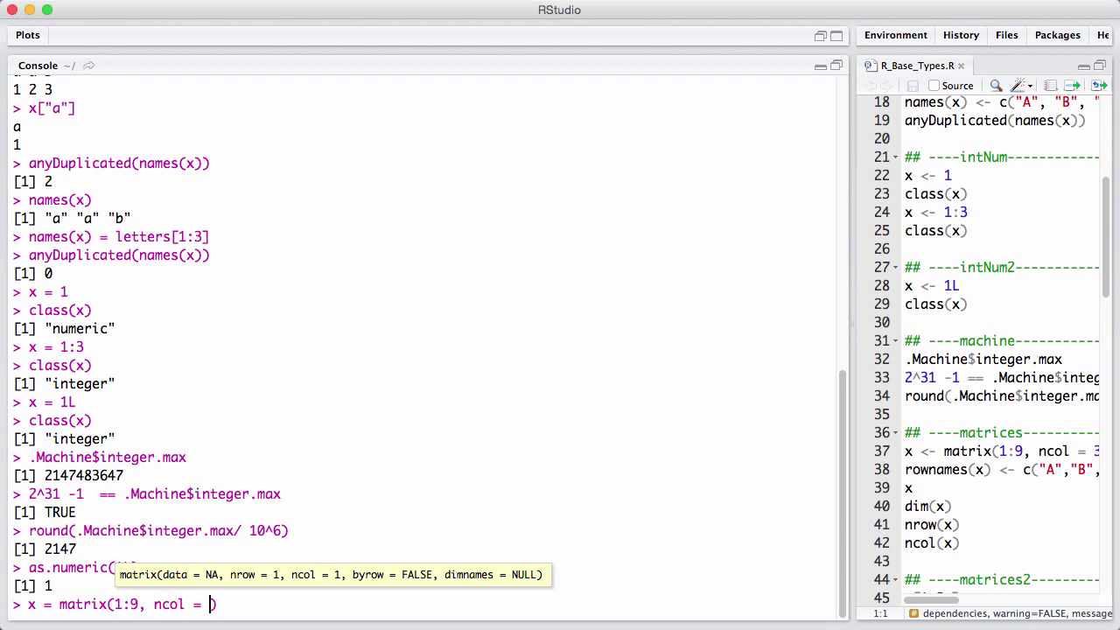
pyautogui.write('3, n')
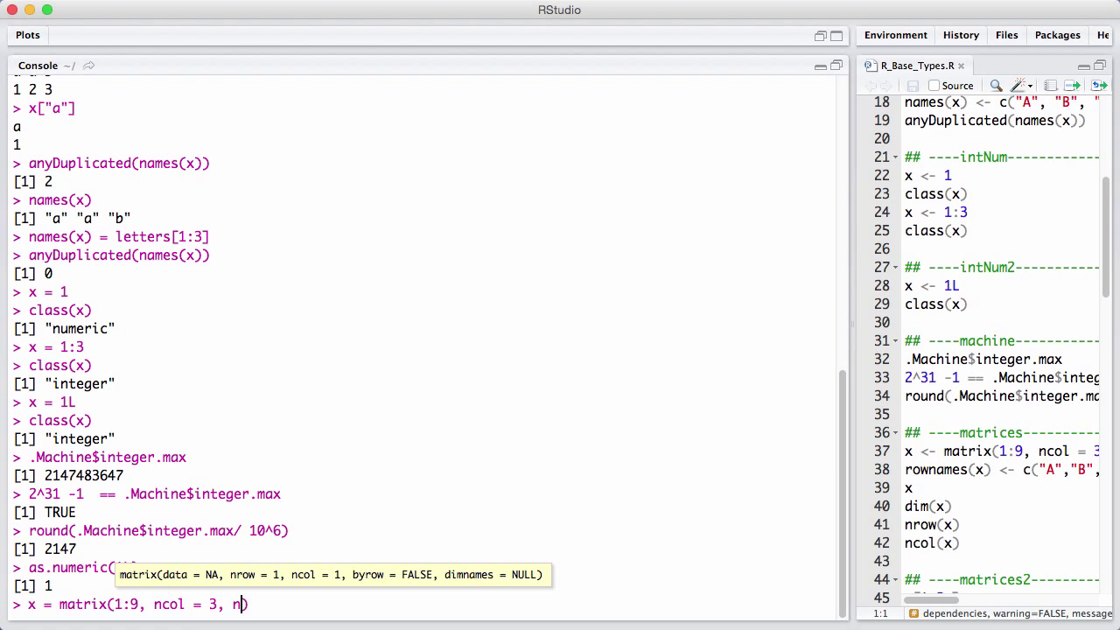
pyautogui.write('c')
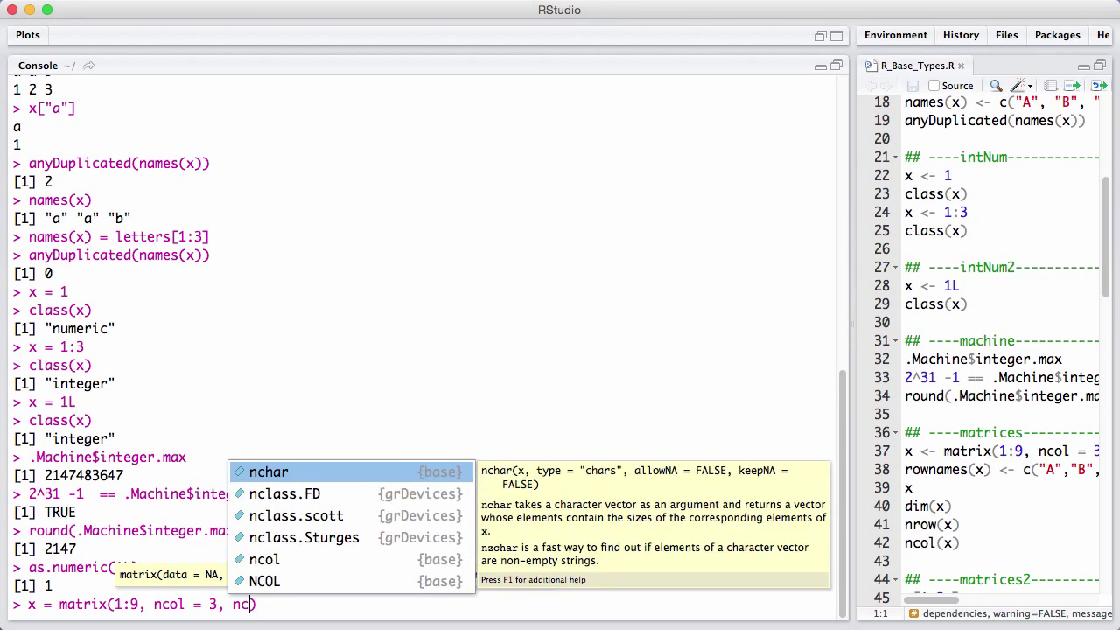
pyautogui.write('row = 3')
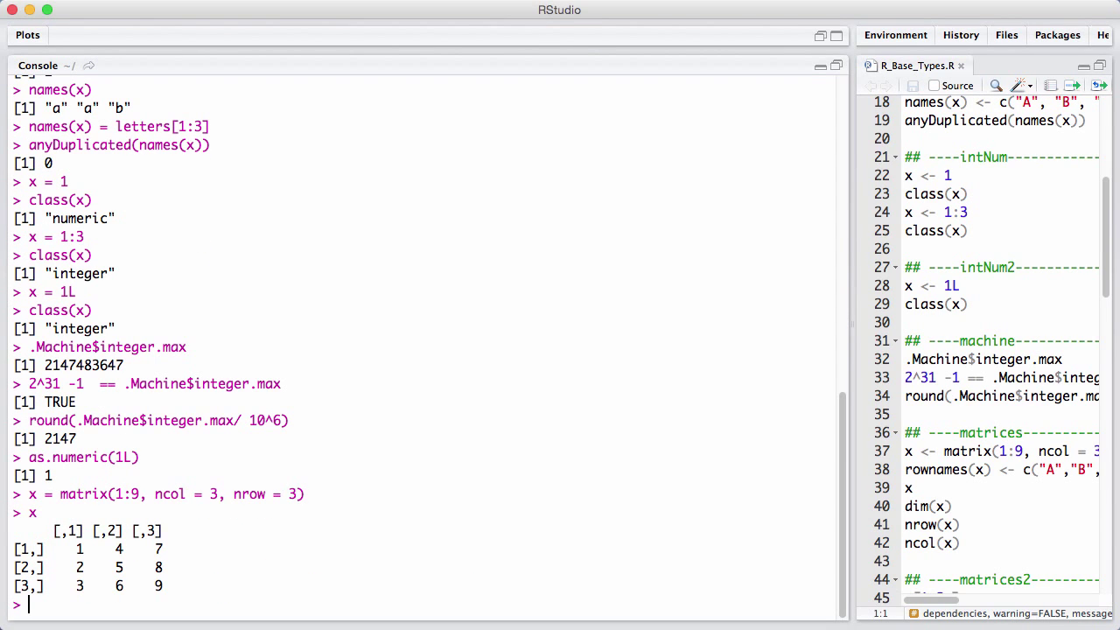
# Set rownames(x) to letters[1:3] (a, b, c).
pyautogui.write('rownames(x) =')
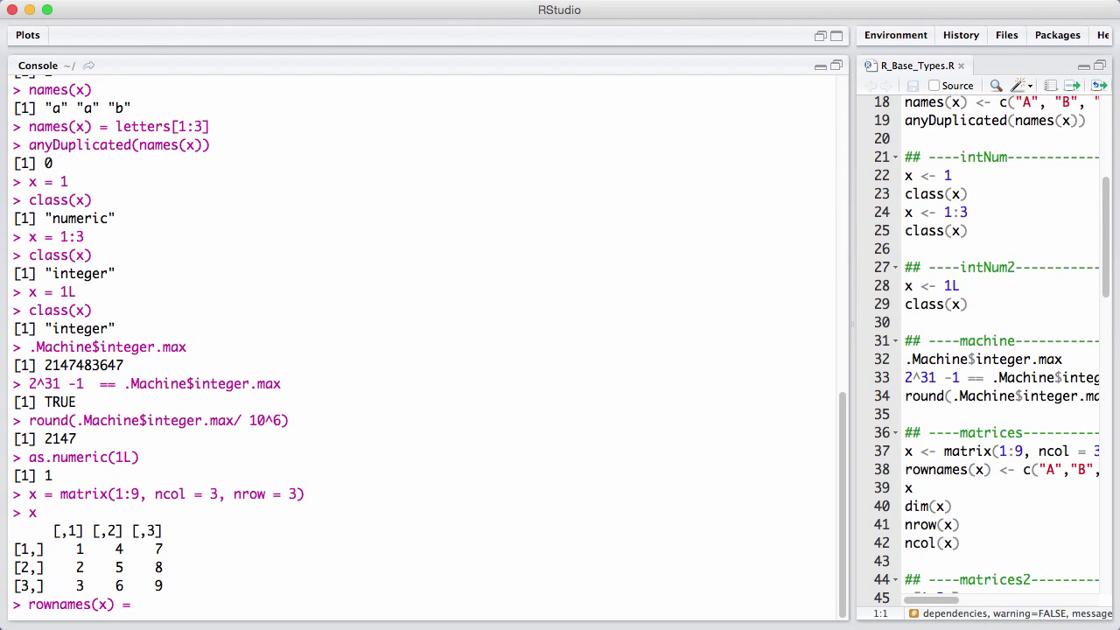
pyautogui.write('letetr')
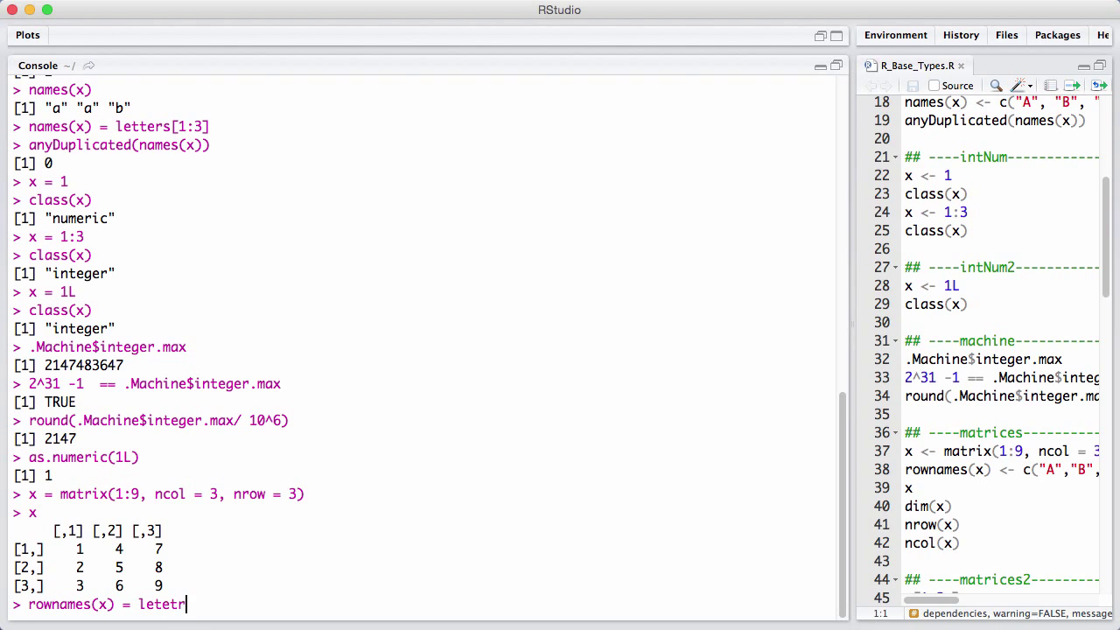
pyautogui.write('letters[')
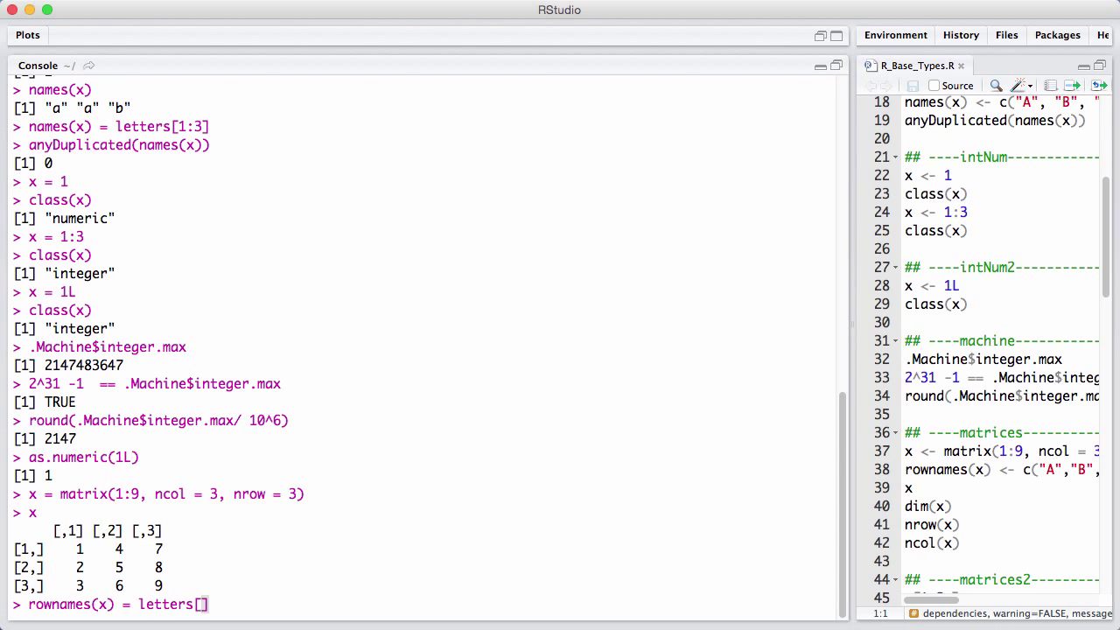
pyautogui.write('1:3')
pyautogui.press('Return')
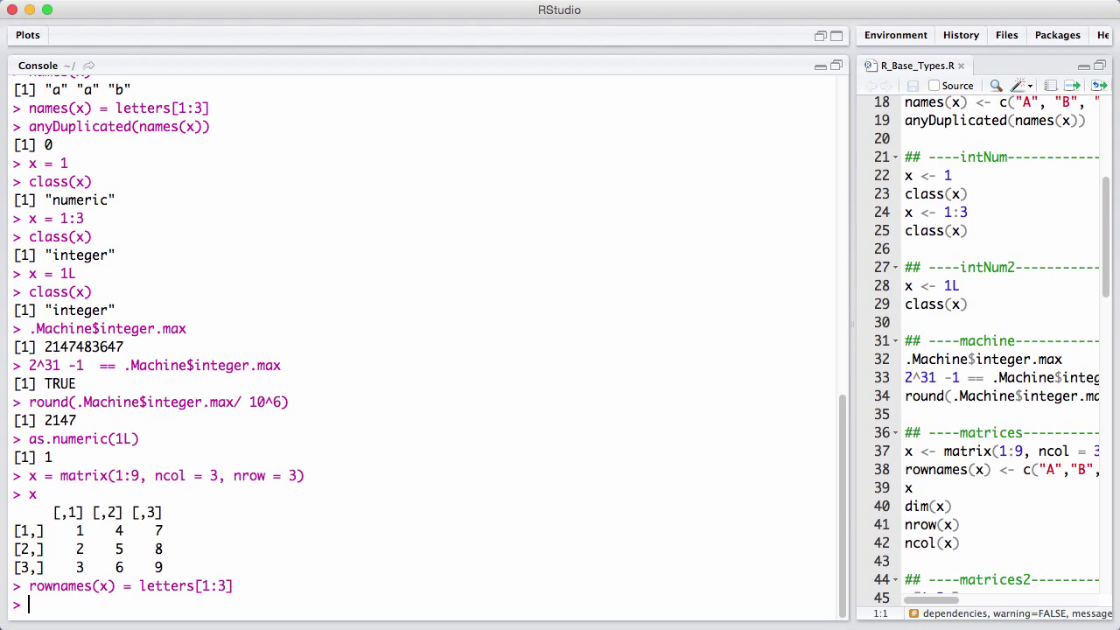
# Query dim(x) as 3 3, nrow(x) as 3, and ncol on the matrix.
pyautogui.write('dim(x)')
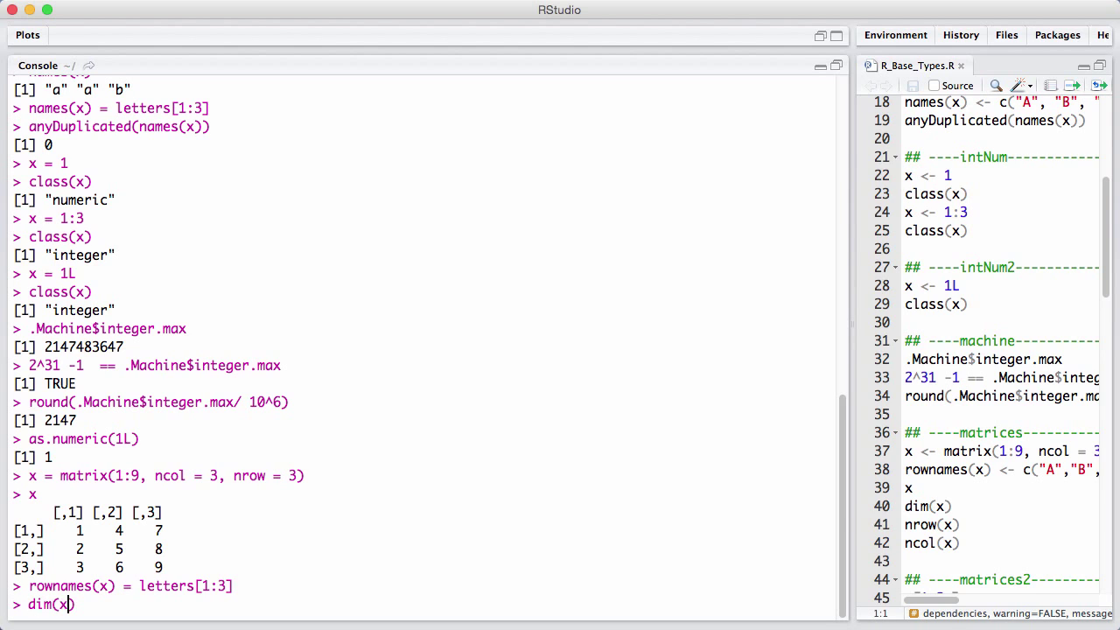
pyautogui.press('enter')
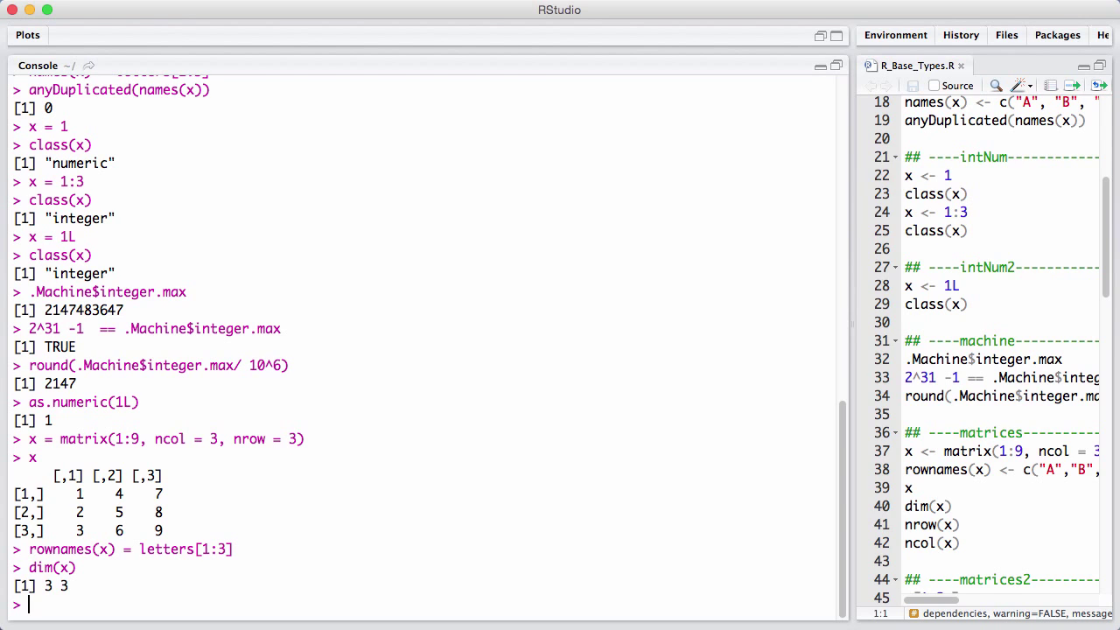
pyautogui.write('nrow(x)')
pyautogui.write('ncol(3)')
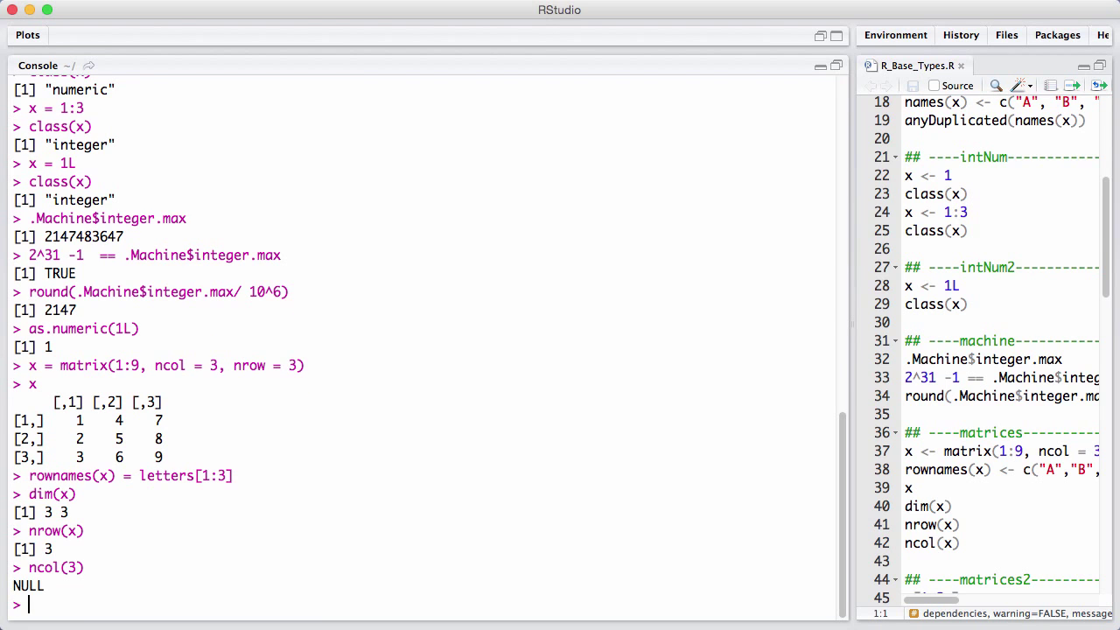
pyautogui.scroll(-3)
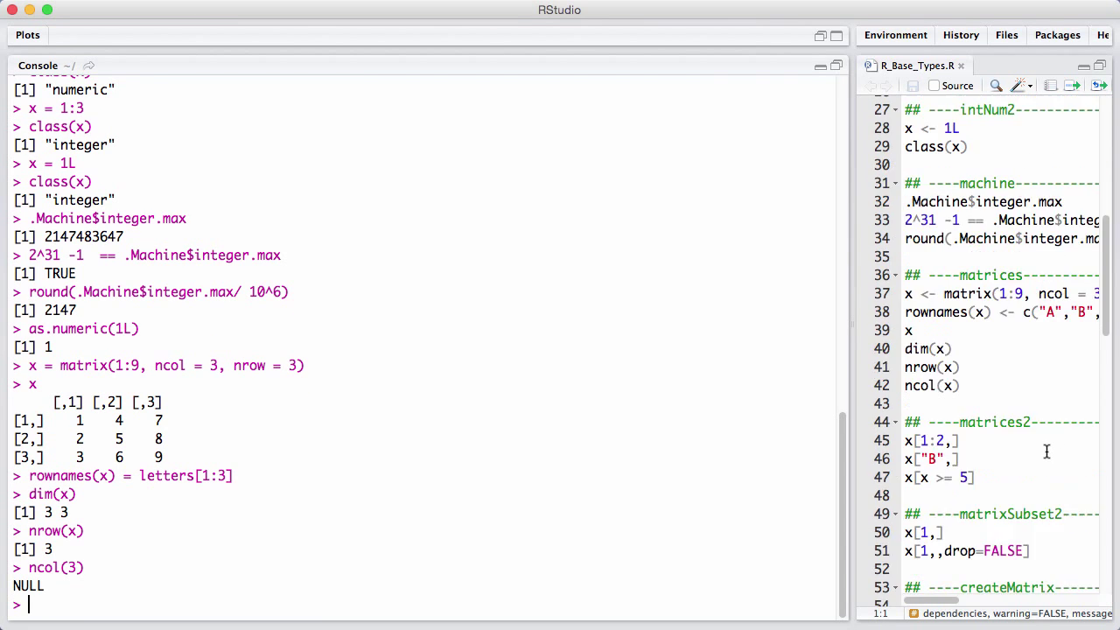
pyautogui.write('ncol(')
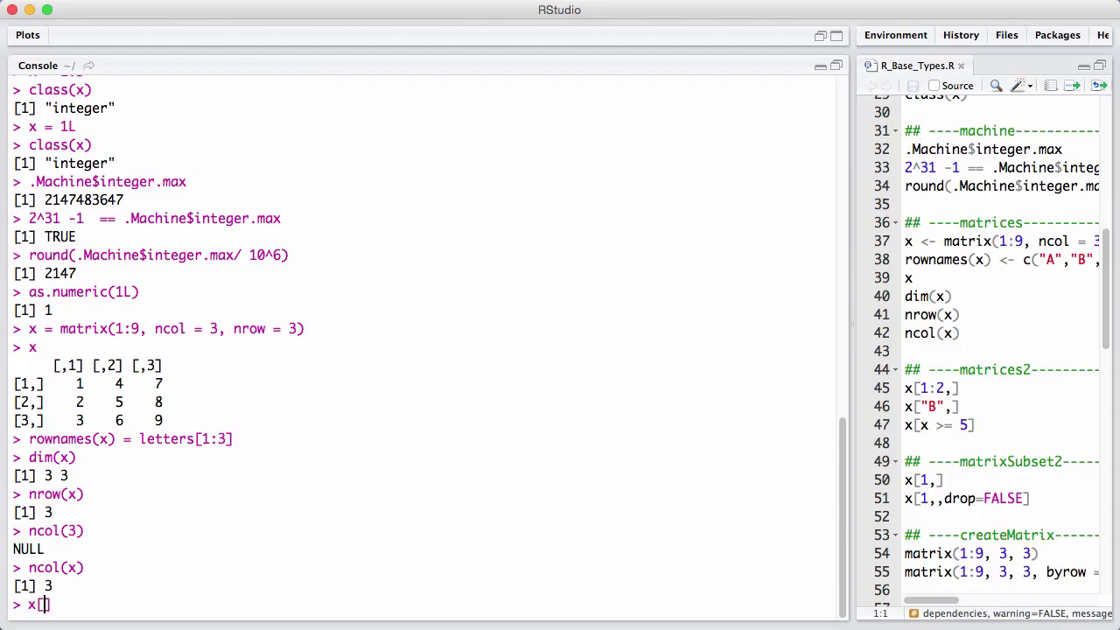
# Subset the matrix: rows 1:2, columns 1:2, the top-left 2×2 block, and row "a".
pyautogui.write('1:2')
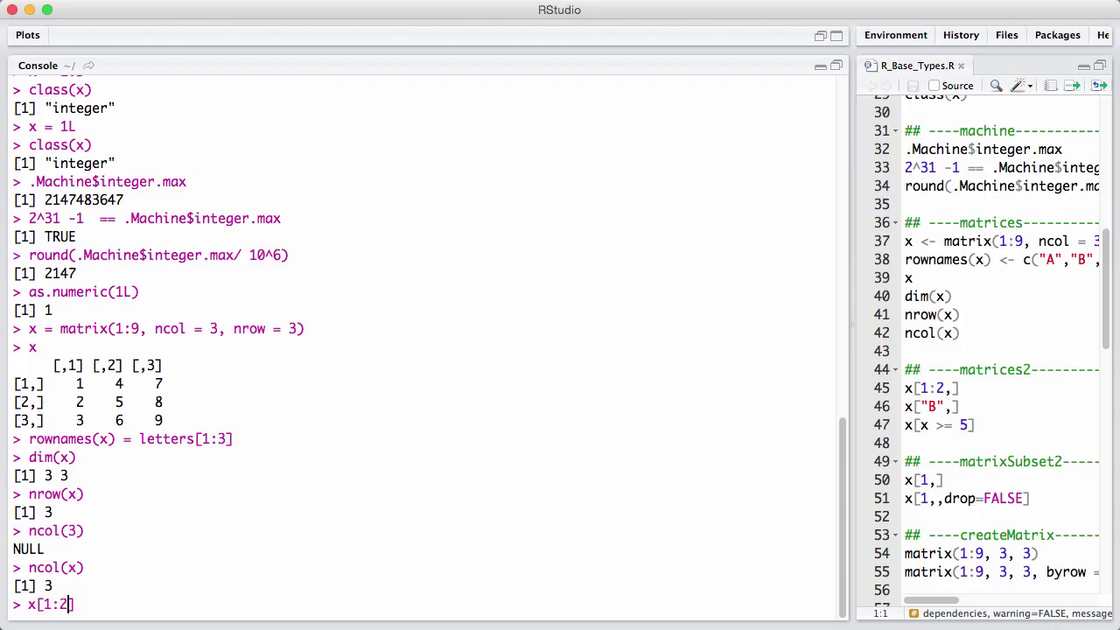
pyautogui.write(',')
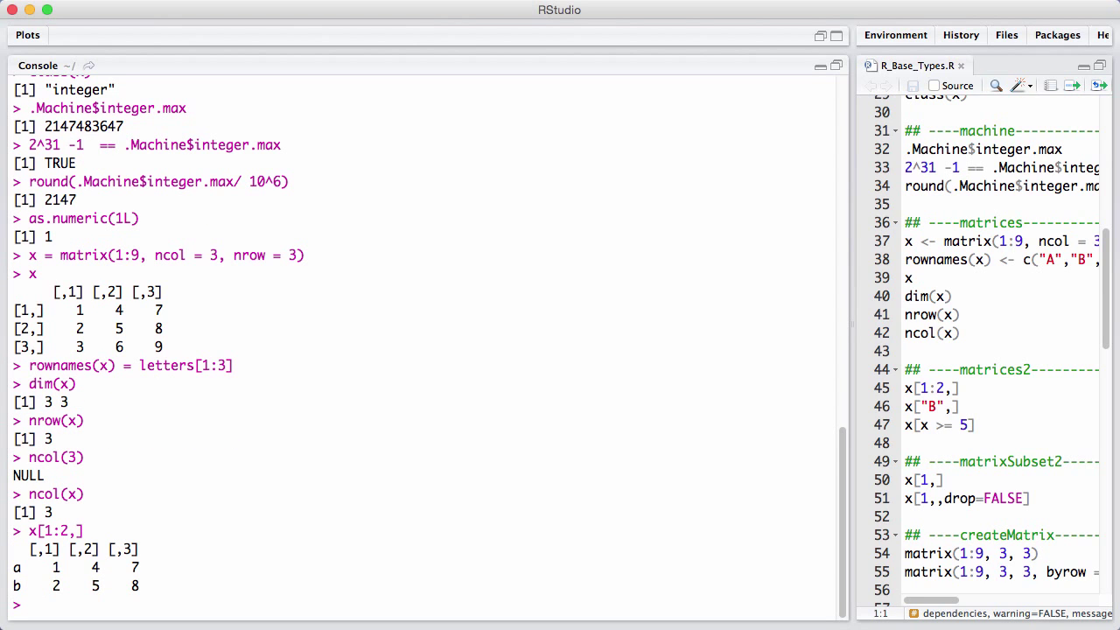
pyautogui.write('x[1:2,]')
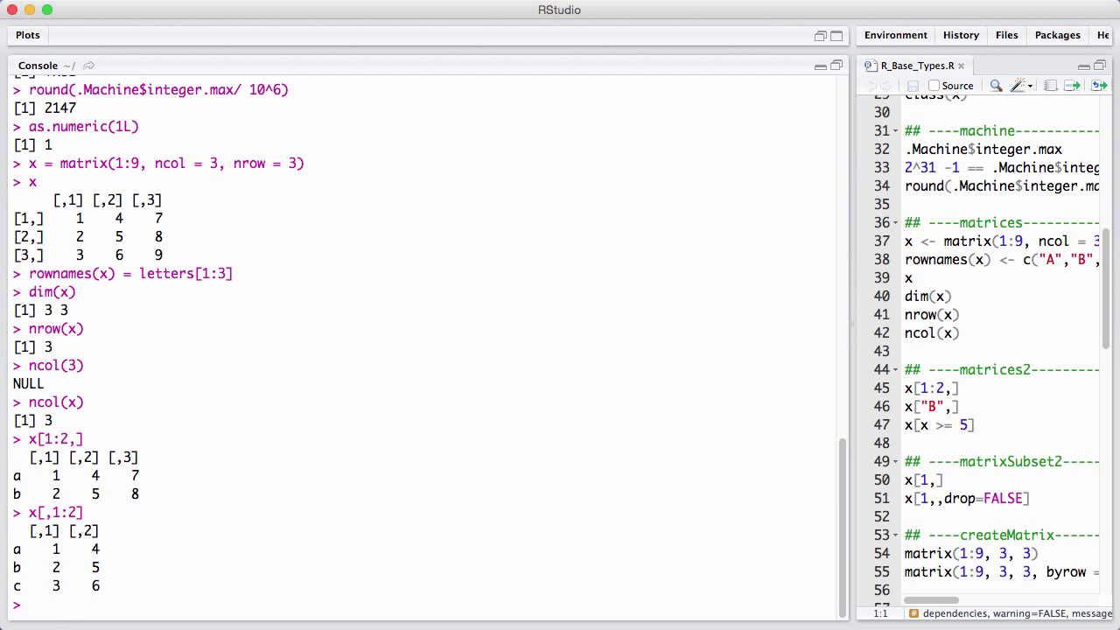
pyautogui.write('x[1:,1:2]')
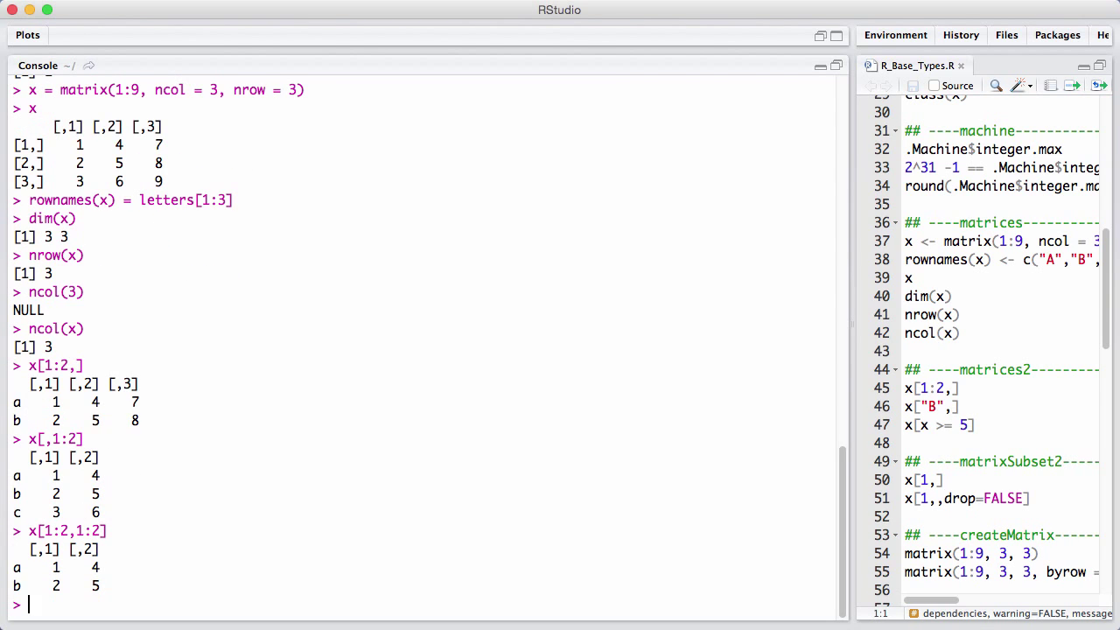
pyautogui.write('x[1:2,1:2]')
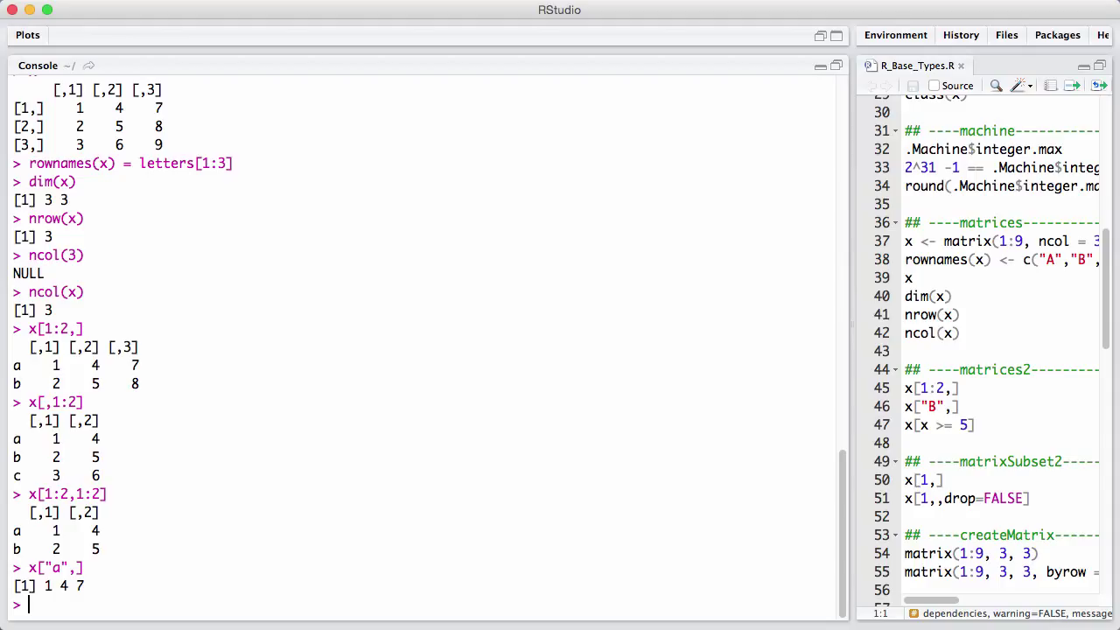
# Run x["a",, drop=FALSE] to keep row a as a matrix, then x[x>5] returning 6 7 8 9.
pyautogui.write('x["a",]')
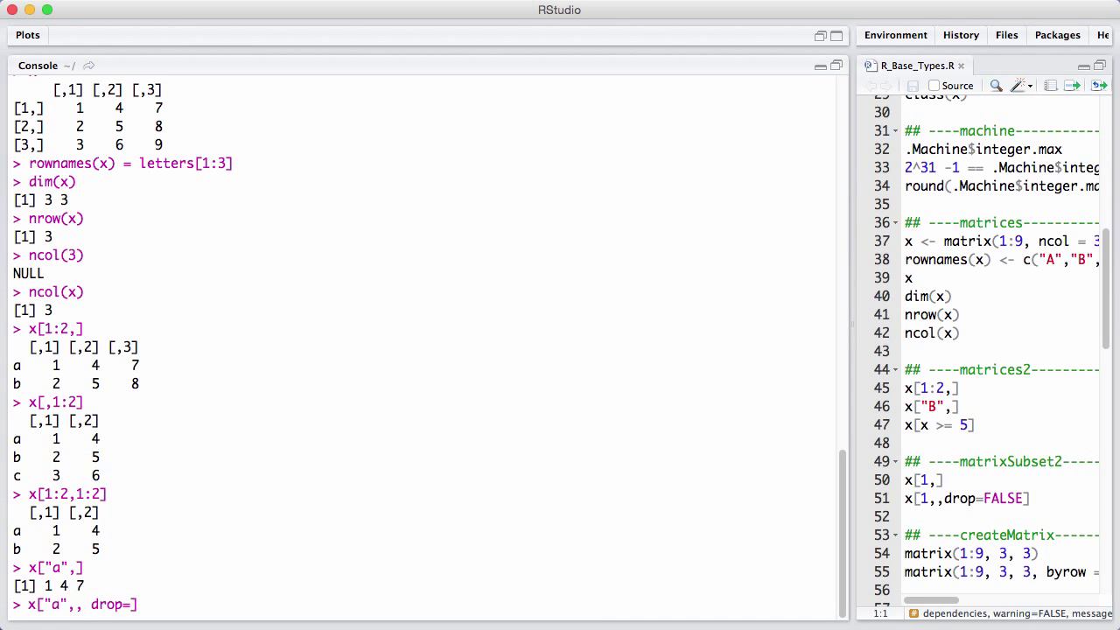
pyautogui.write('FALSE')
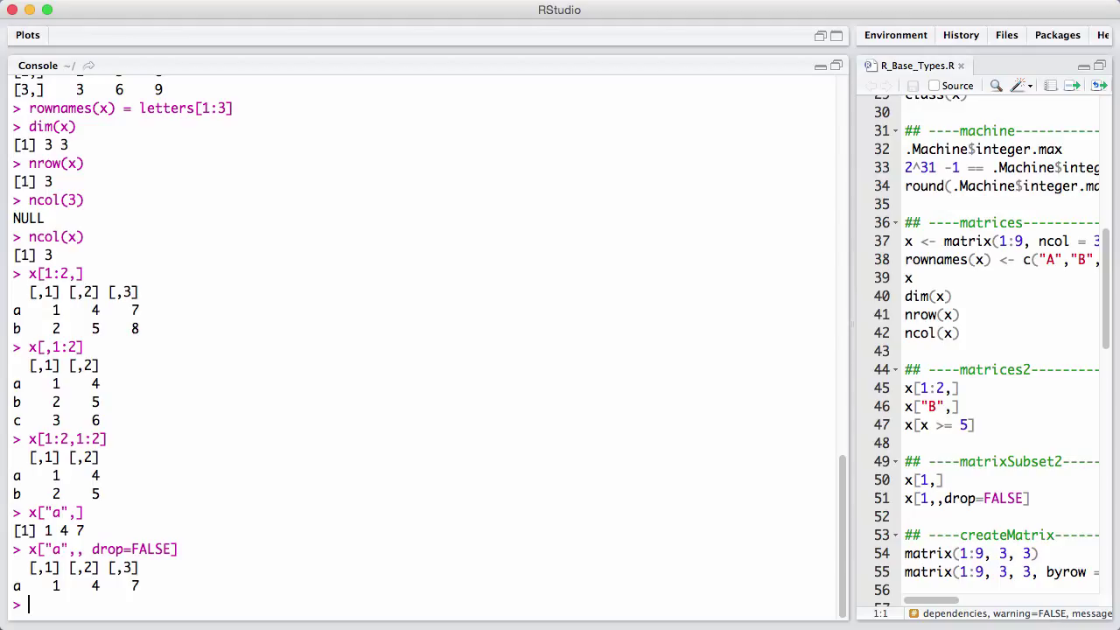
pyautogui.write('x')
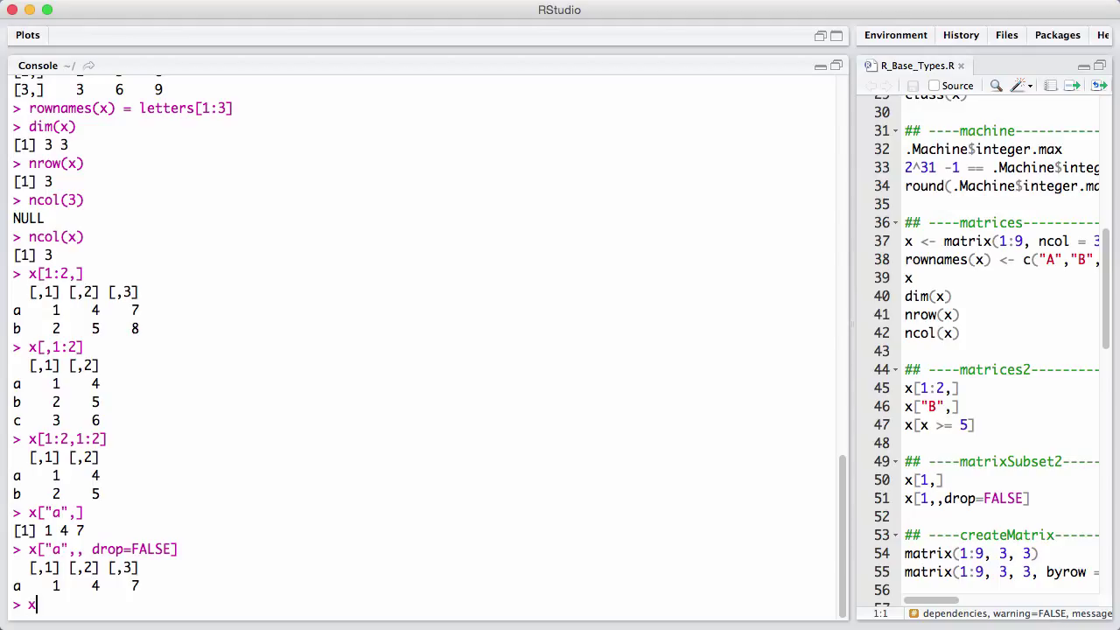
pyautogui.write('[')
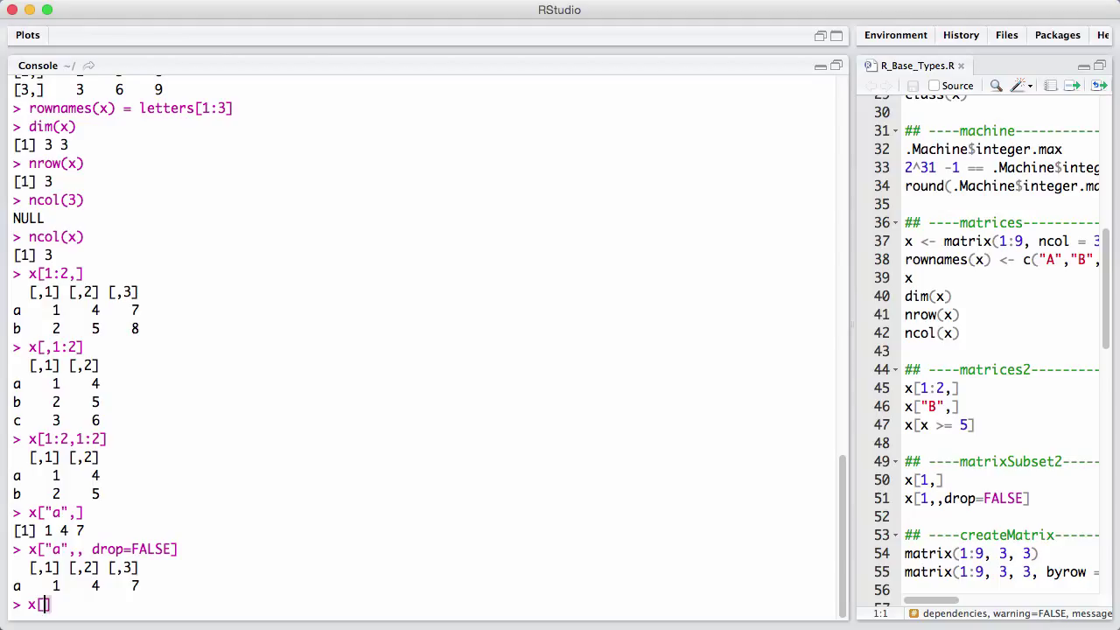
pyautogui.write('x')
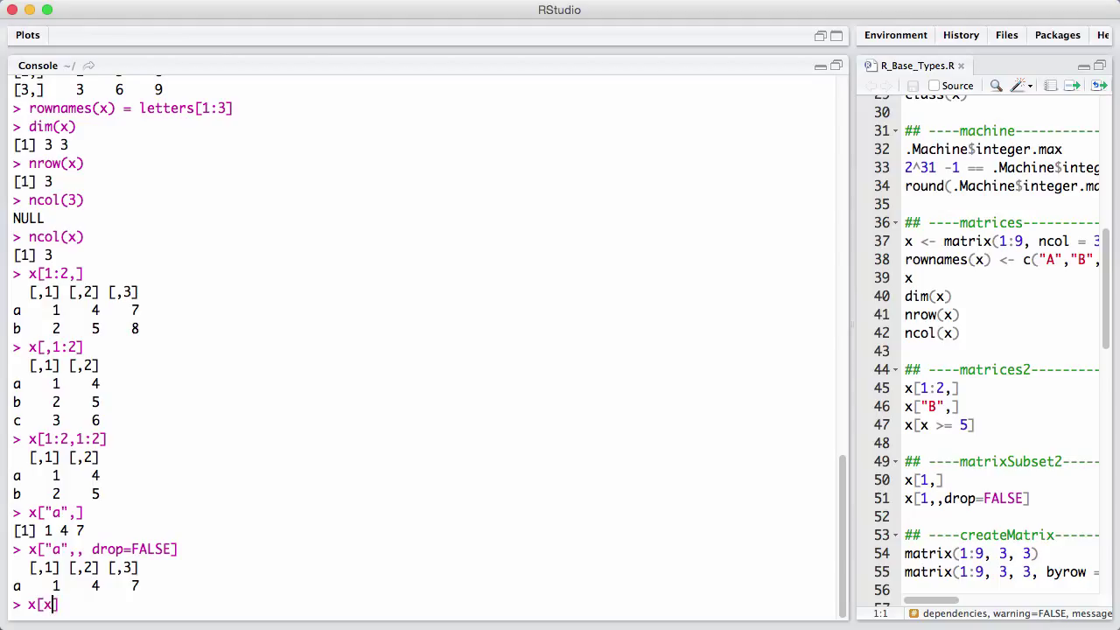
pyautogui.write('>5')
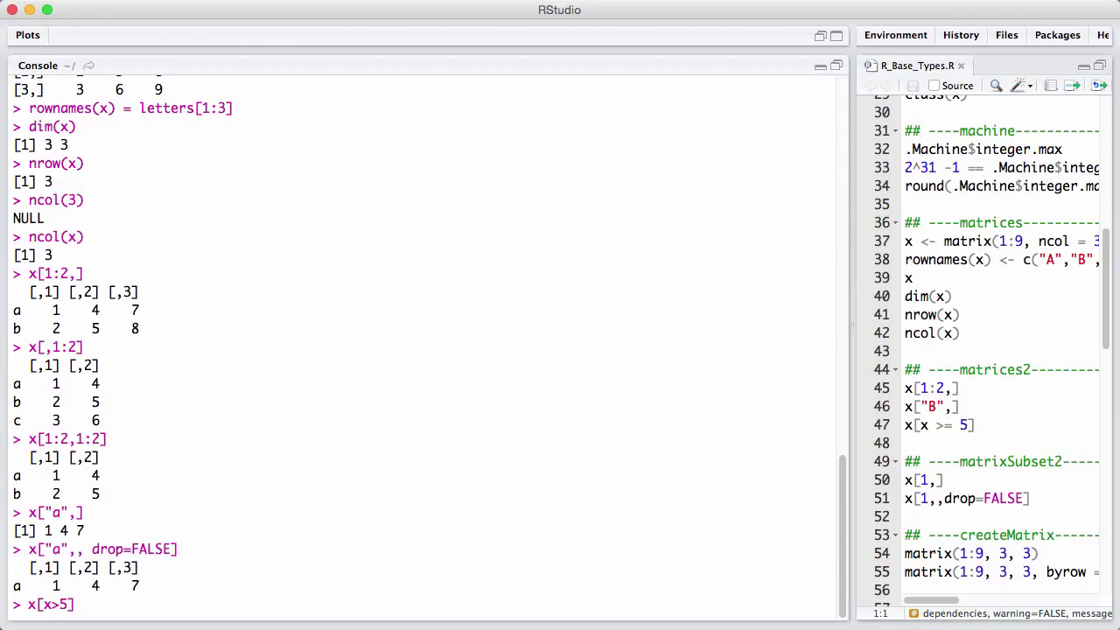
pyautogui.press('enter')
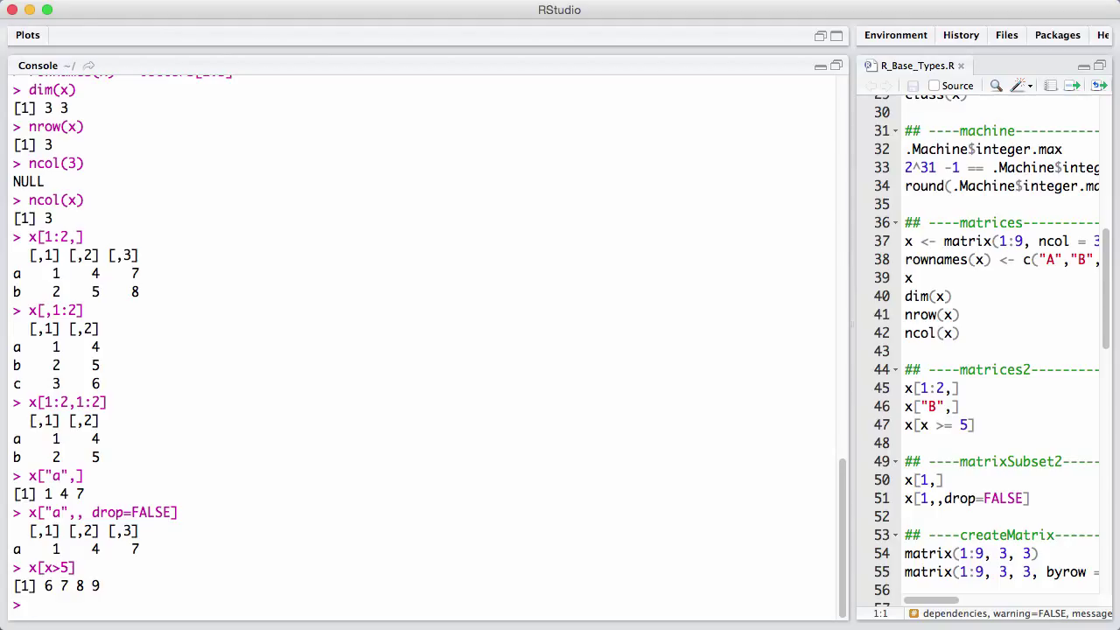
# Check dim(x), then rebuild x as matrix(1:9, ncol=3, nrow=3) by column and again with byrow=TRUE.
pyautogui.write('dim(x)')
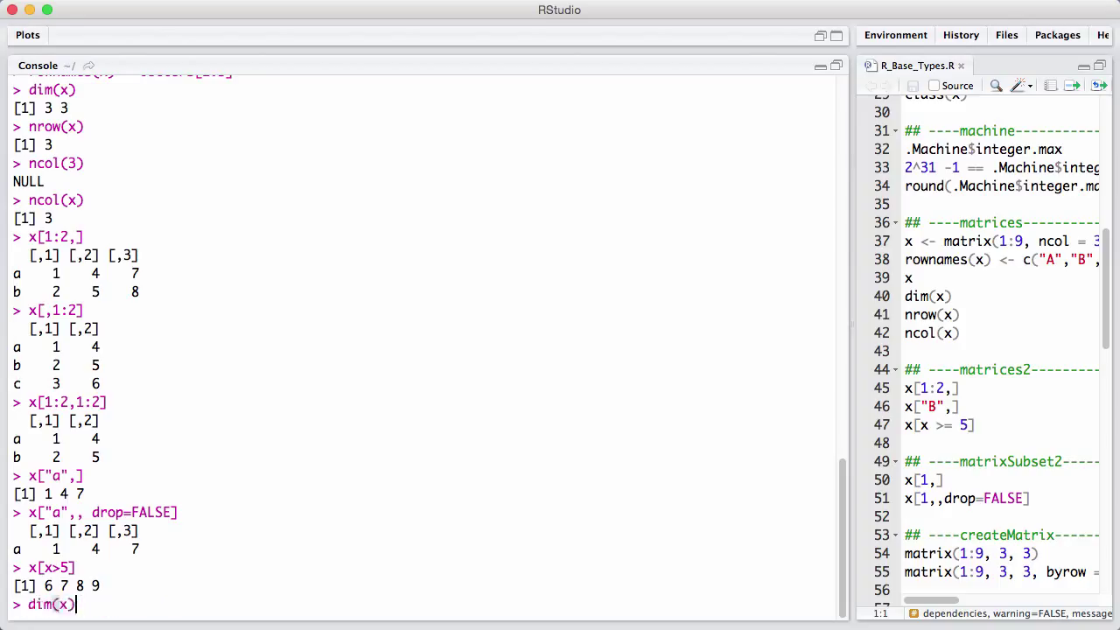
pyautogui.write('x = matrix(1:9, ncol = 3, nrow = 3)')
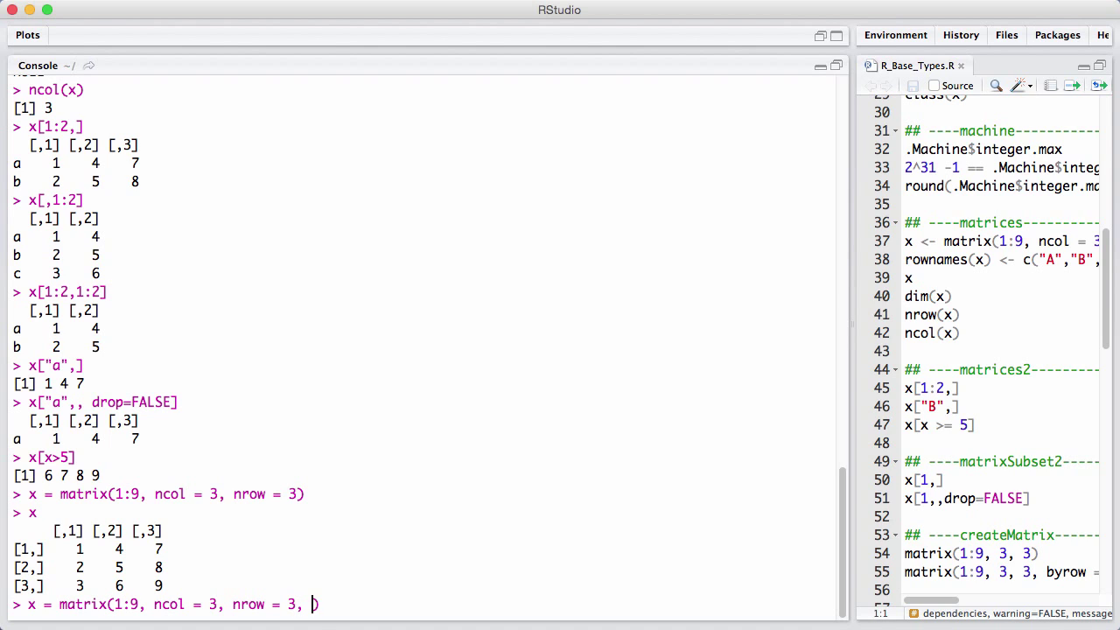
pyautogui.write('byrow')
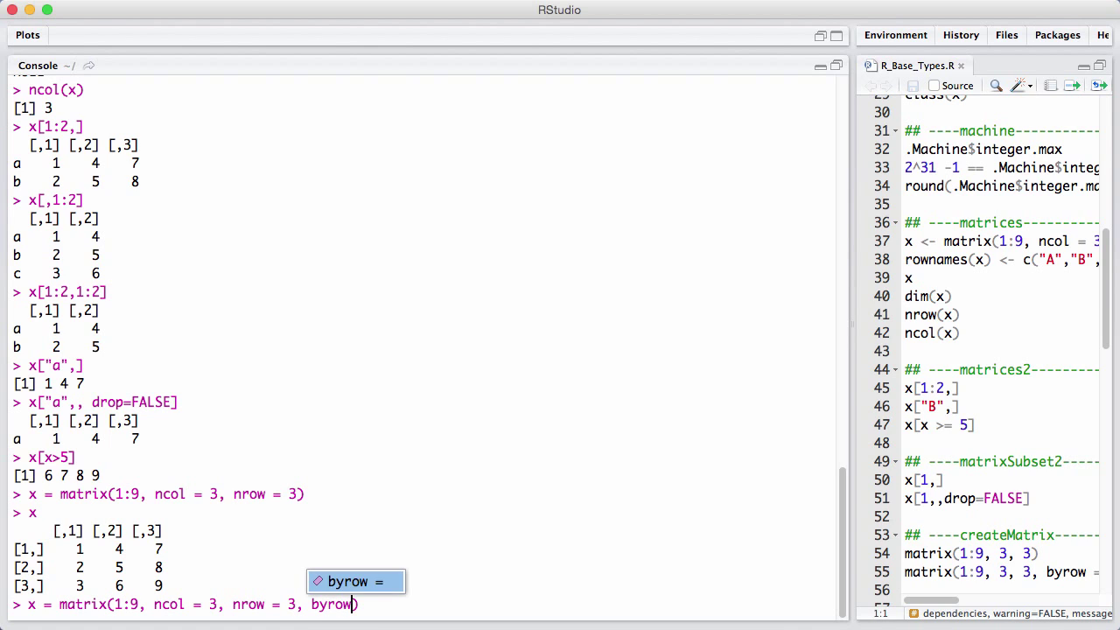
pyautogui.write('=')
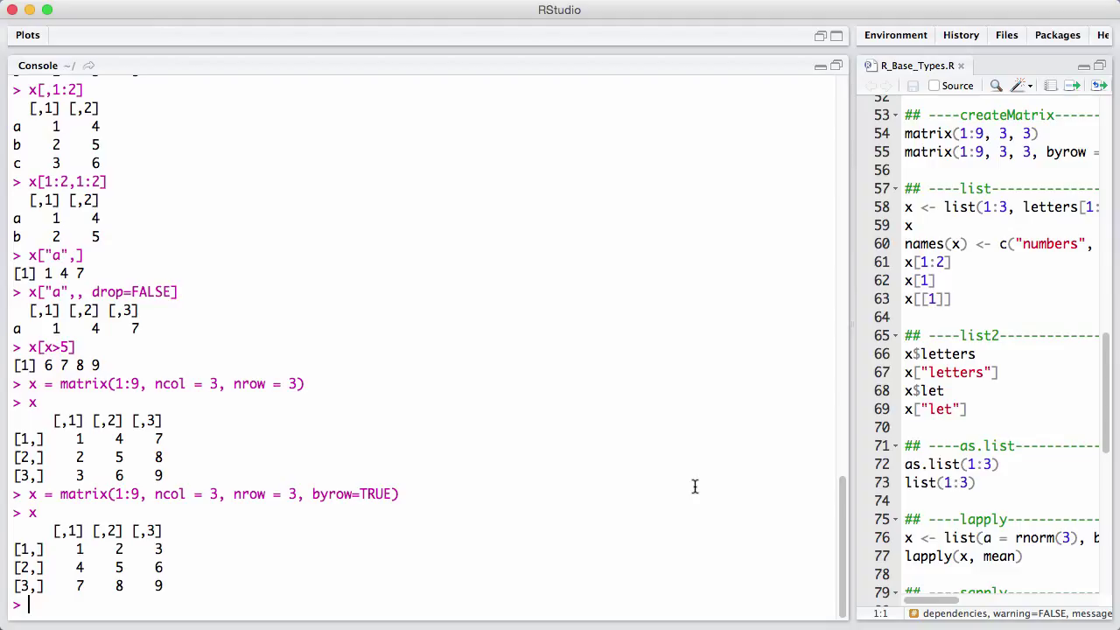
# Enter x = list(a = rnorm(3), b = letters[1;5], matrix), hitting a syntax error on the ';'.
pyautogui.write('x')
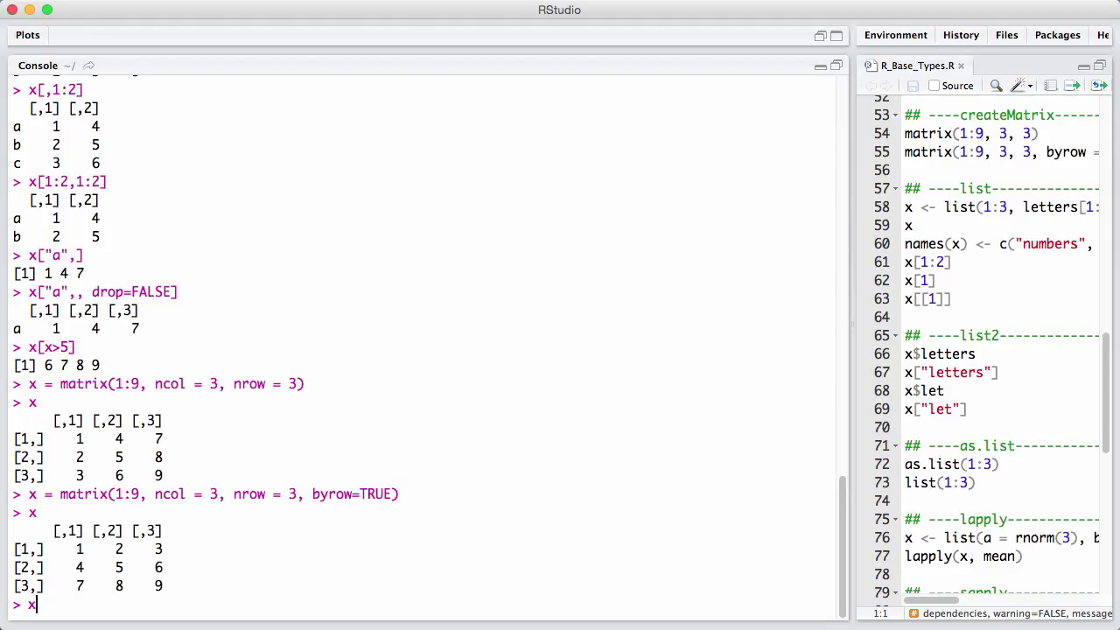
pyautogui.write('=')
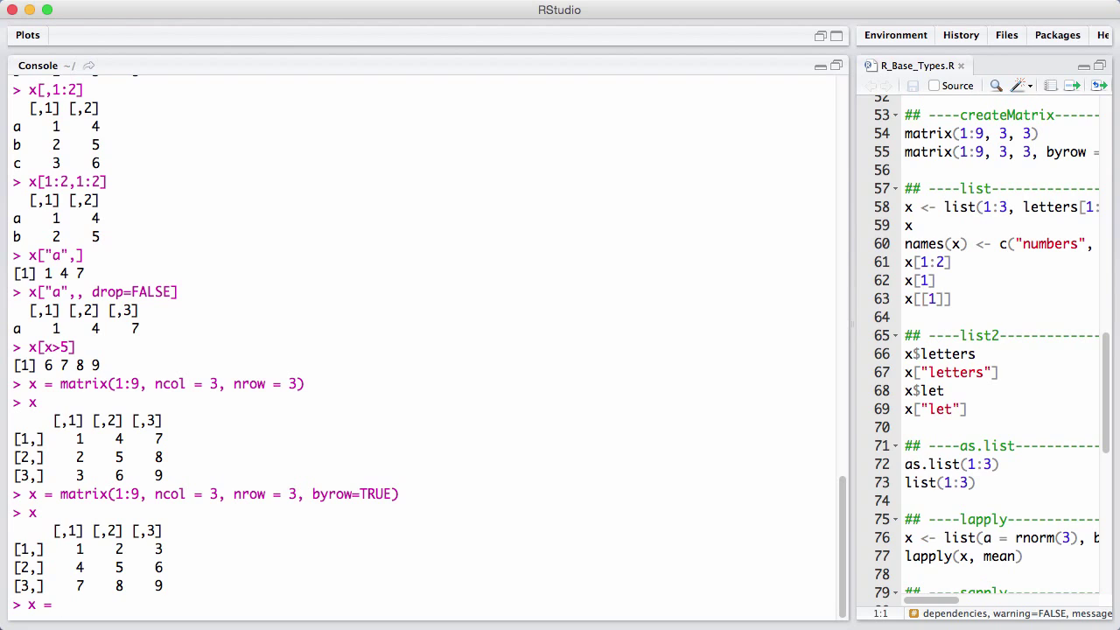
pyautogui.write('list()')
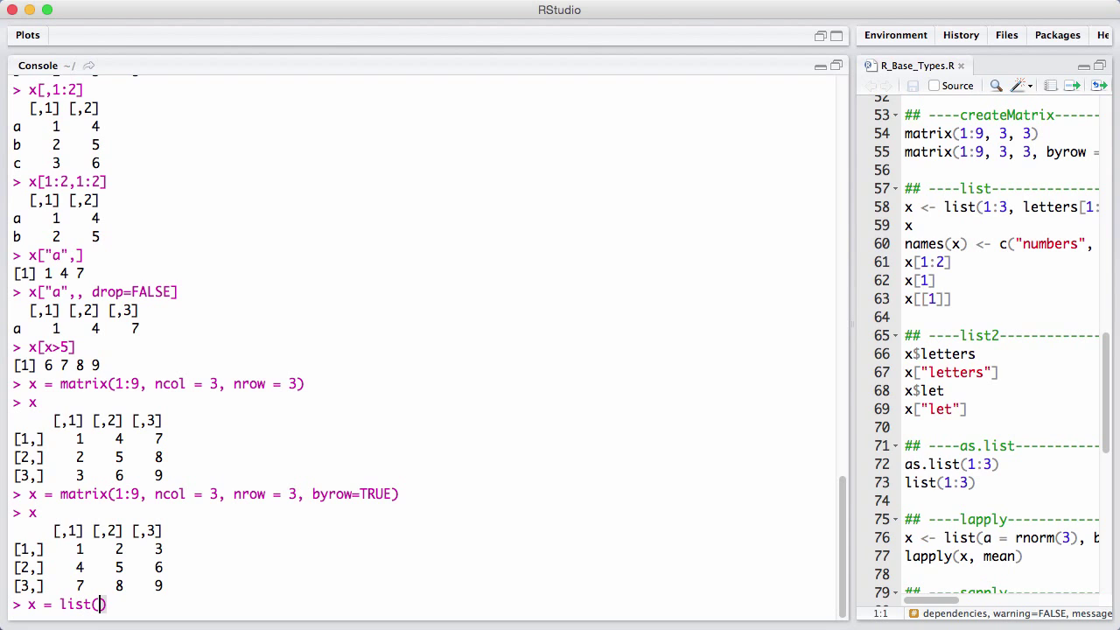
pyautogui.write('a =')
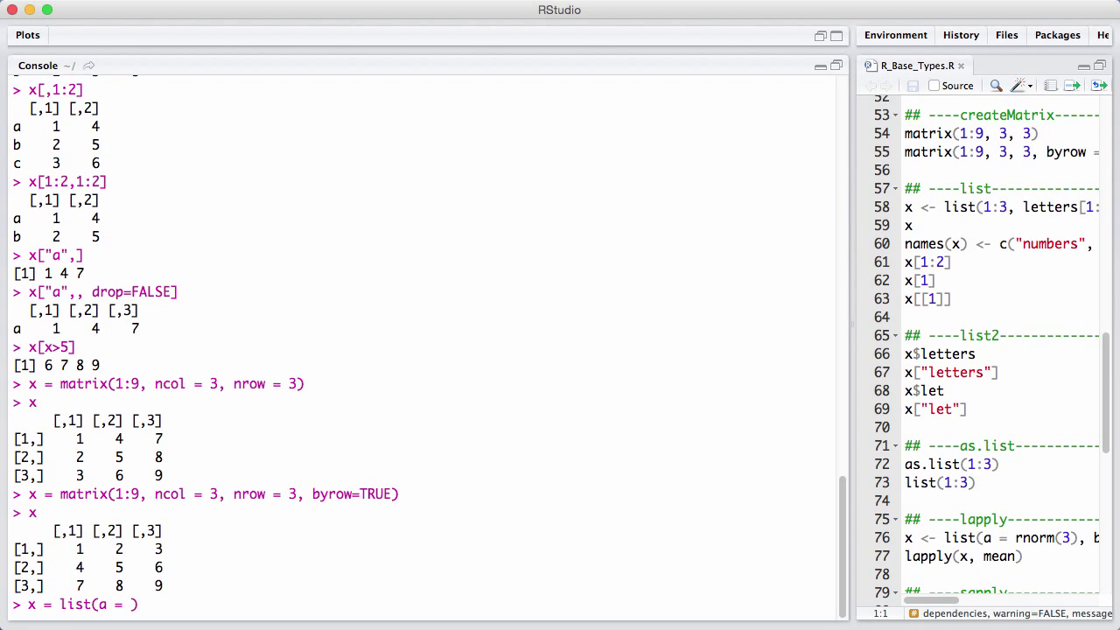
pyautogui.write('rnorm(')
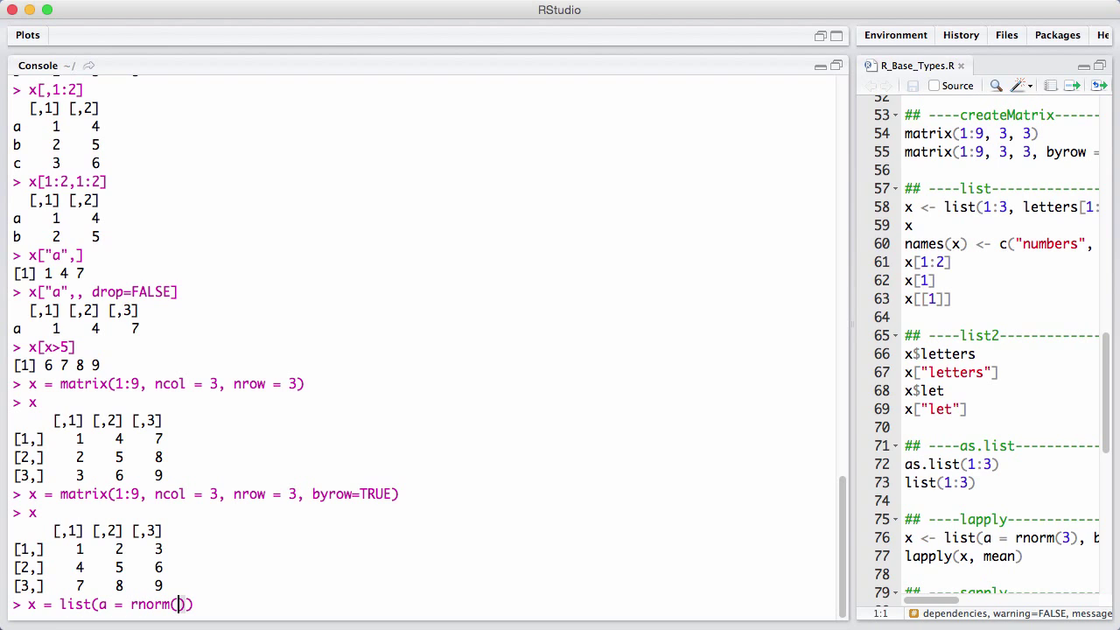
pyautogui.write('3), b =')
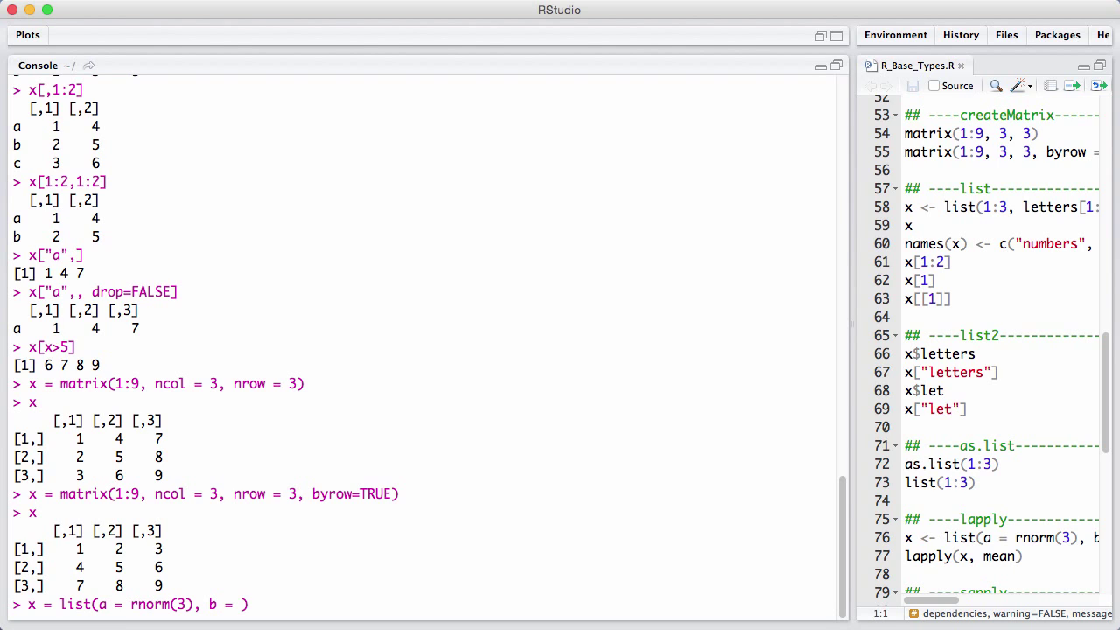
pyautogui.write('letters[1;')
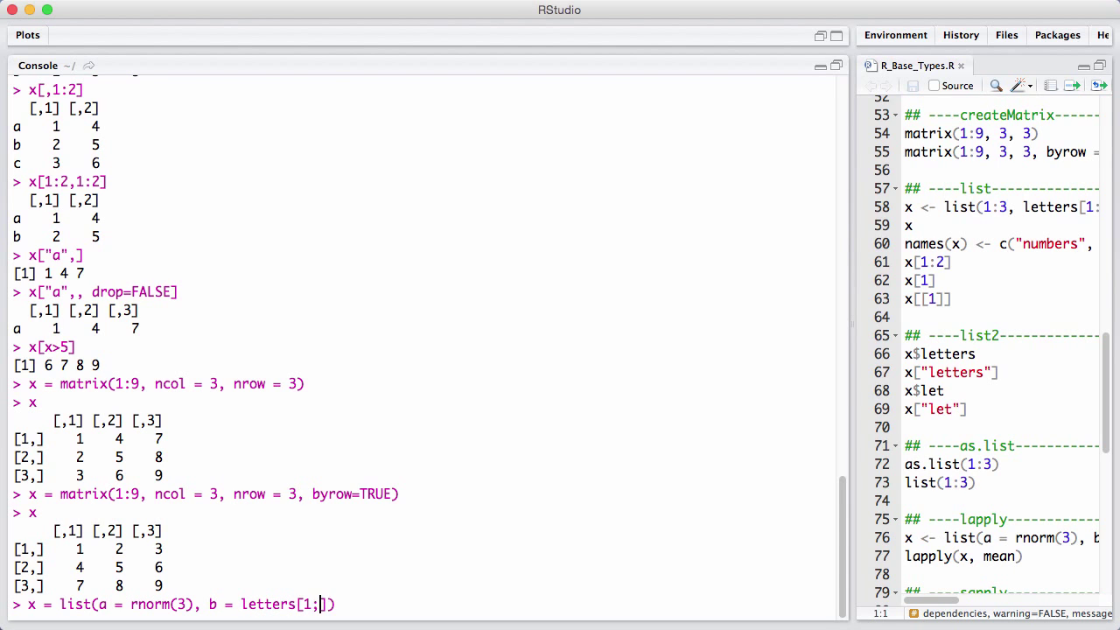
pyautogui.write('5],')
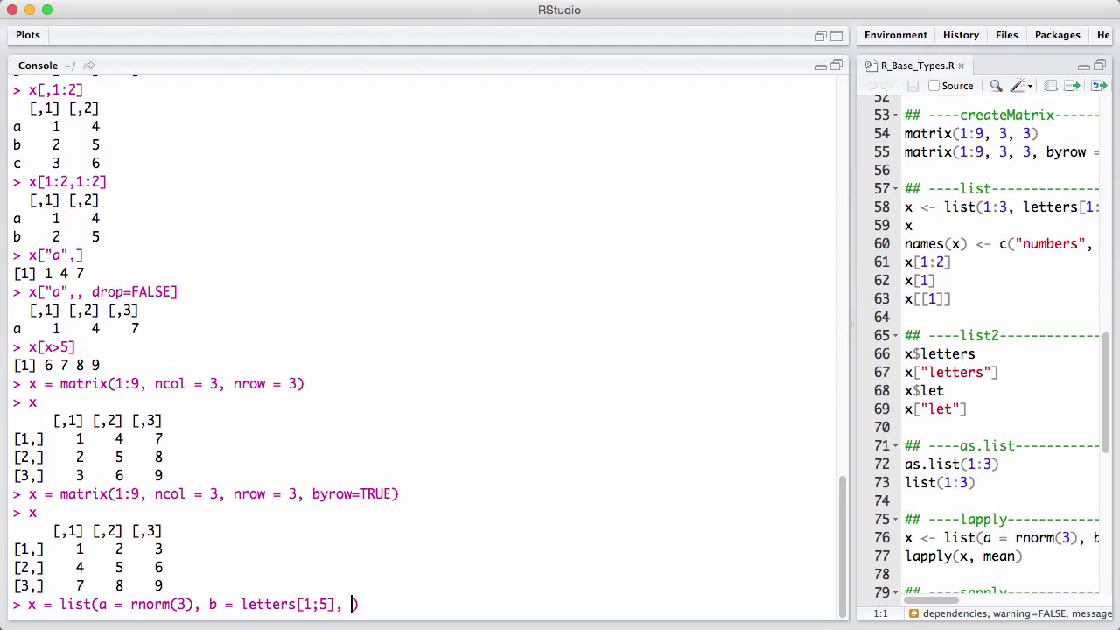
pyautogui.write('me')
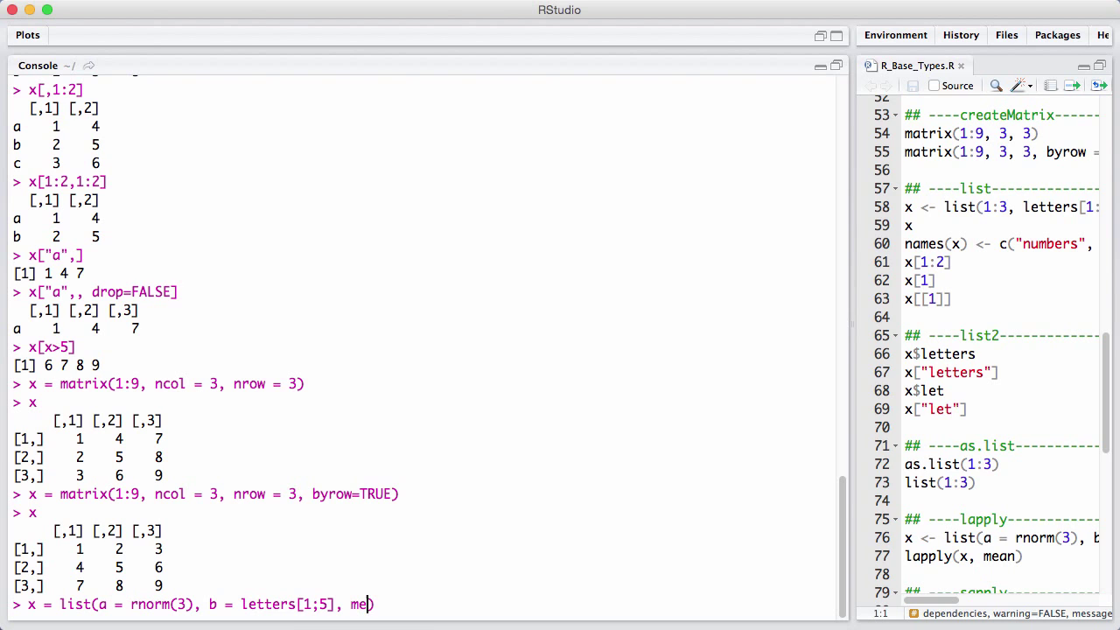
pyautogui.write('m')
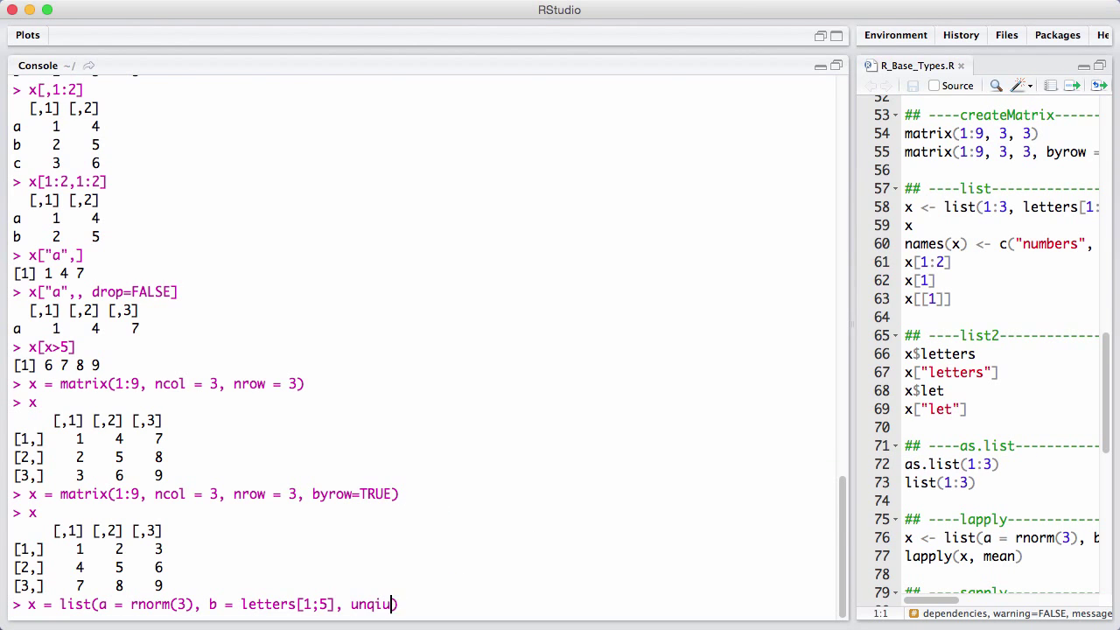
pyautogui.write('matri')
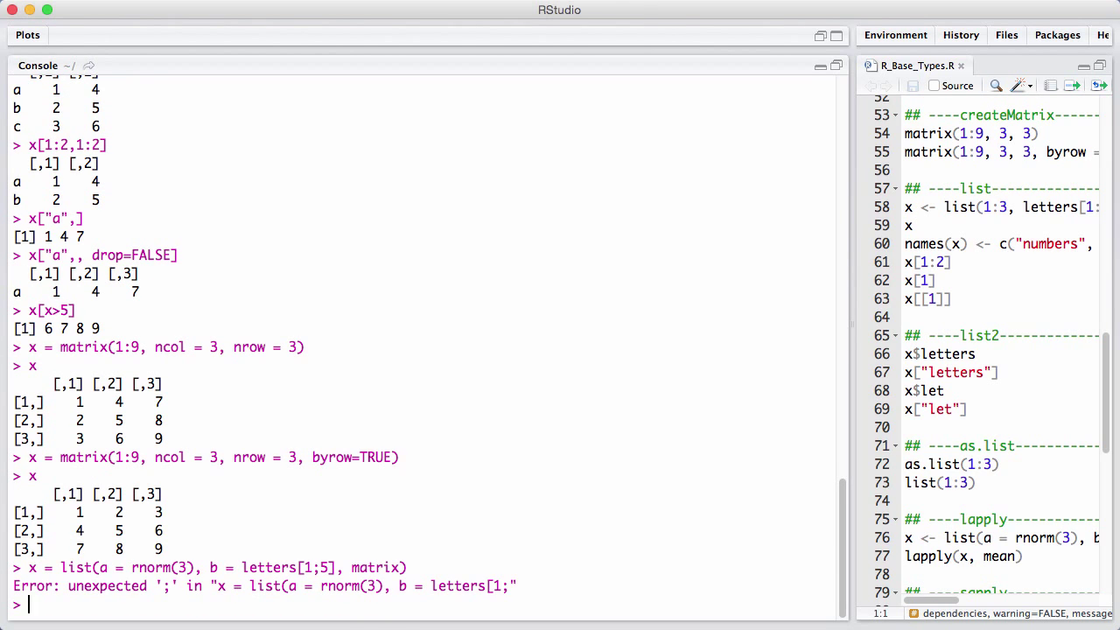
# Correct the typo to letters[1:5] and run the list assignment, then print x.
pyautogui.write('x = list(a = rnorm(3), b = letters[1;5], matrix)')
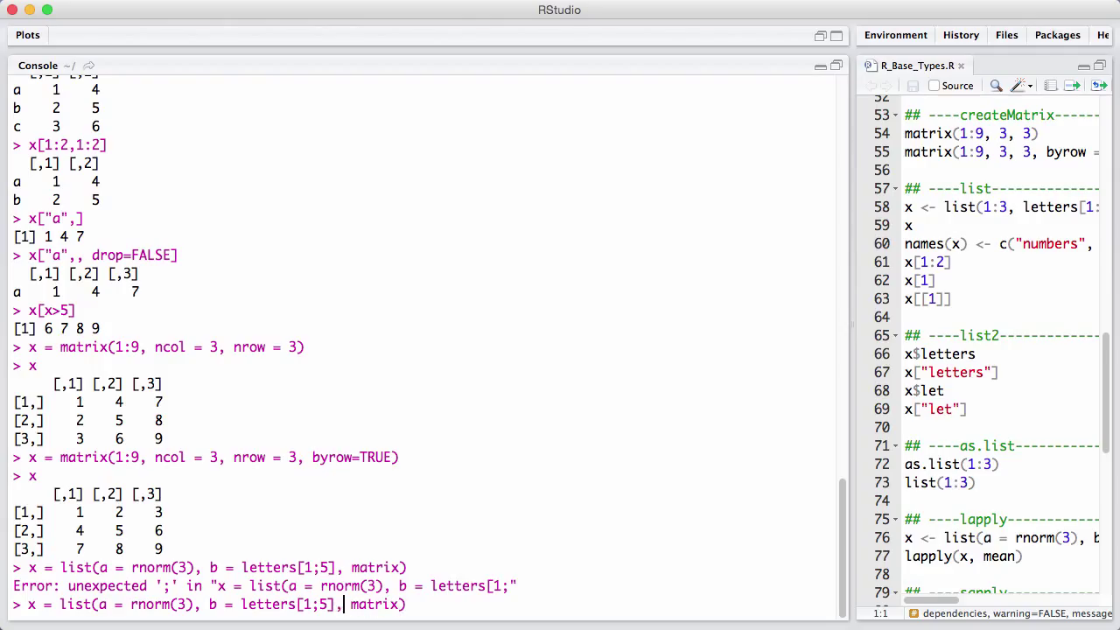
pyautogui.press('Return')
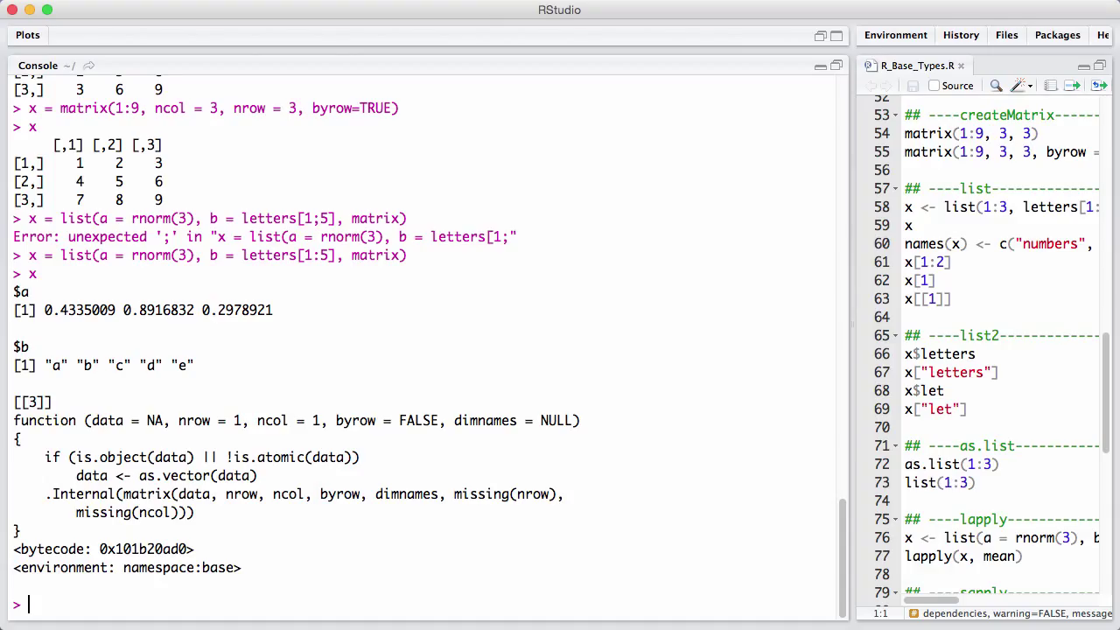
# Run x[1:2] and x[1] returning sublists, then x[[1]] returning the bare three numbers.
pyautogui.write('x[]')
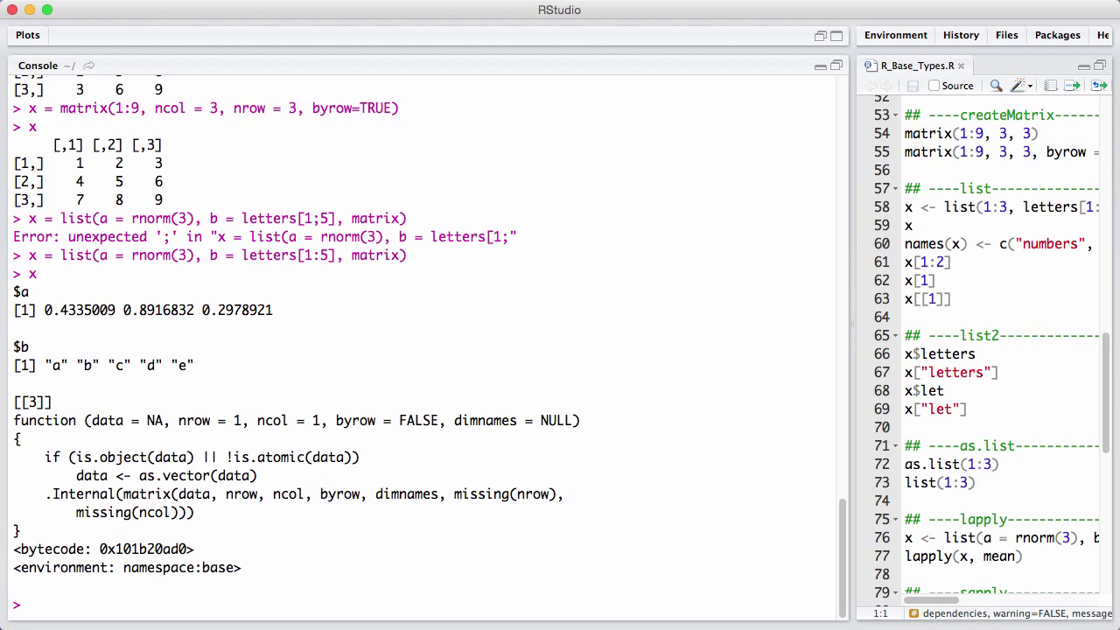
pyautogui.write('x[1:2]')
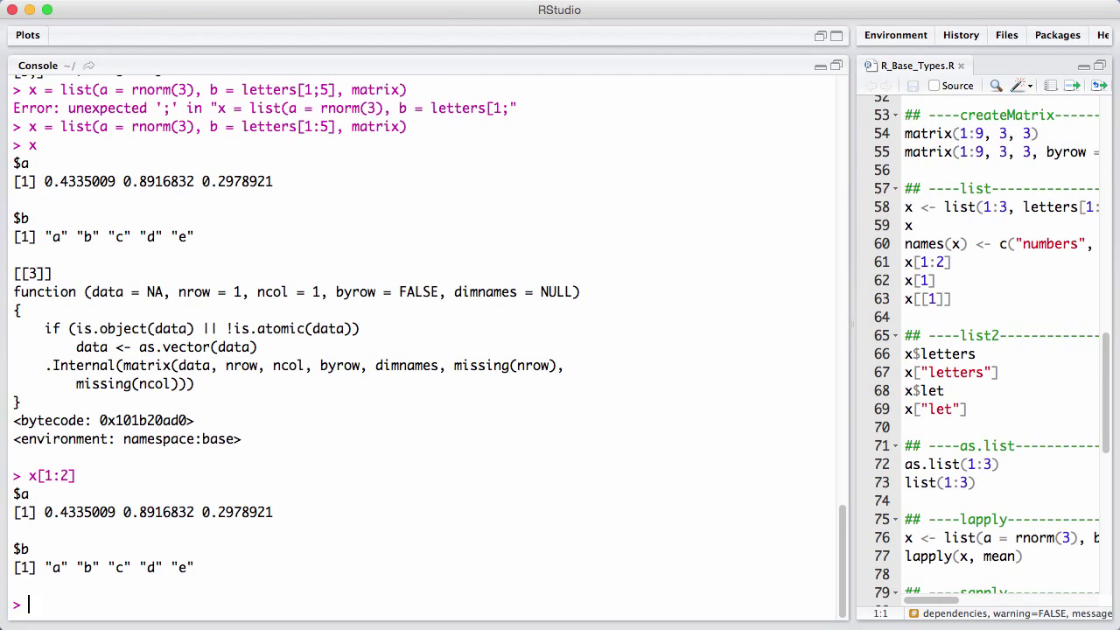
pyautogui.write('x[1]')
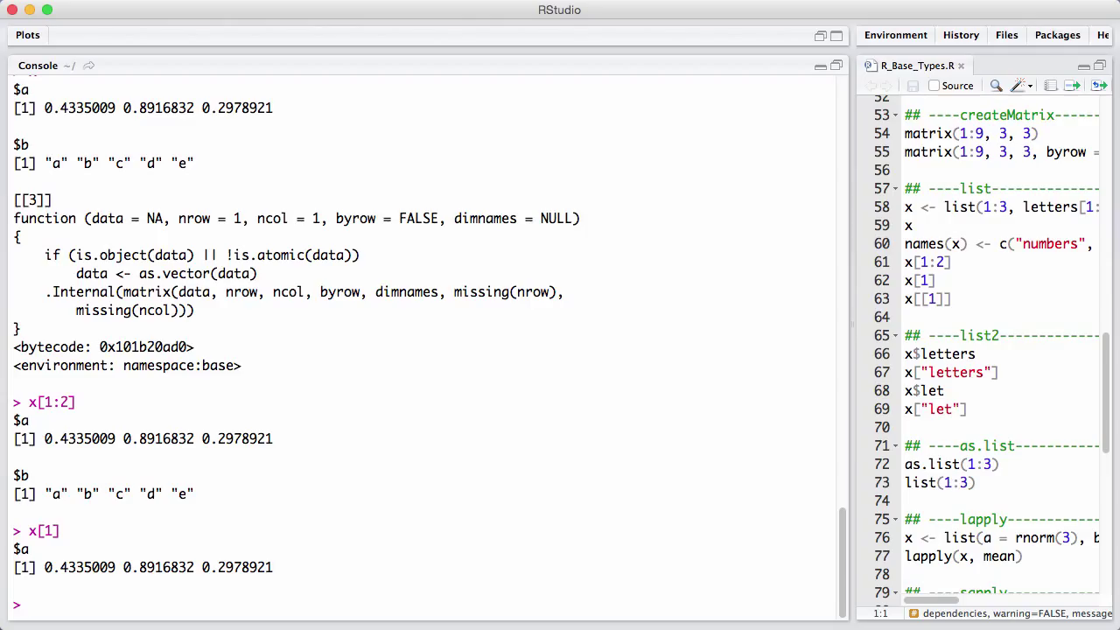
pyautogui.write('x[[]]')
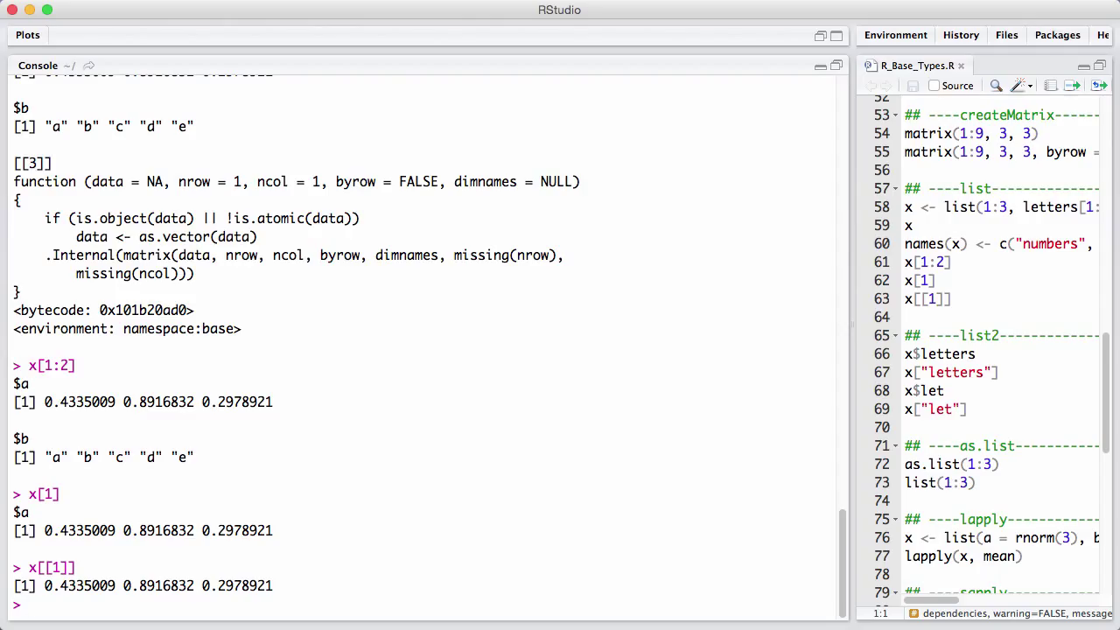
# Run x["a"] returning sublist a, then x$a returning the three numbers directly.
pyautogui.write('x[]')
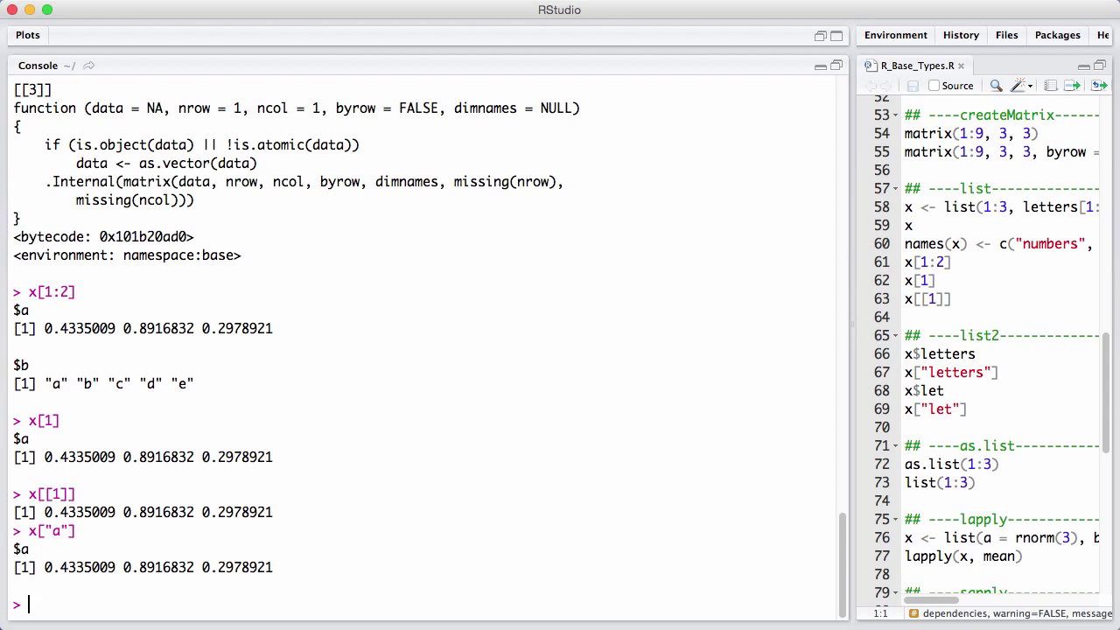
pyautogui.write('$')
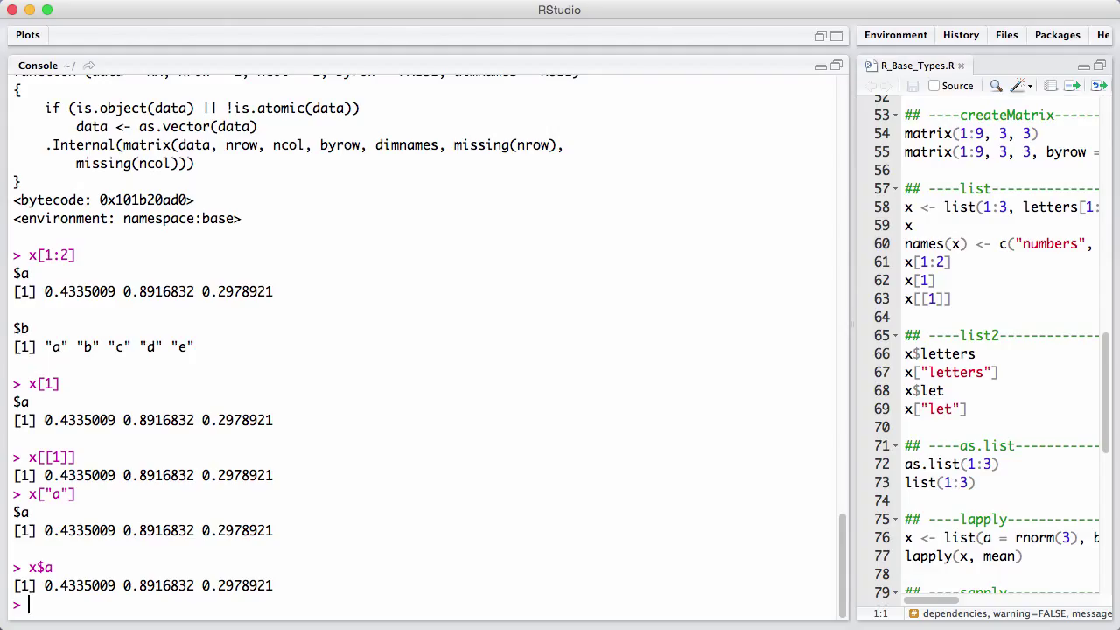
pyautogui.write('name')
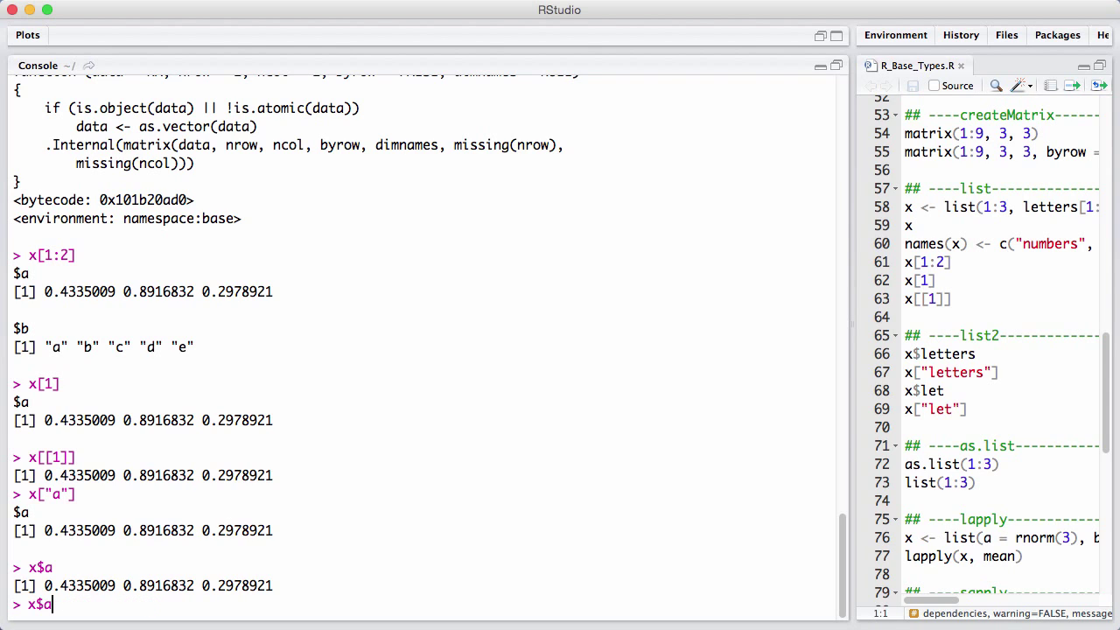
# Set names(x) = c("a", "letters", "c") and show x$let partially matching the letters element.
pyautogui.write('x["a"]')
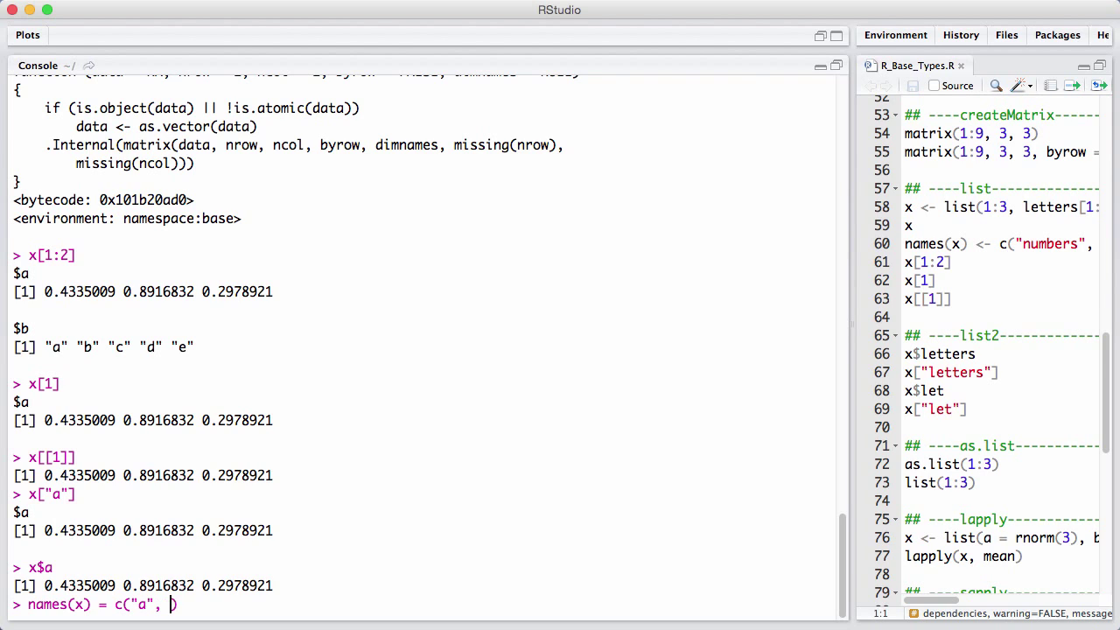
pyautogui.write('"letters")')
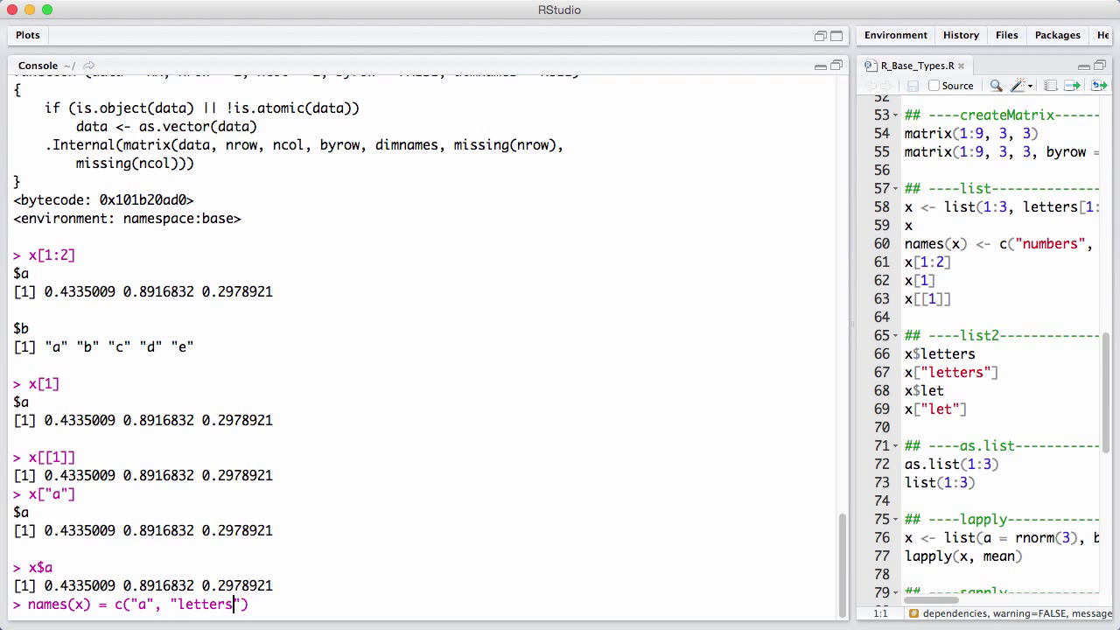
pyautogui.write(', "c"')
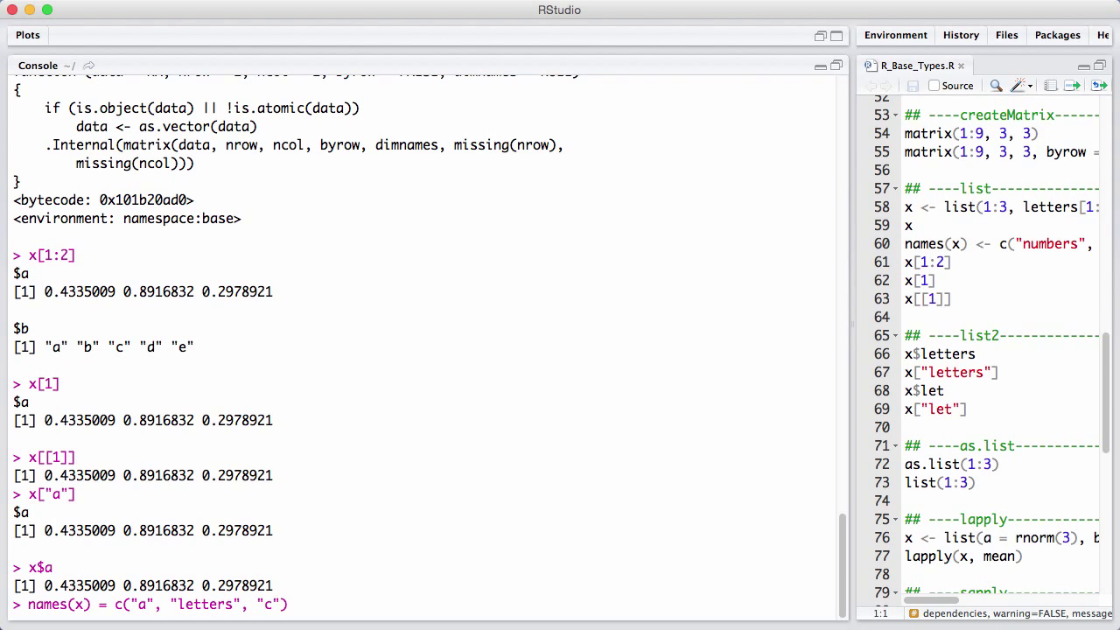
pyautogui.write('x$let')
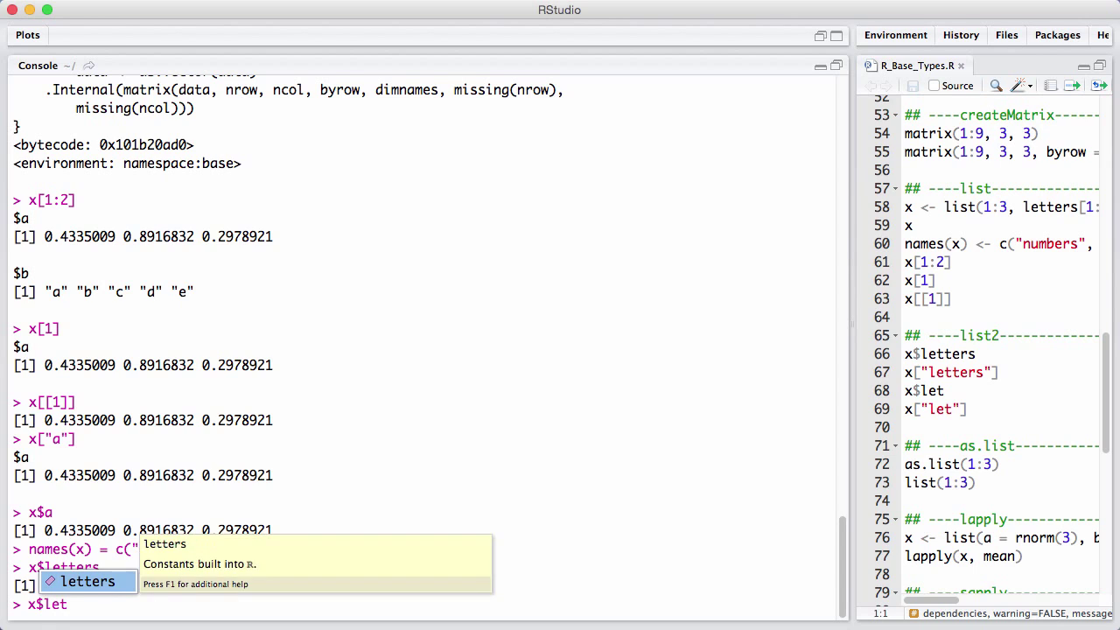
pyautogui.press('Return')
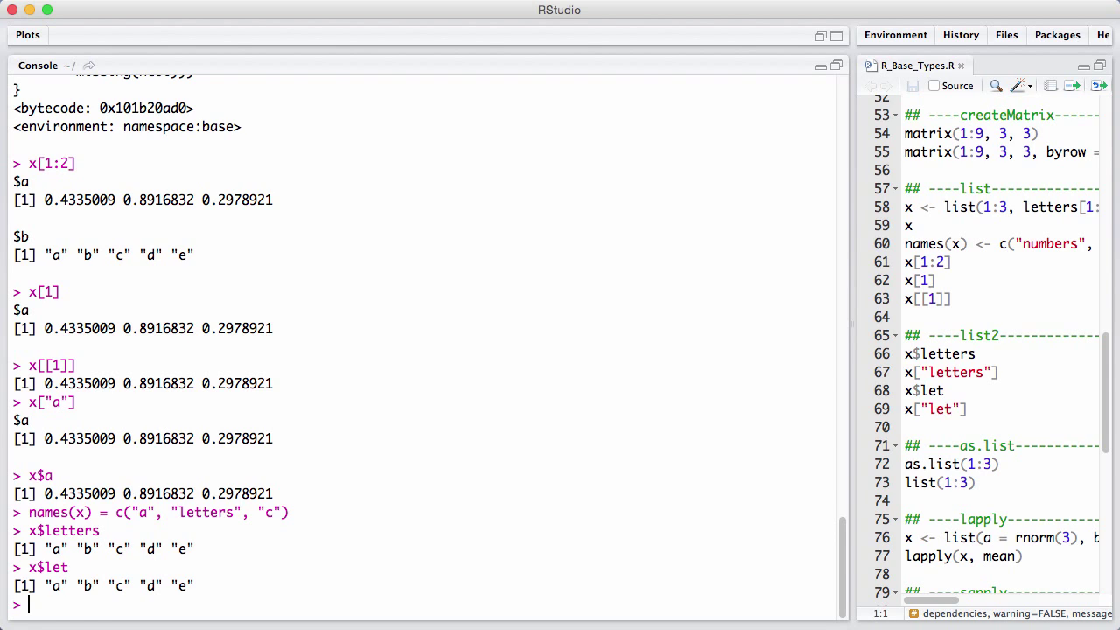
# Rename the third element to letters2 so x$let gives NULL, confirm x["letters"] still works, and run as.list(1:3).
pyautogui.write('names(x) = c("a", "letters", "c")')
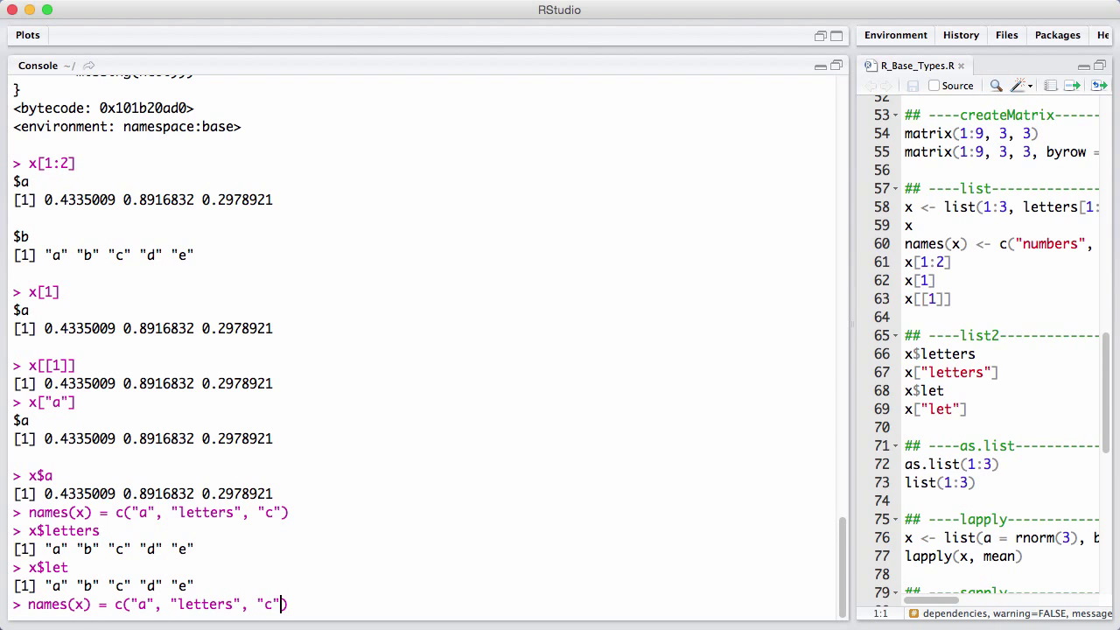
pyautogui.write('letters')
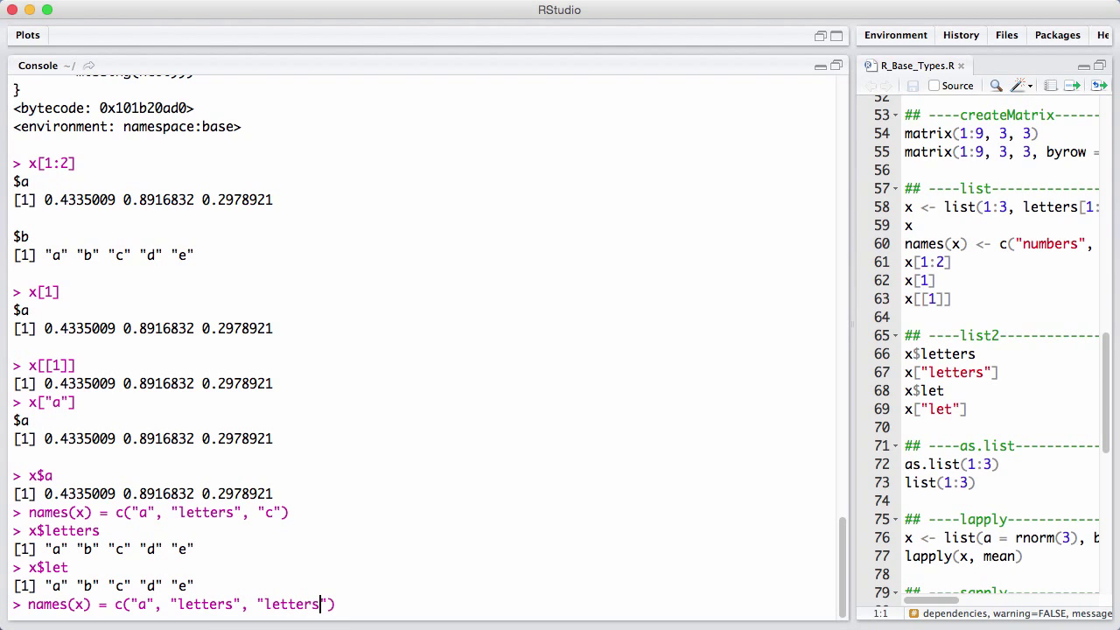
pyautogui.press('enter')
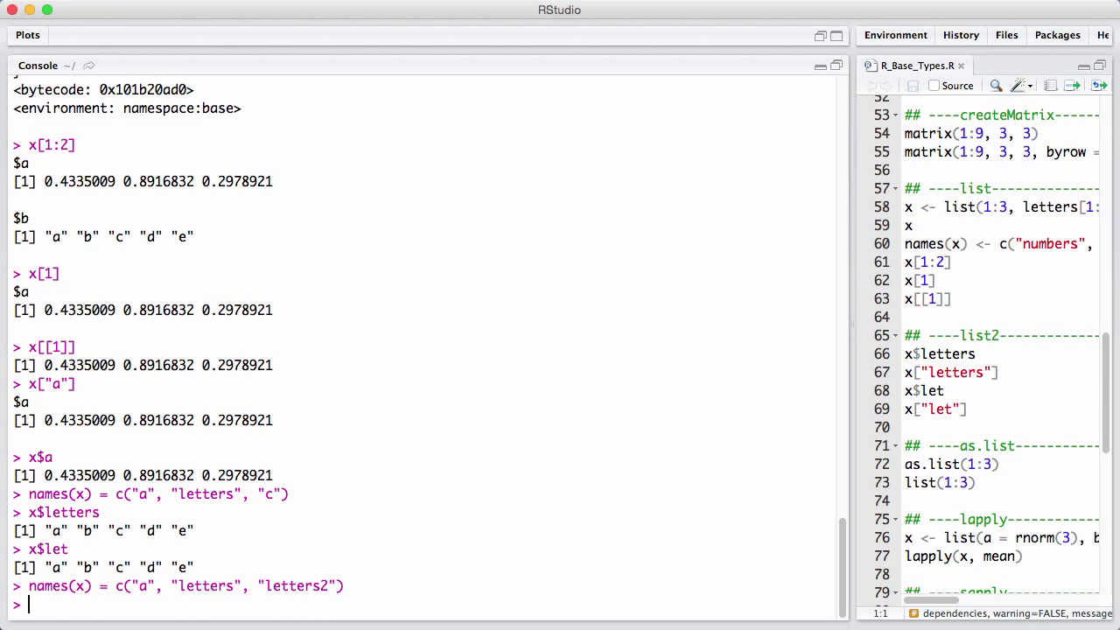
pyautogui.write('x$let')
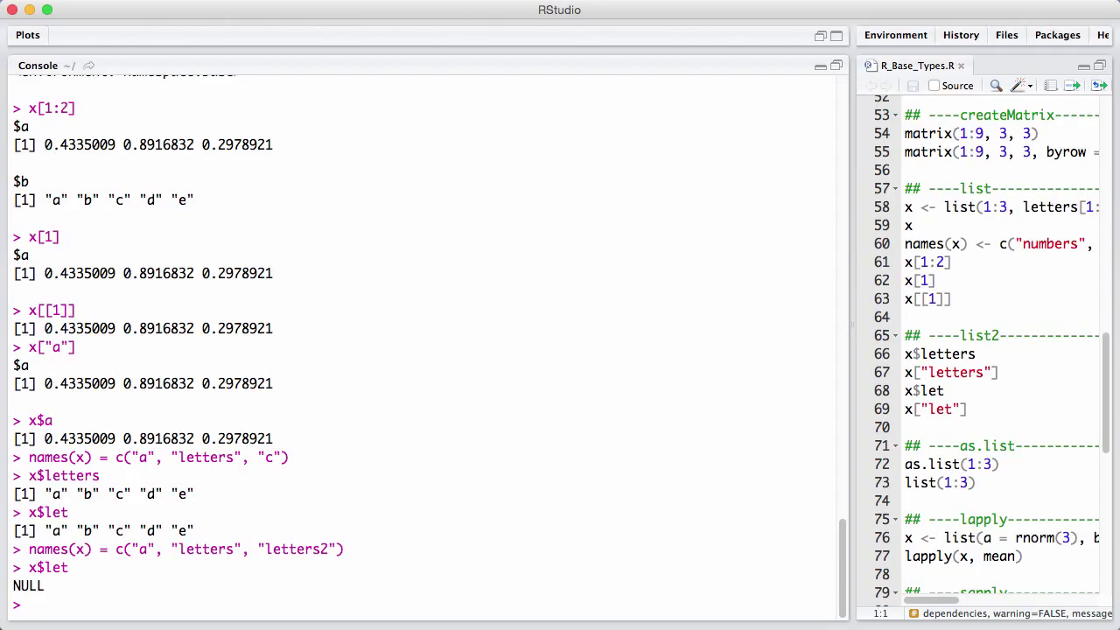
pyautogui.write('x[]')
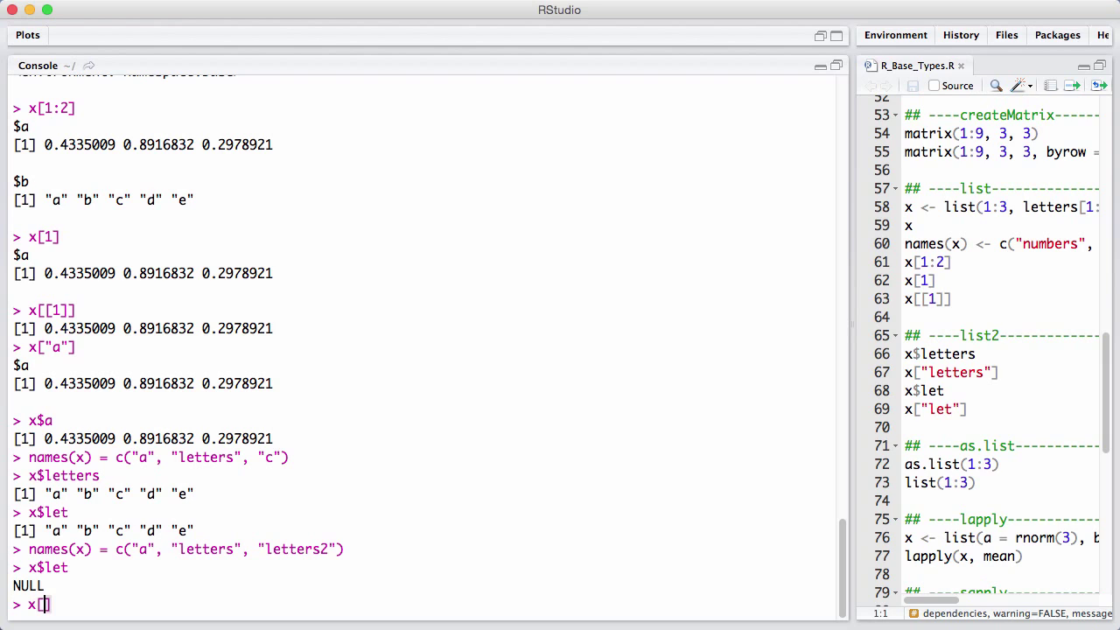
pyautogui.write('"')
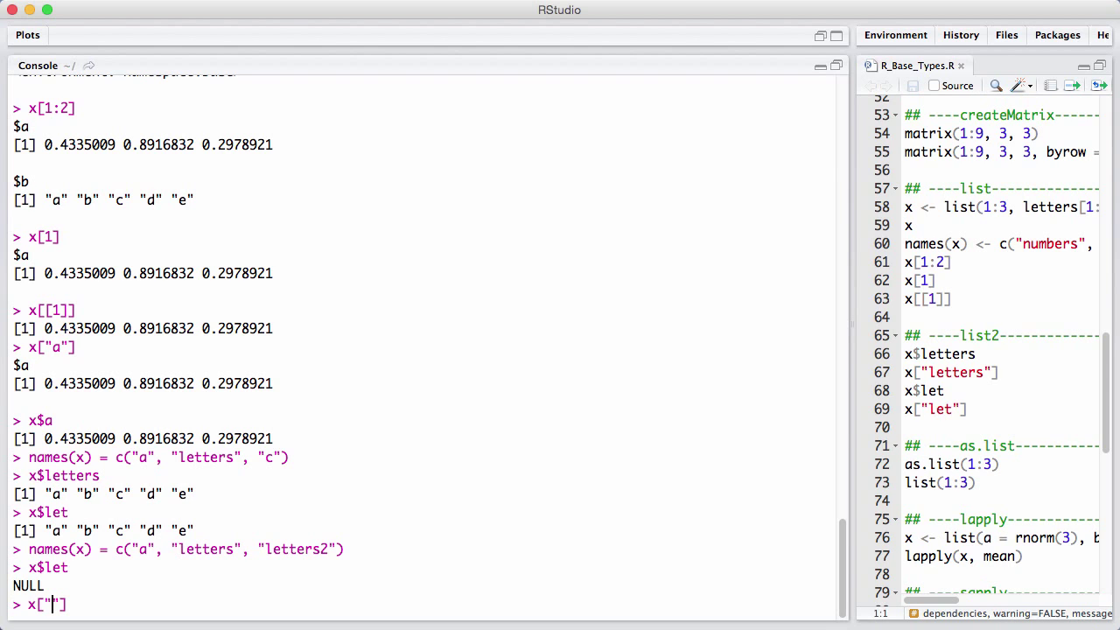
pyautogui.write('etter')
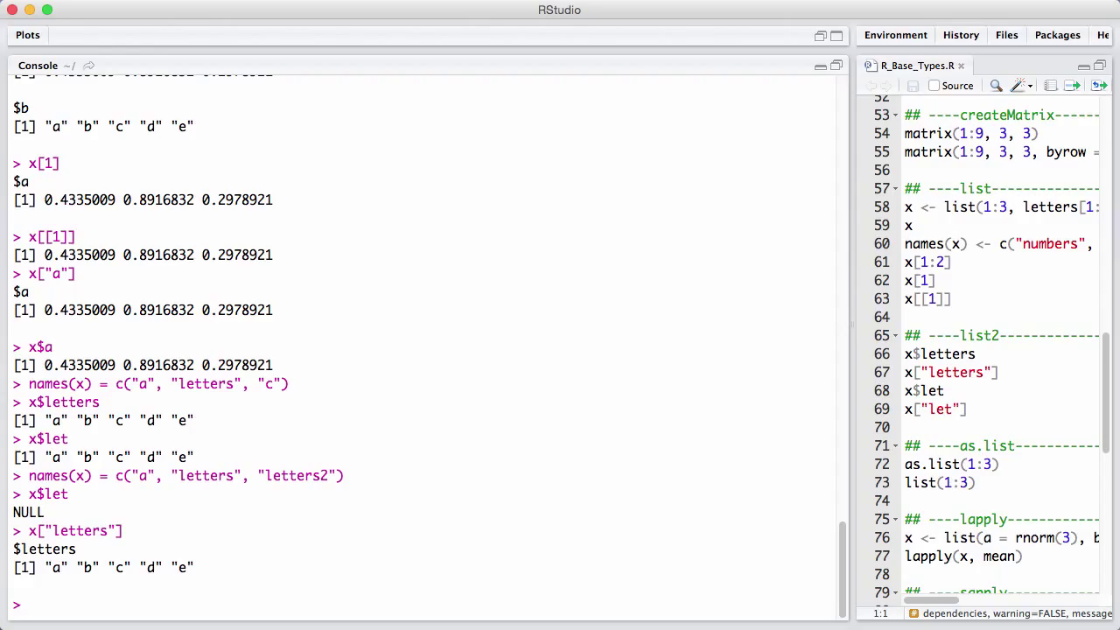
pyautogui.write('as.list(1:3')
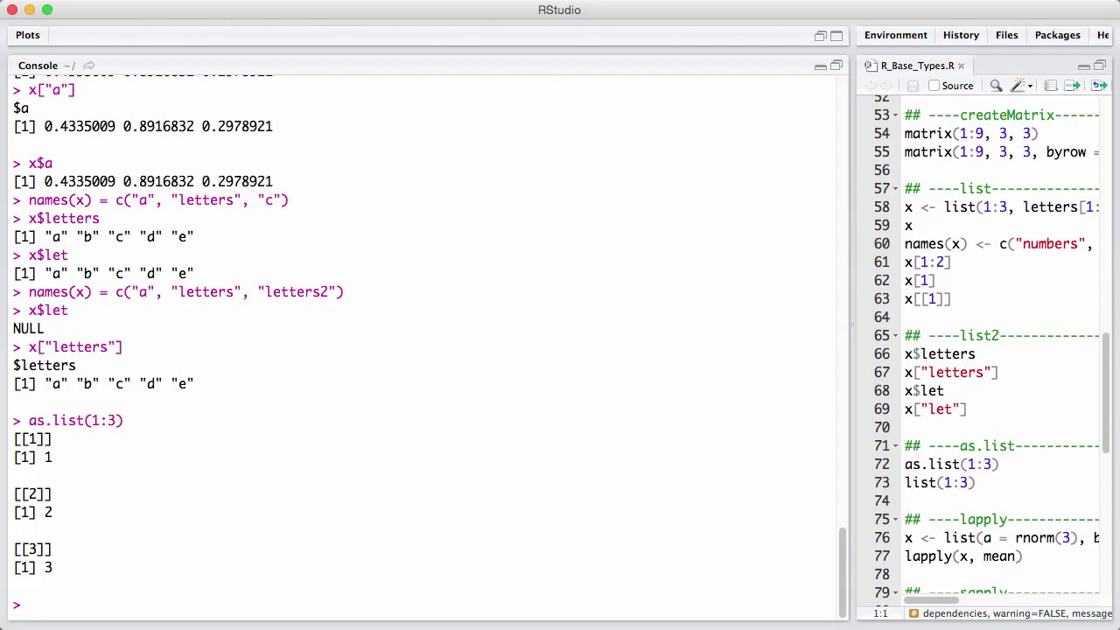
# Build a new list x of numeric elements for averaging.
pyautogui.write('x = list(rnorm(3),')
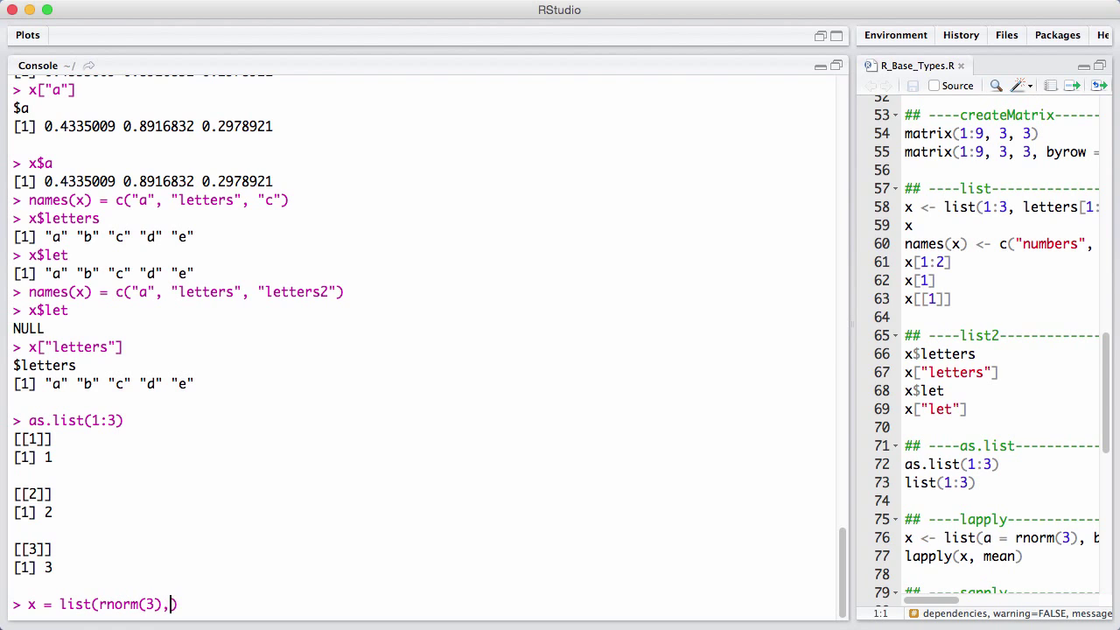
pyautogui.write('3:')
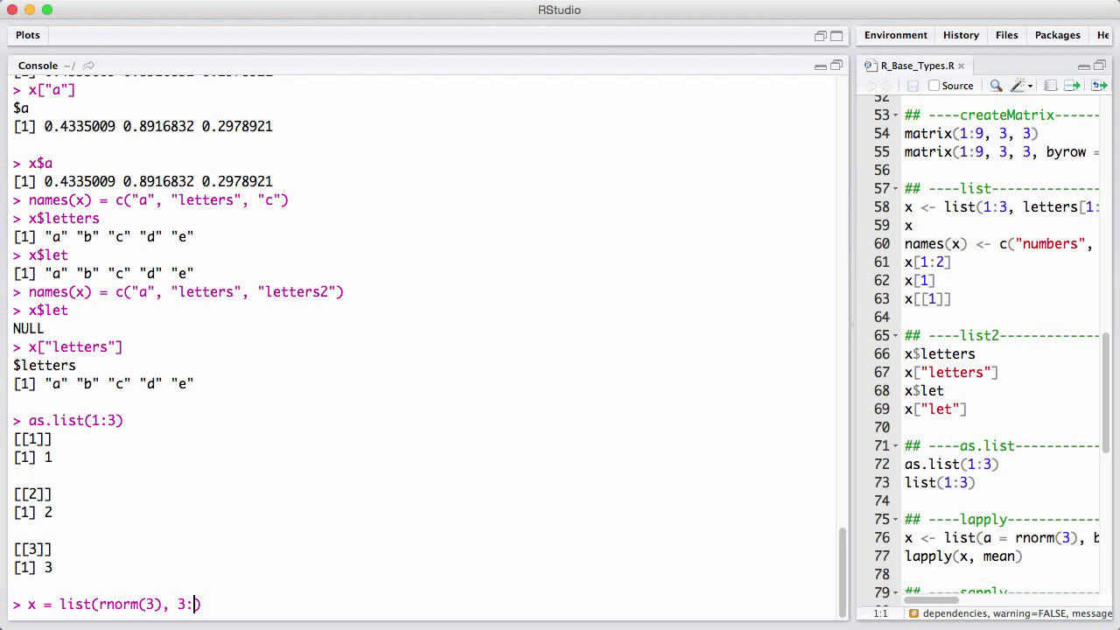
pyautogui.write('9')
pyautogui.press('enter')
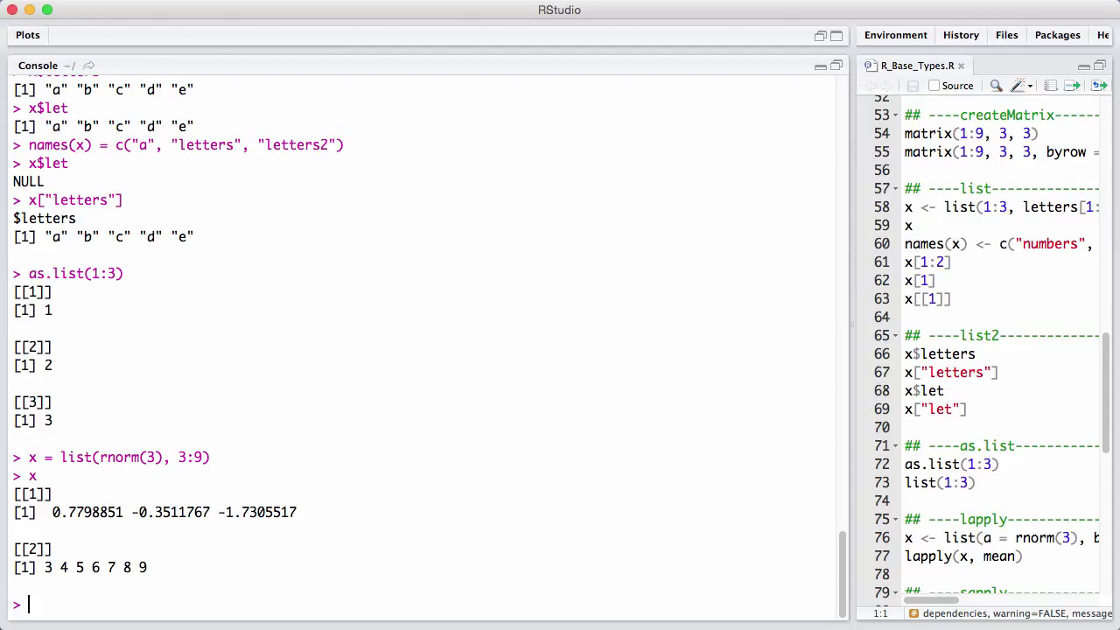
# Run lapply(x, mean) giving -0.4339478 and 6, then unlist(lapply(x, mean)) and sapply(x, mean) as vectors.
pyautogui.write('lapply(x,')
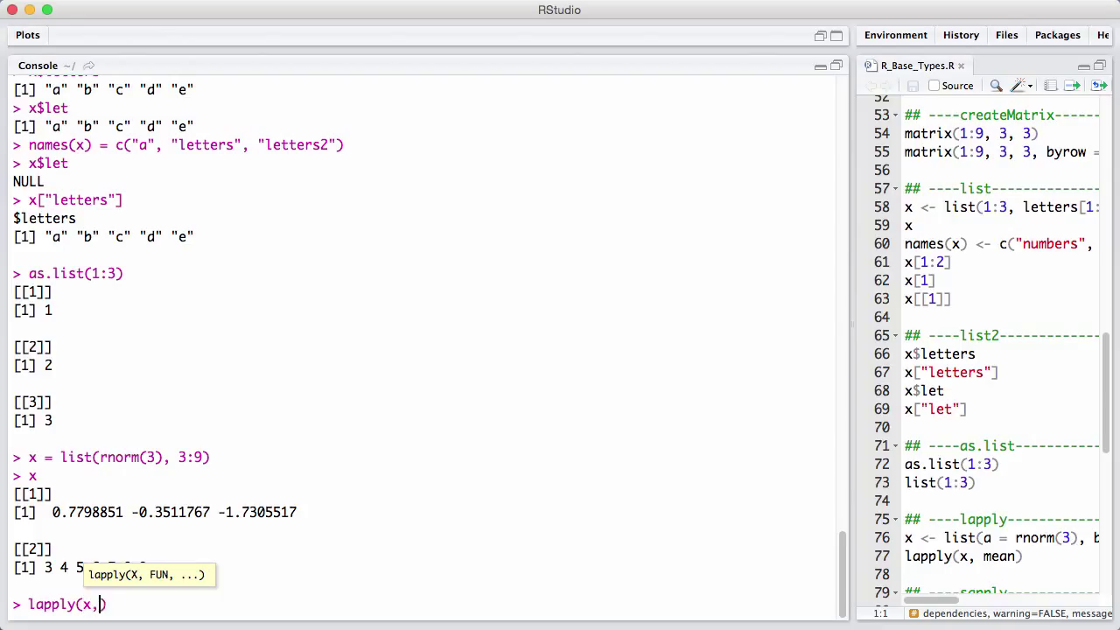
pyautogui.write('mean')
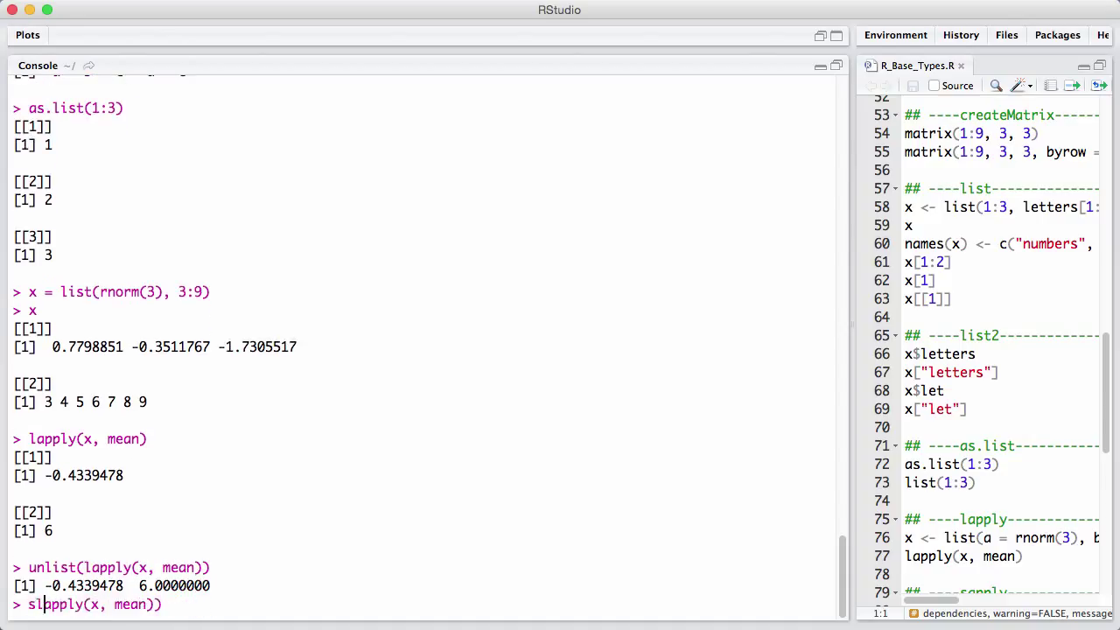
pyautogui.press('enter')
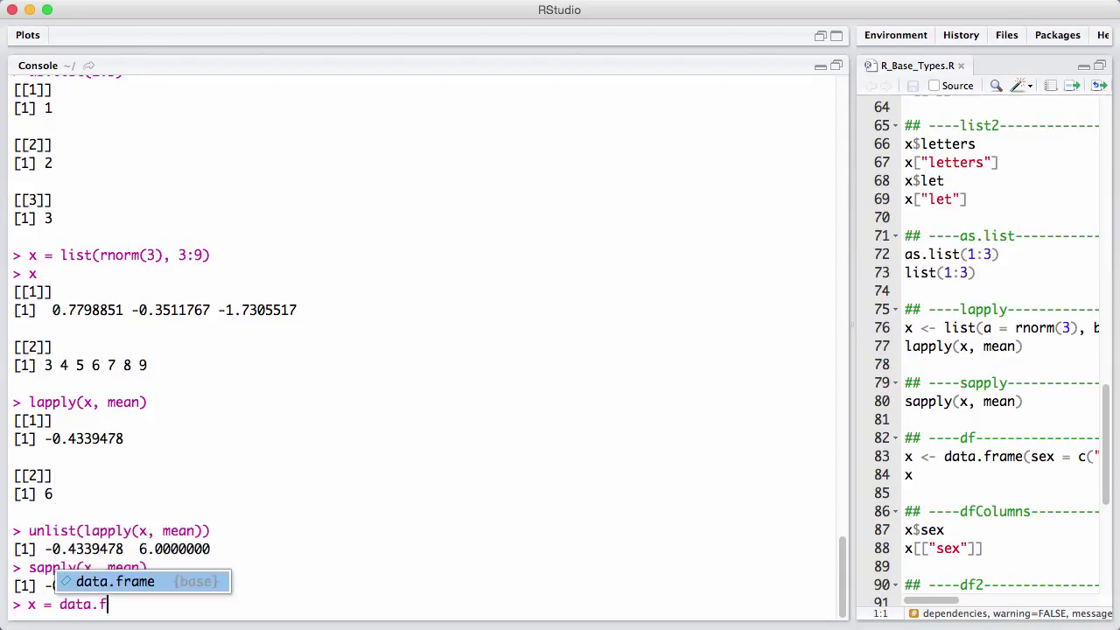
# Create data frame x with sex M, M, F and age 32, 34, 29 from the script line and print it.
pyautogui.write('rame(')
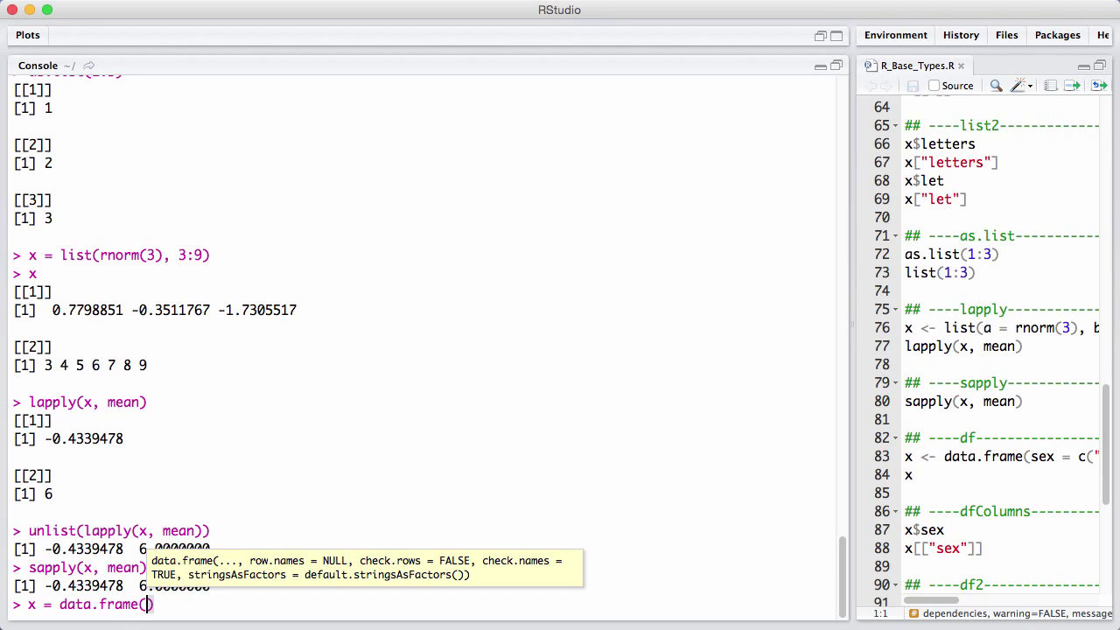
pyautogui.write('sex')
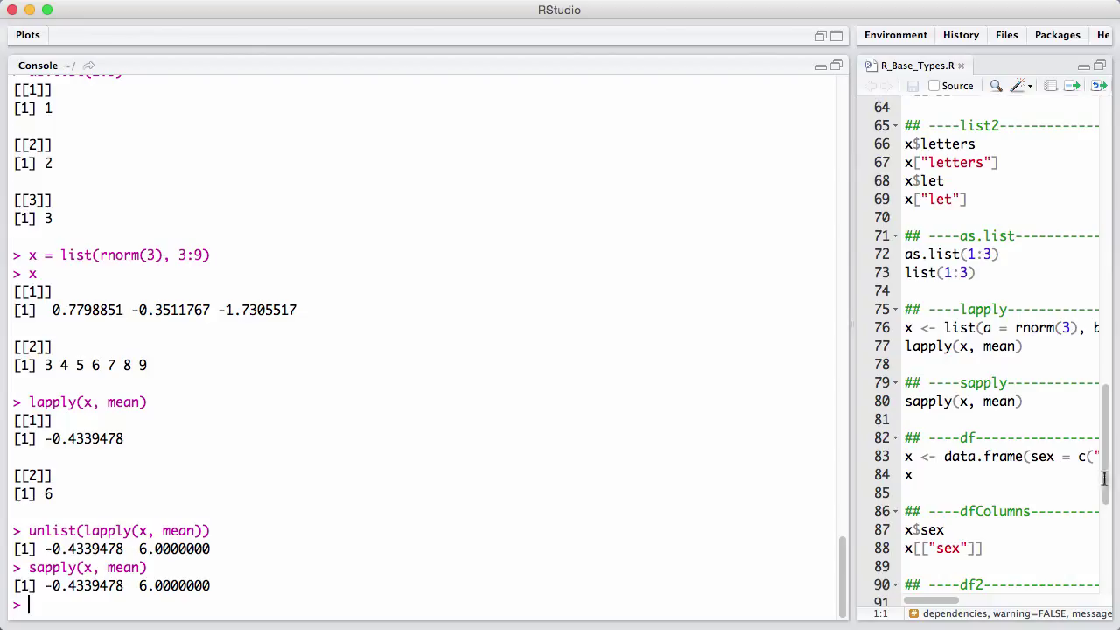
pyautogui.press('cmd+enter')
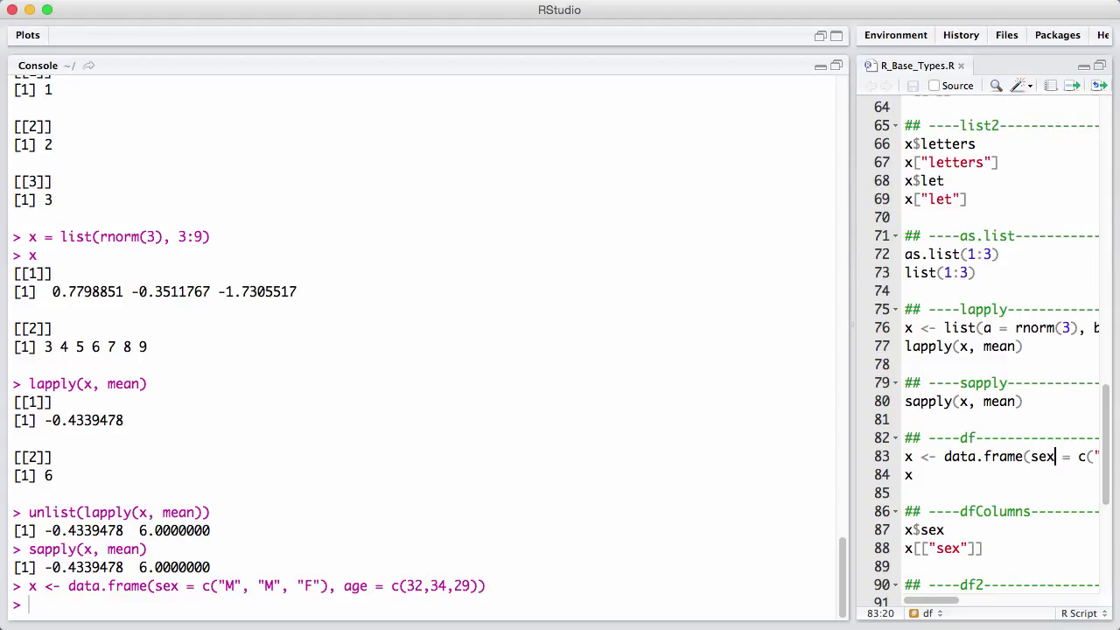
pyautogui.write('d')
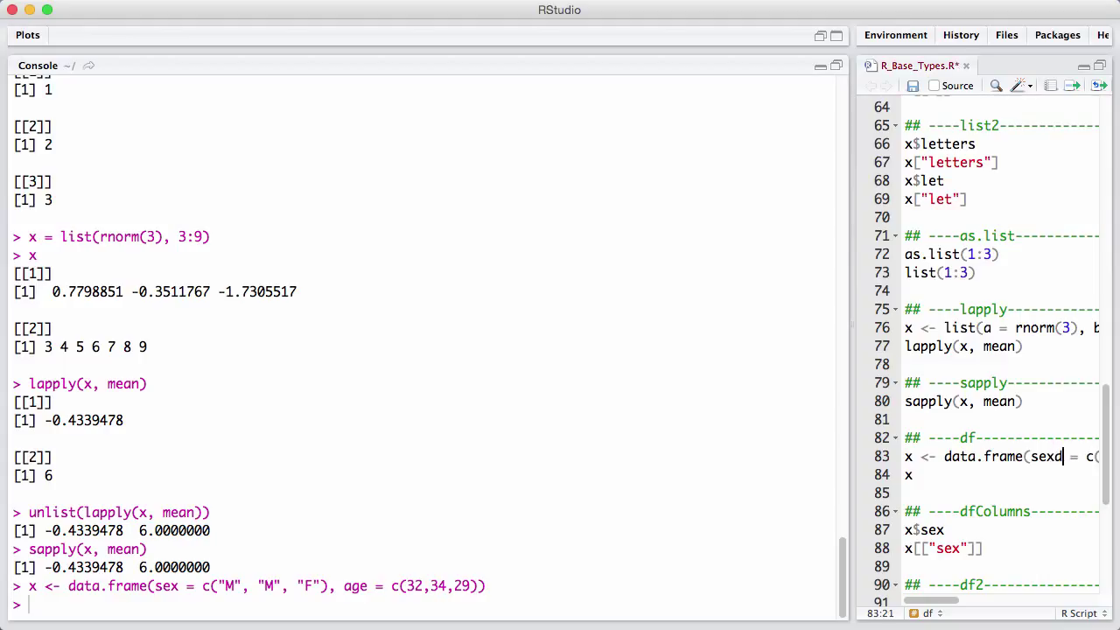
pyautogui.press('BackSpace')
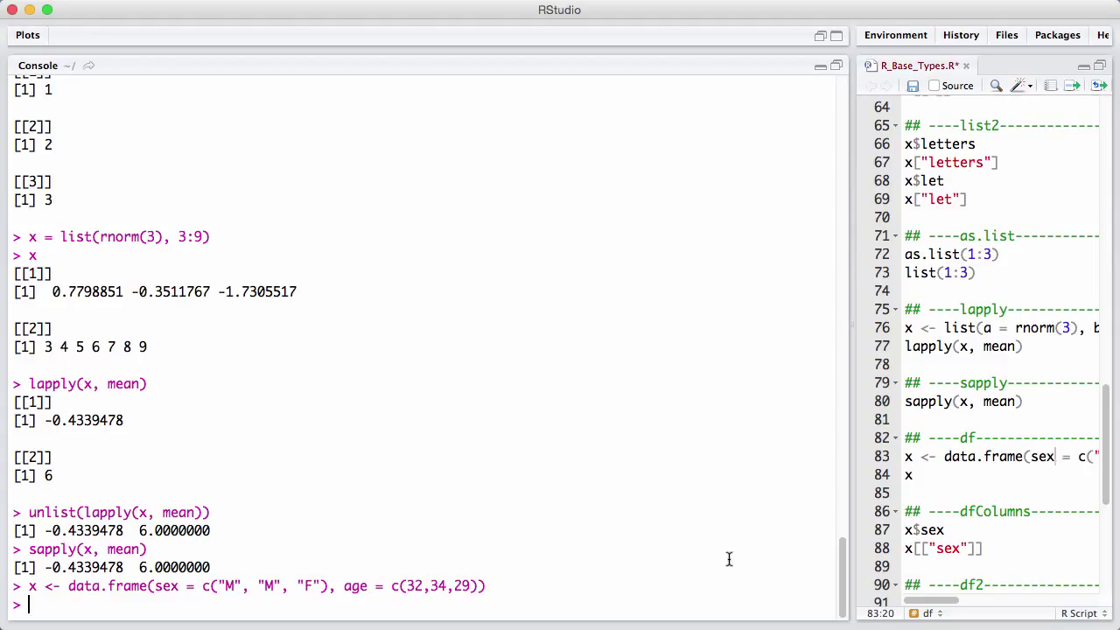
pyautogui.press('enter')
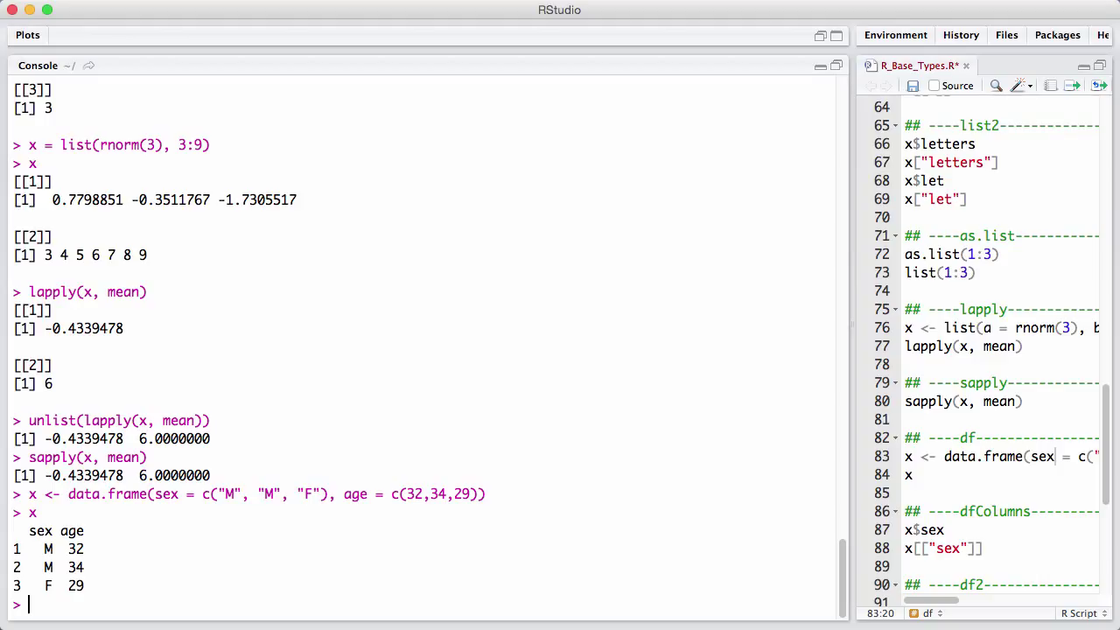
# Run x$sex and x[["sex"]], both returning the factor M M F.
pyautogui.write('x')
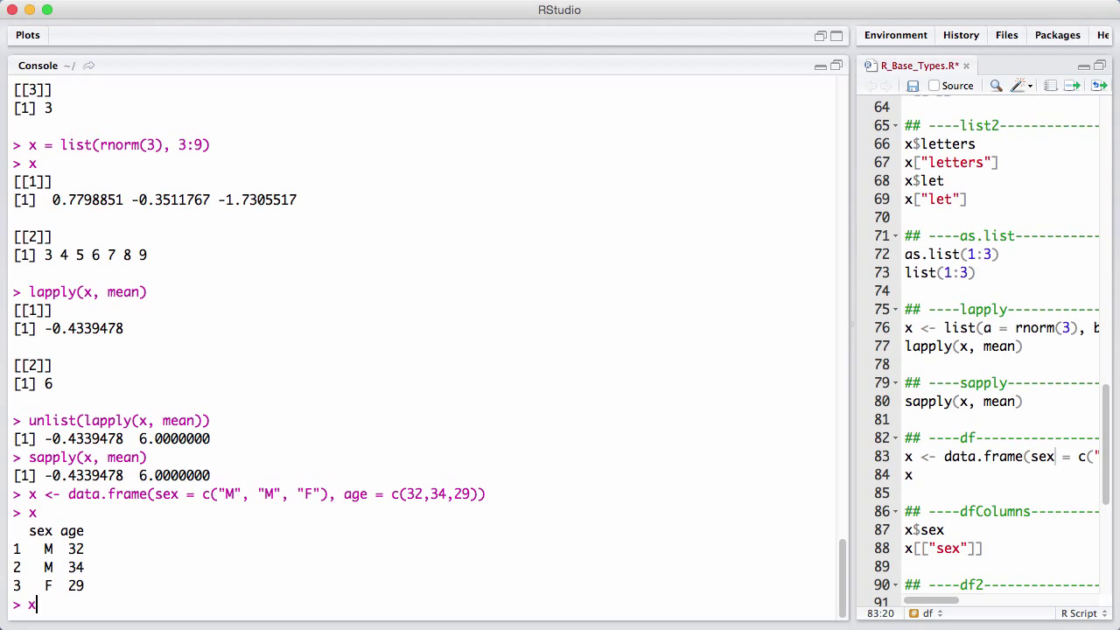
pyautogui.write('$se')
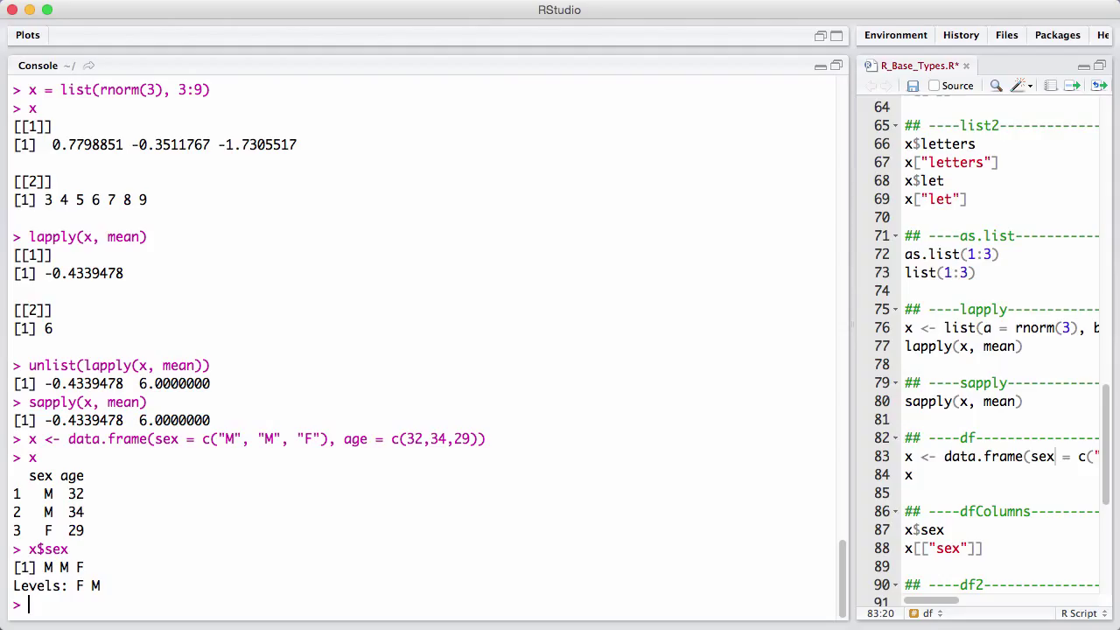
pyautogui.write('x[[]]')
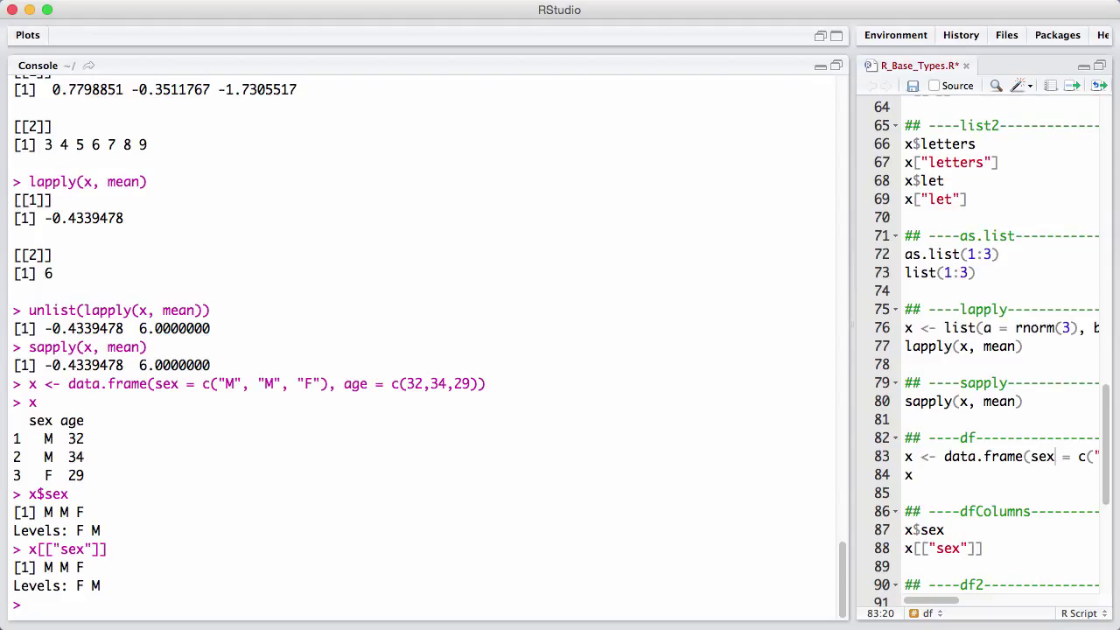
# Run x[1, "sex"] returning M, then print the data frame x again.
pyautogui.write('x[')
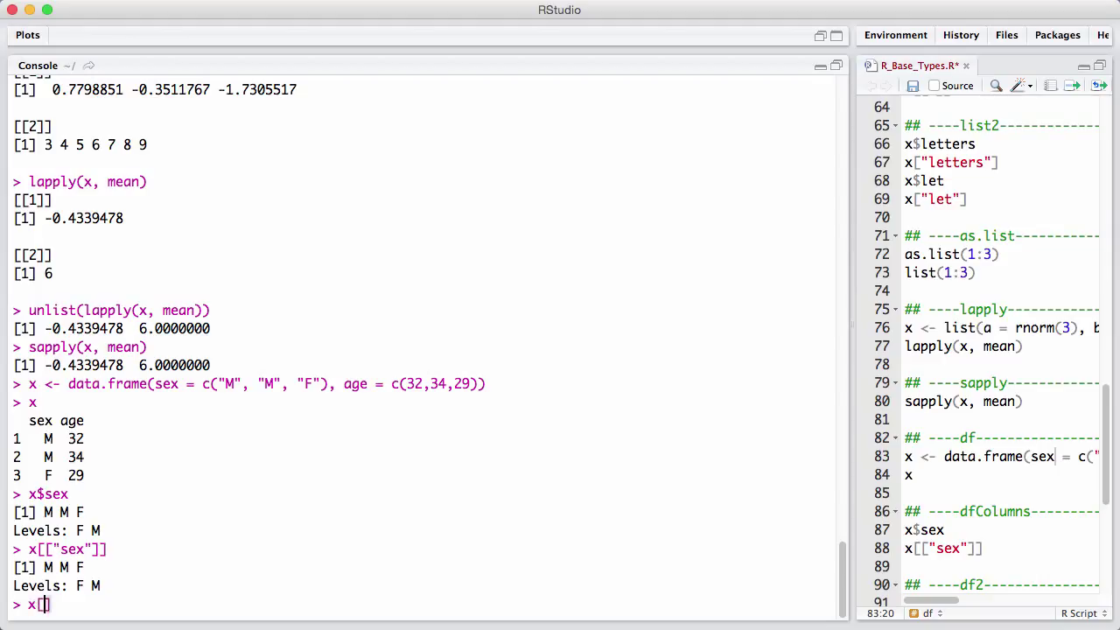
pyautogui.write('1, "')
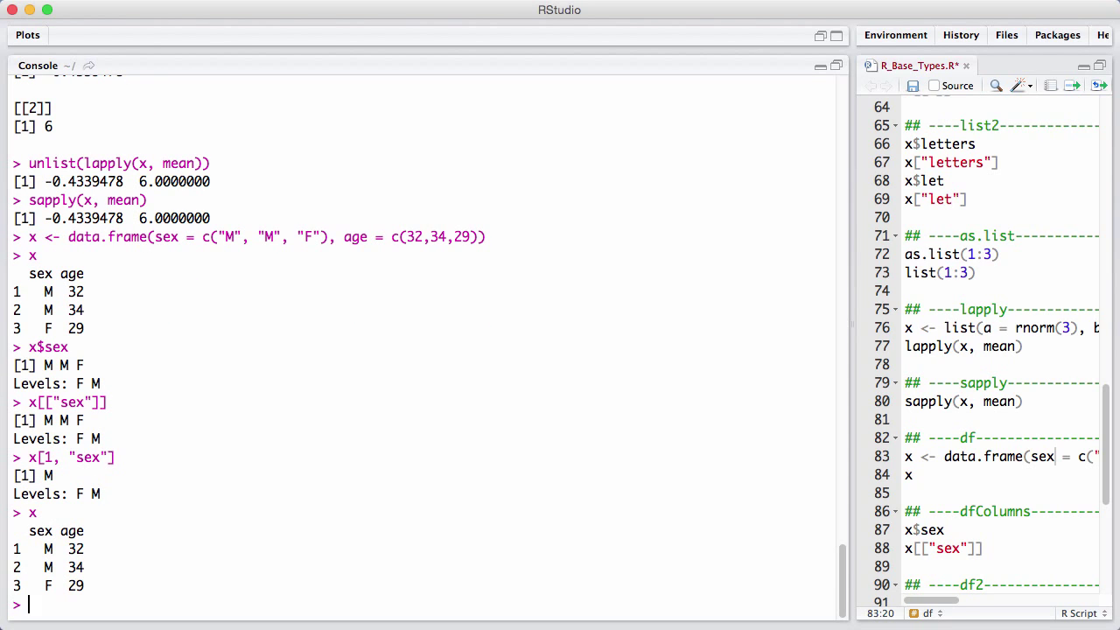
pyautogui.moveTo(987, 549)
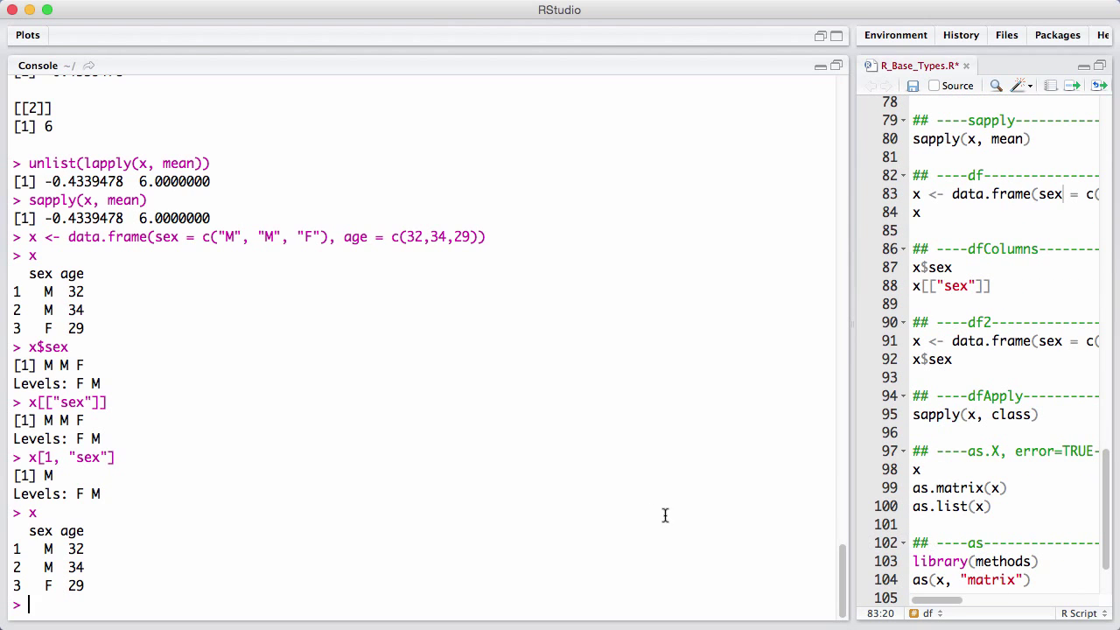
pyautogui.moveTo(654, 512)
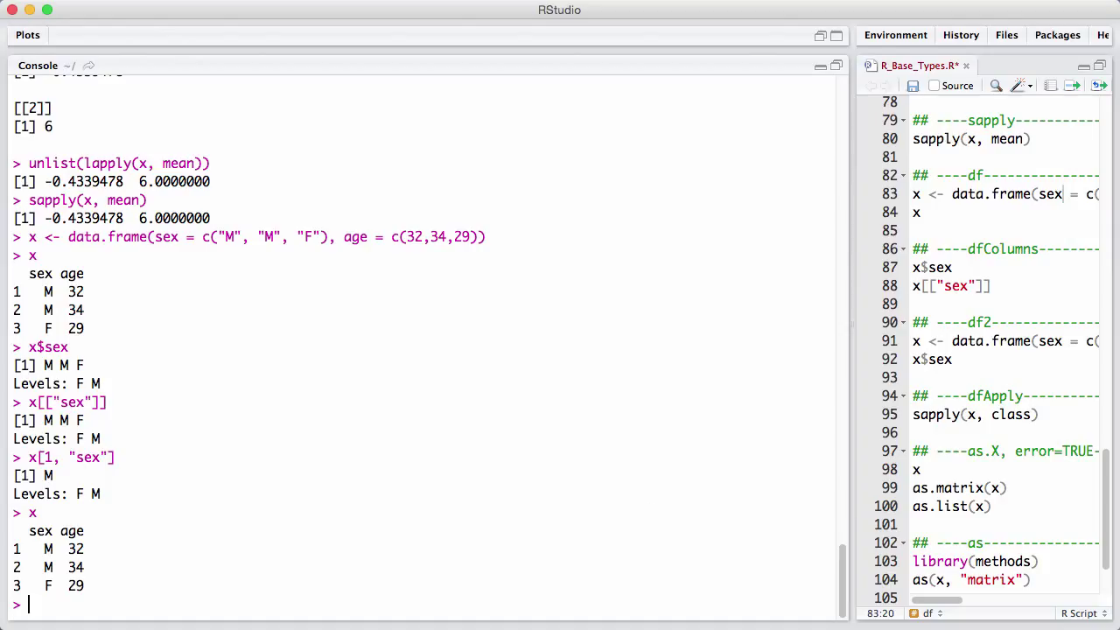
# Run sapply(x, class) reporting sex as factor and age as numeric, then print x again.
pyautogui.write('sapply(x')
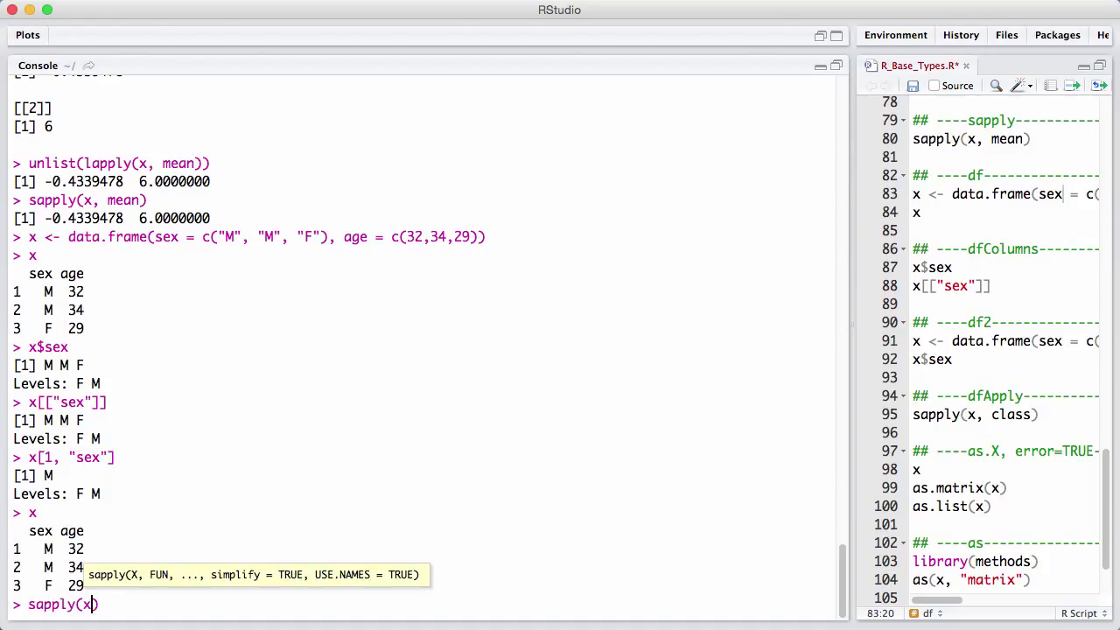
pyautogui.write(', clas')
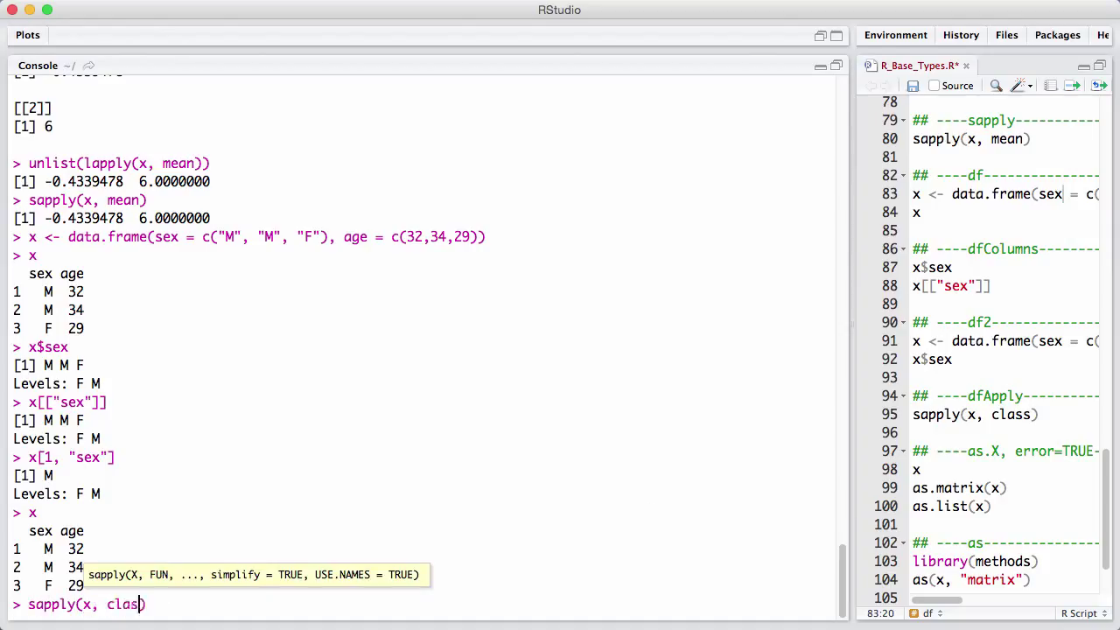
pyautogui.write(')')
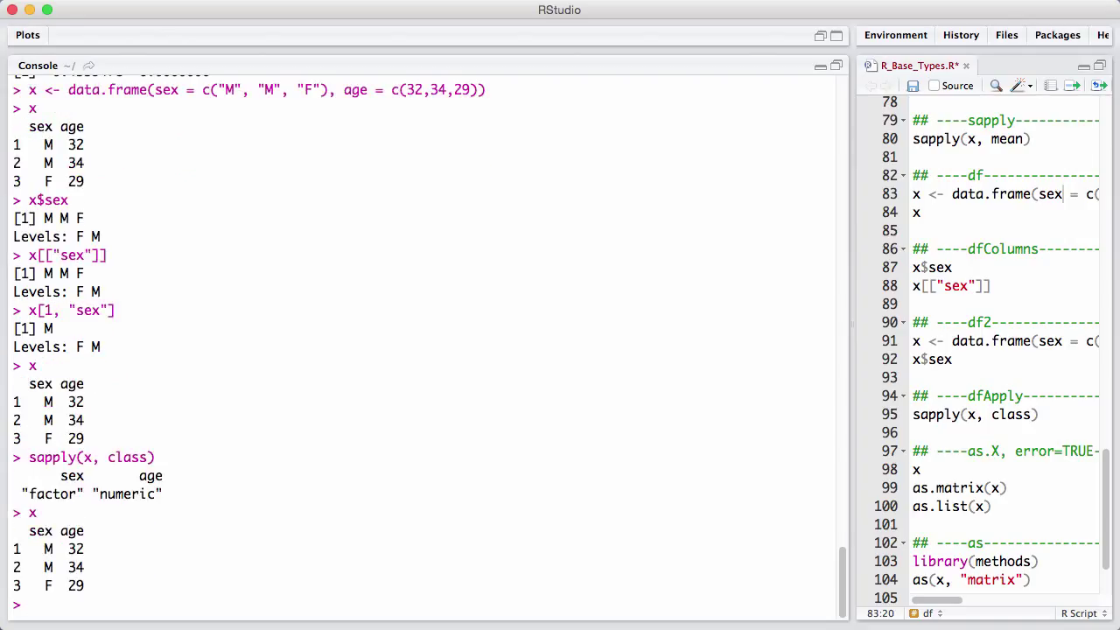
# Run as.matrix(x) and as.list(x) on the data frame, then begin library(methods).
pyautogui.write('as.amt')
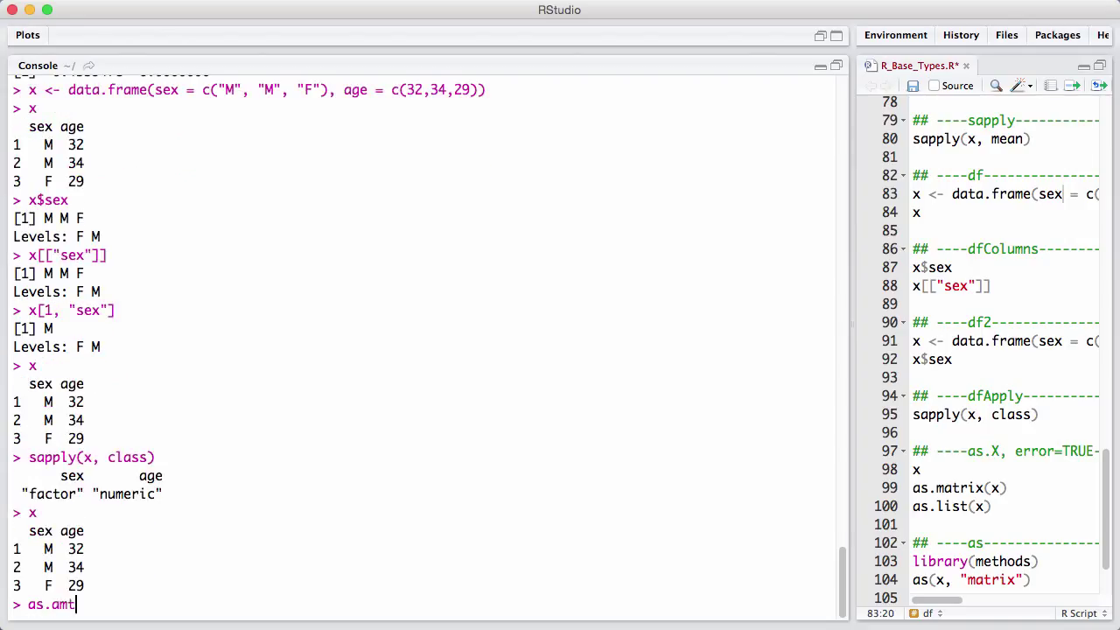
pyautogui.press('BackSpace')
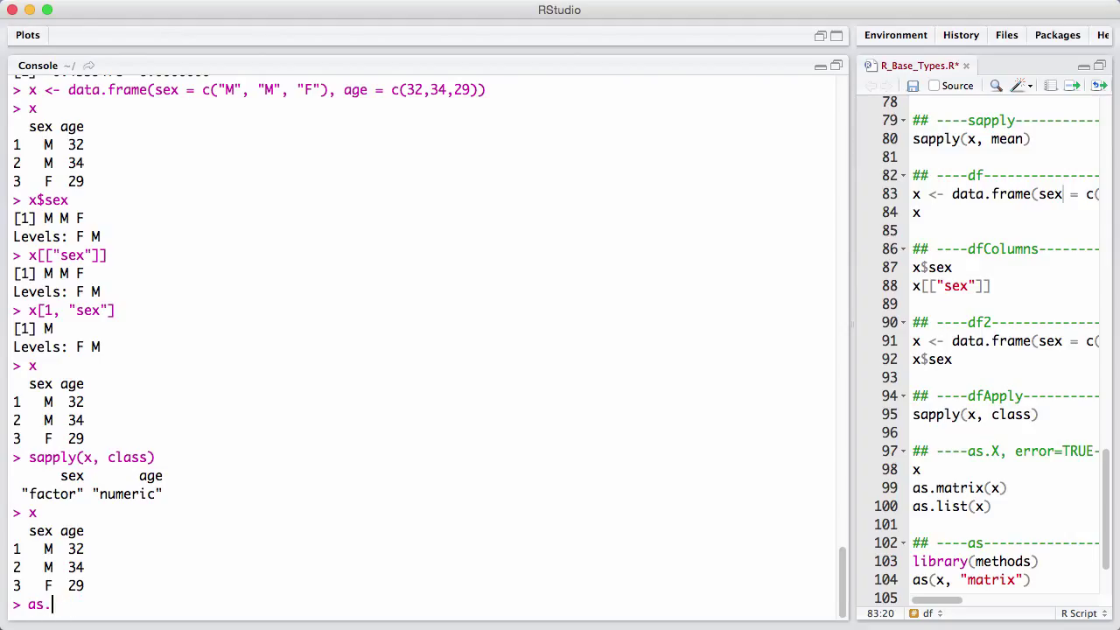
pyautogui.write('matrix(x')
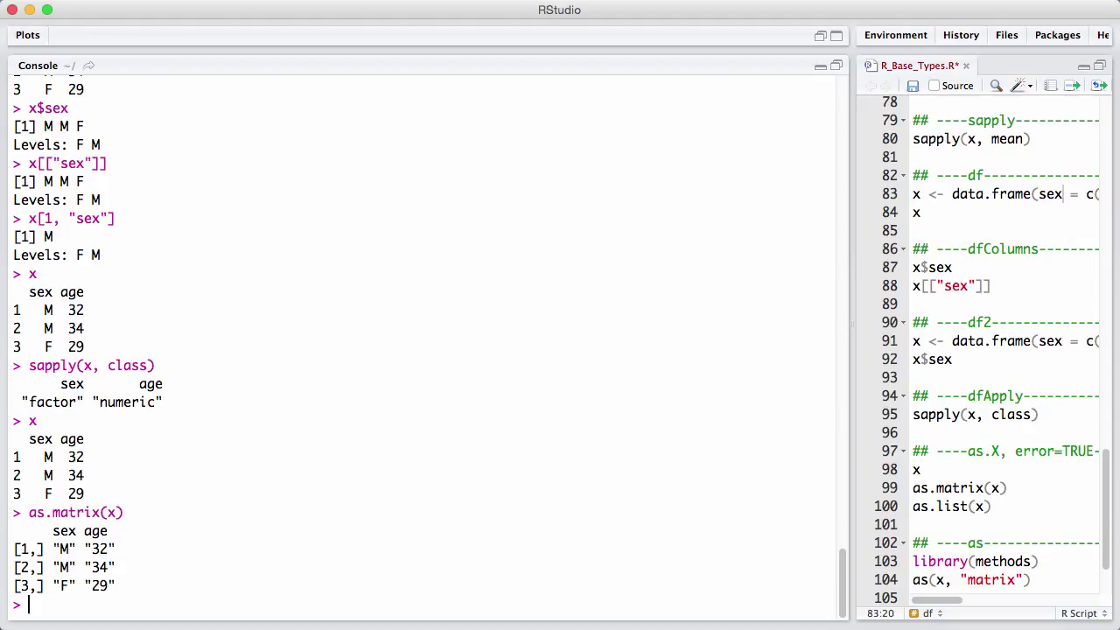
pyautogui.write('as.list(x)')
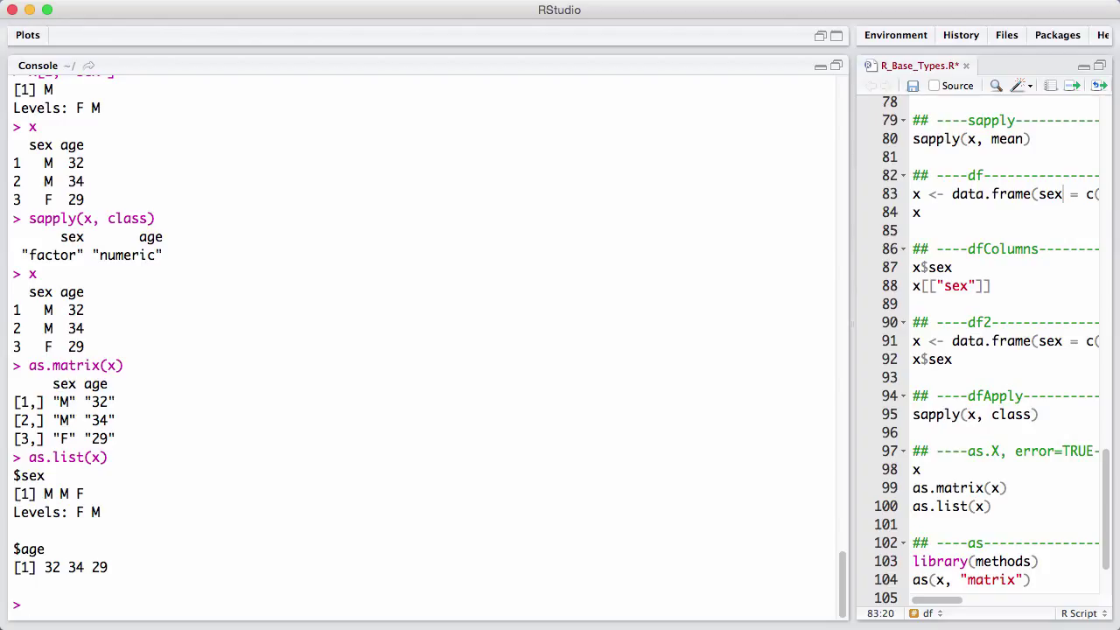
pyautogui.write('library(methods')
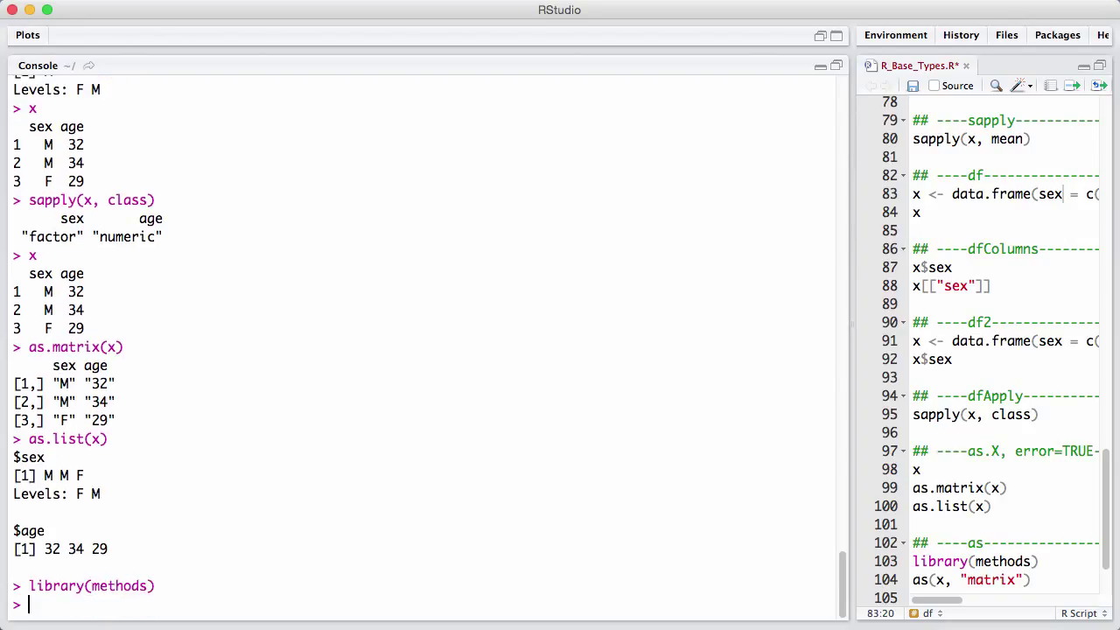
# Enter the start of an as(x, ) conversion call at the prompt.
pyautogui.write('as')
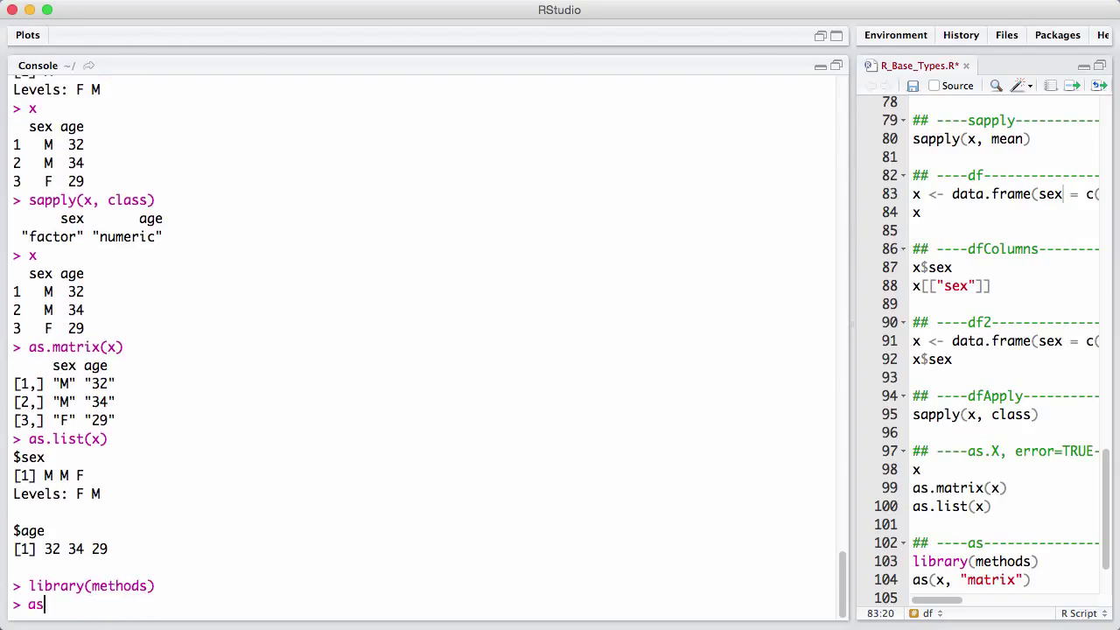
pyautogui.write('(x, )')
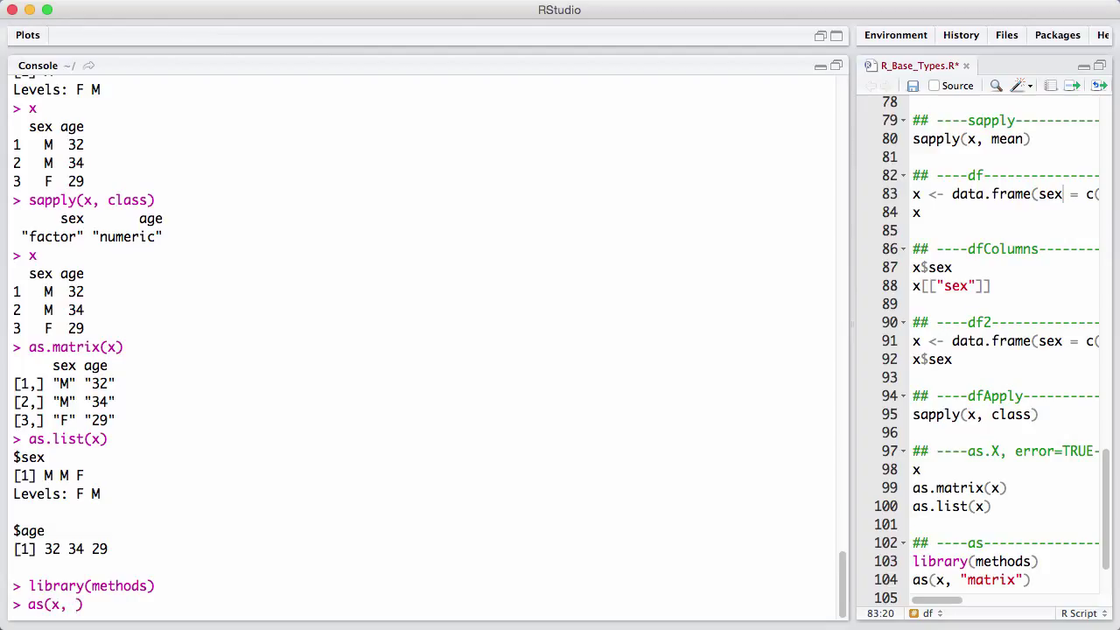